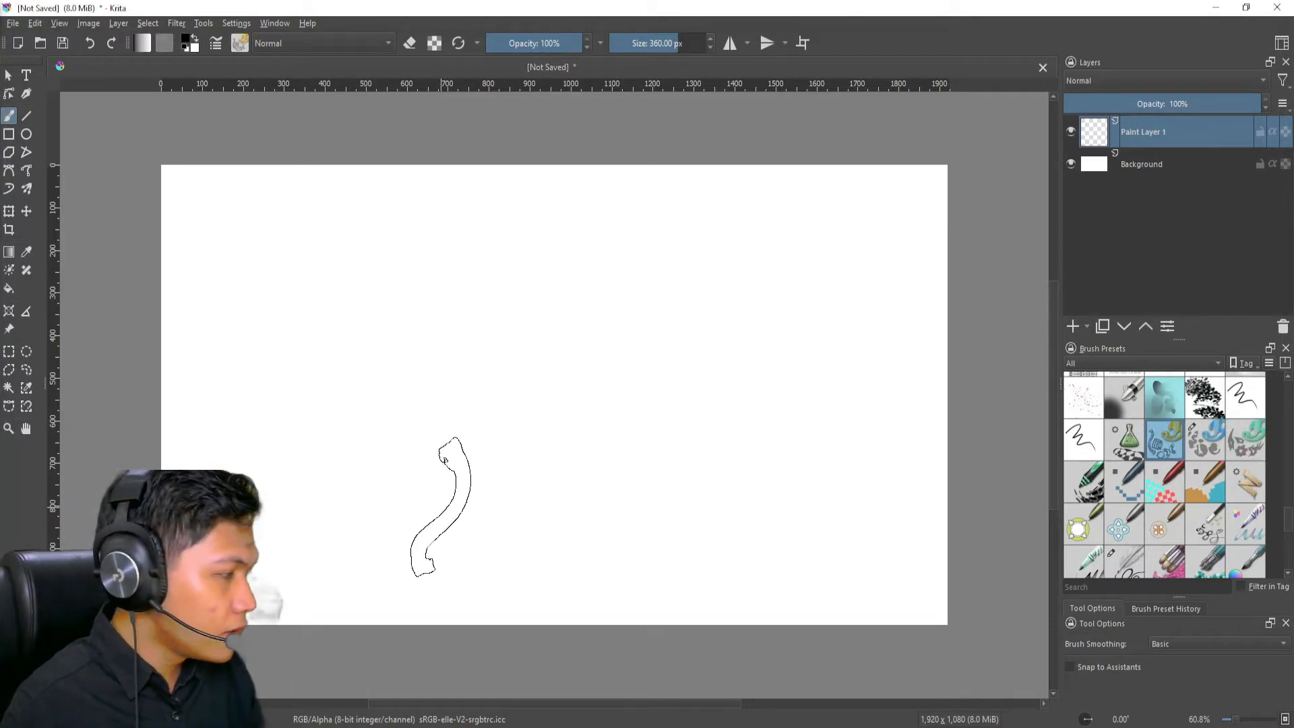
# Undo the test stroke and find the Brush Presets docker via a 'brush pre' command search.
pyautogui.press('ctrl+z')
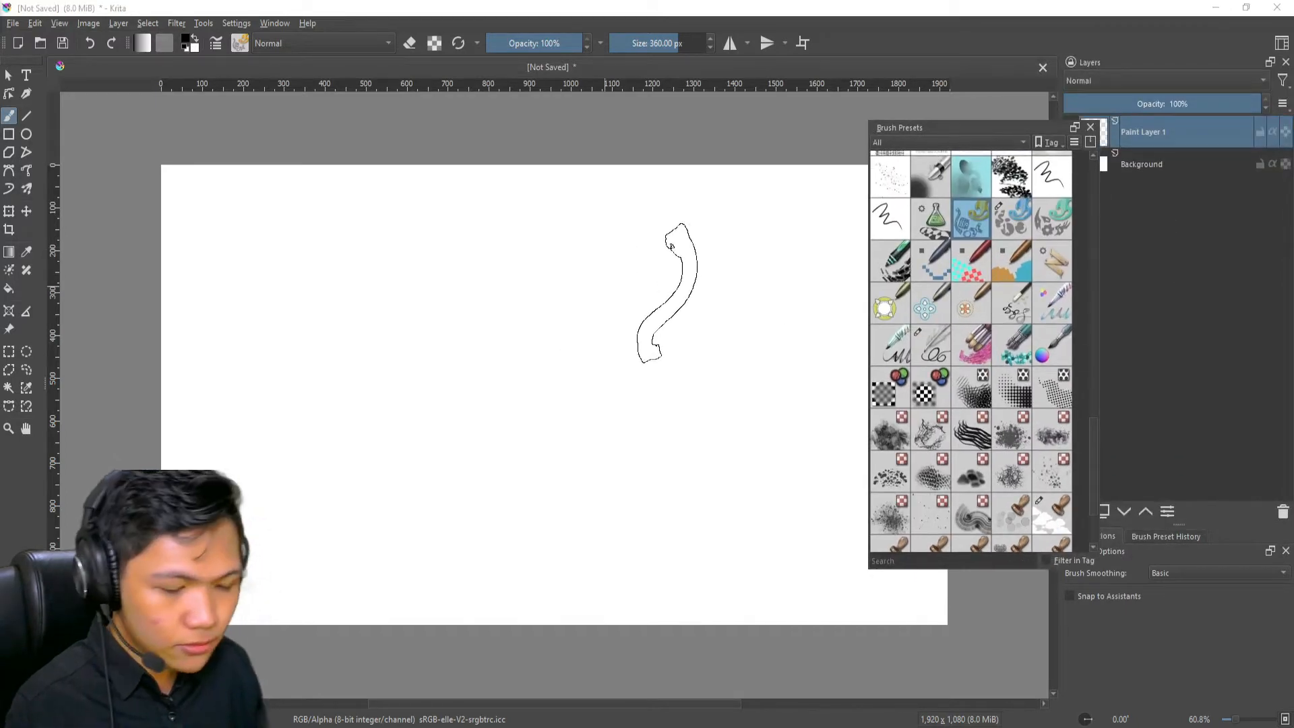
pyautogui.press('ctrl+z')
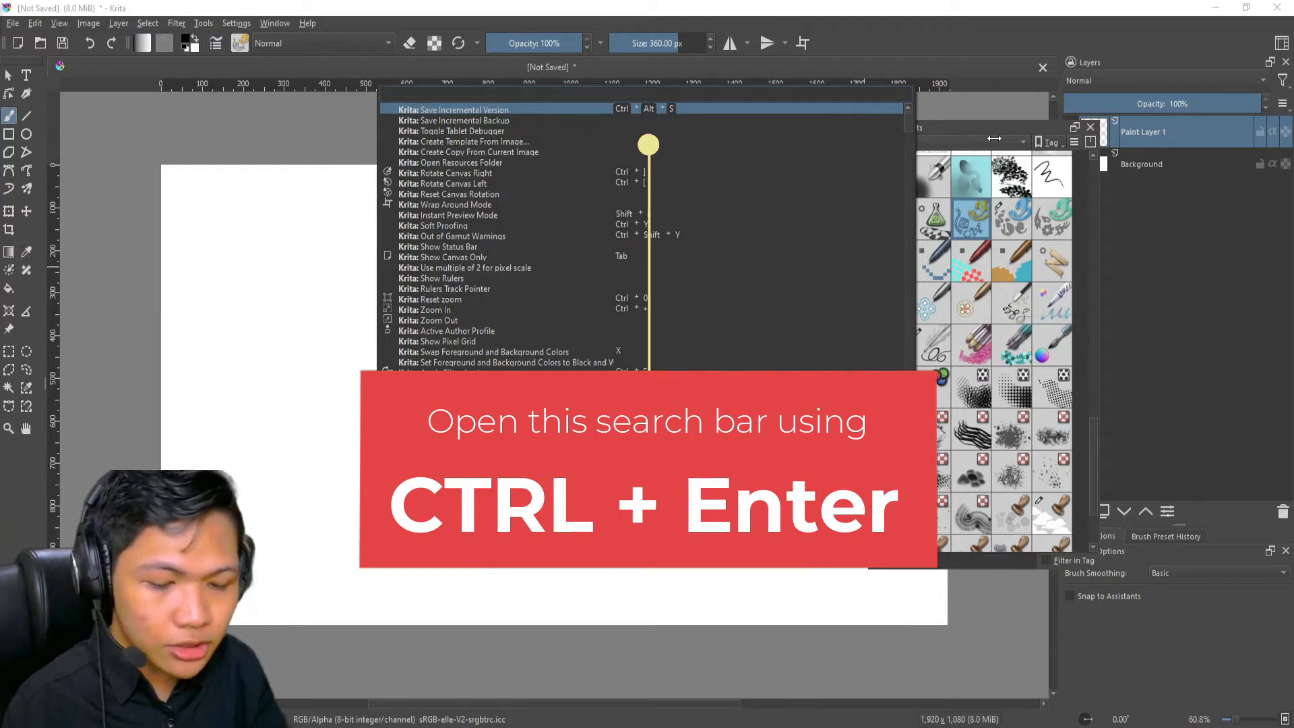
pyautogui.write('brush pre')
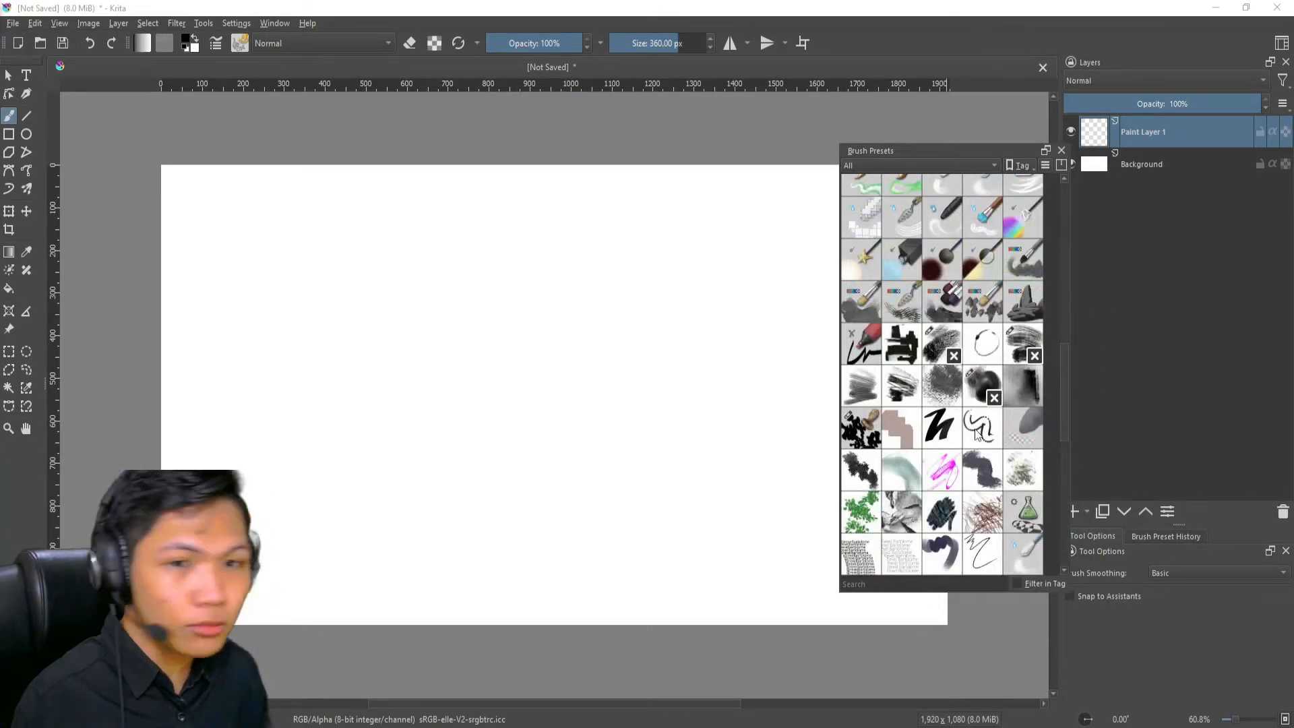
# Re-dock the Brush Presets panel and open the Shapes Mecha brush editor.
pyautogui.scroll(-3)
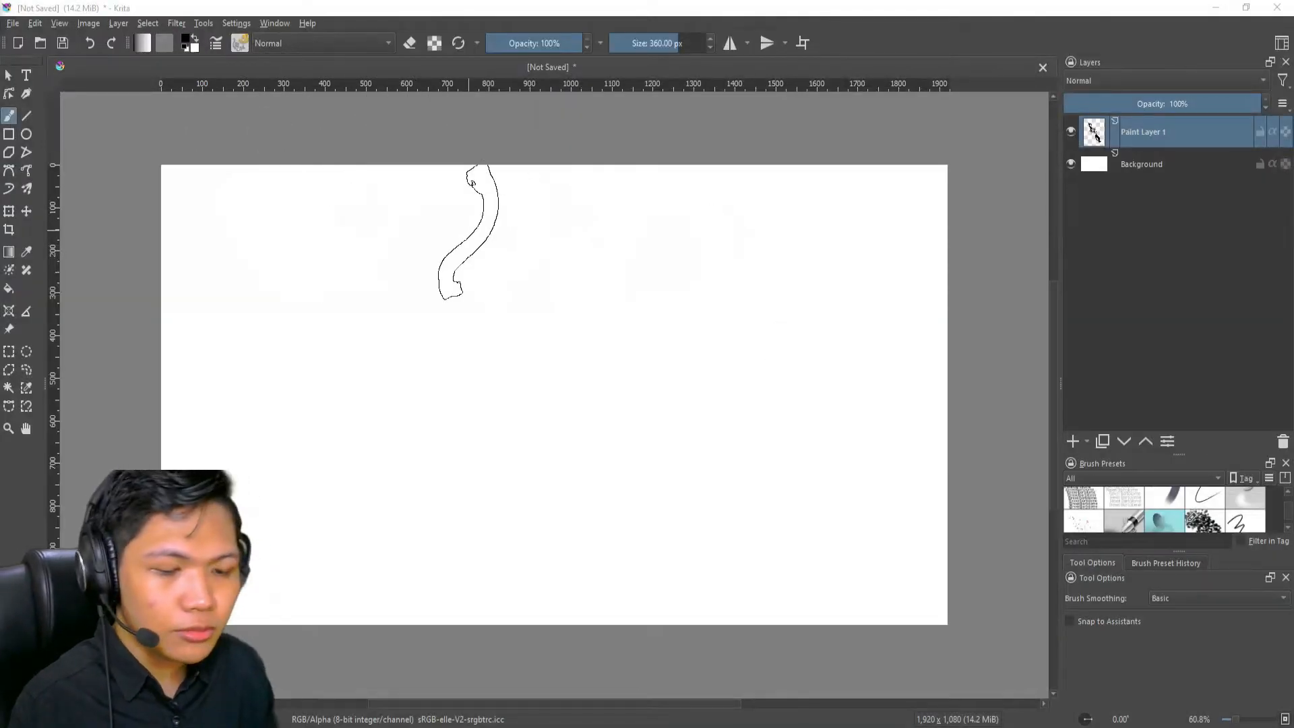
pyautogui.press('ctrl+z')
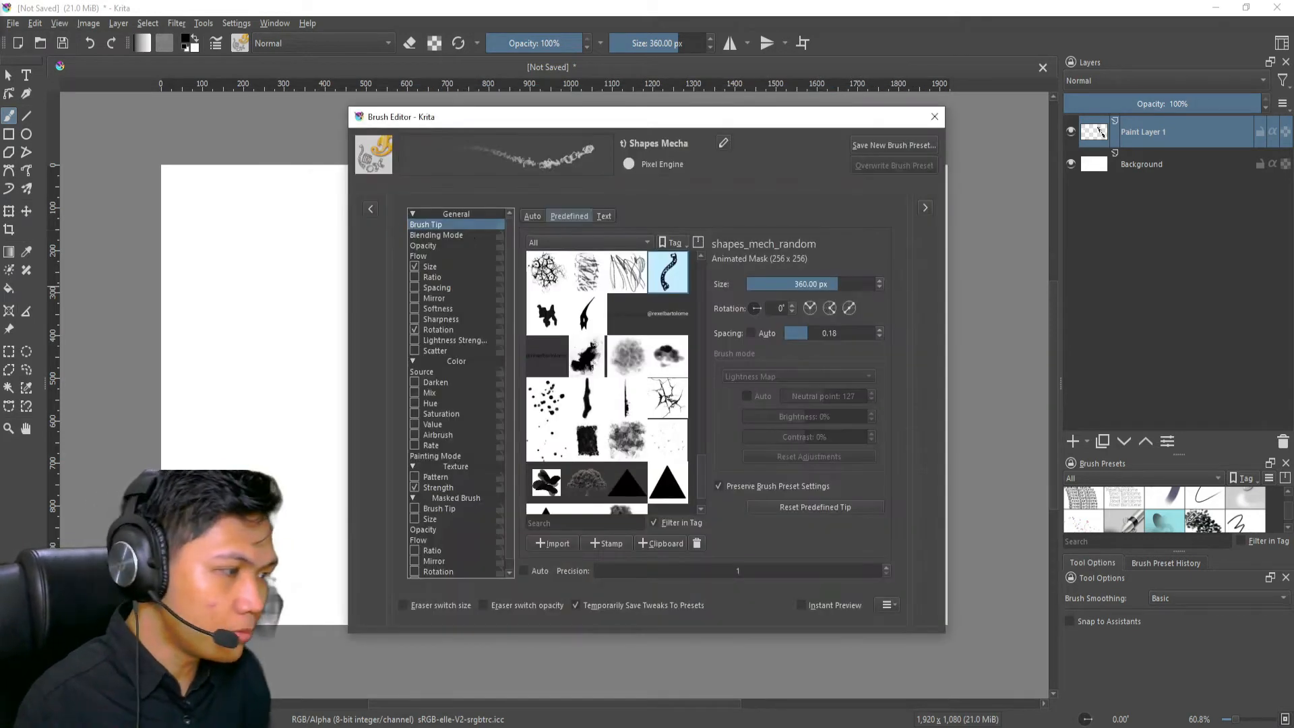
# Switch the brush tip to the predefined random_particles image, trying rock first, and close the editor.
pyautogui.moveTo(405, 117); pyautogui.dragTo(240, 84)
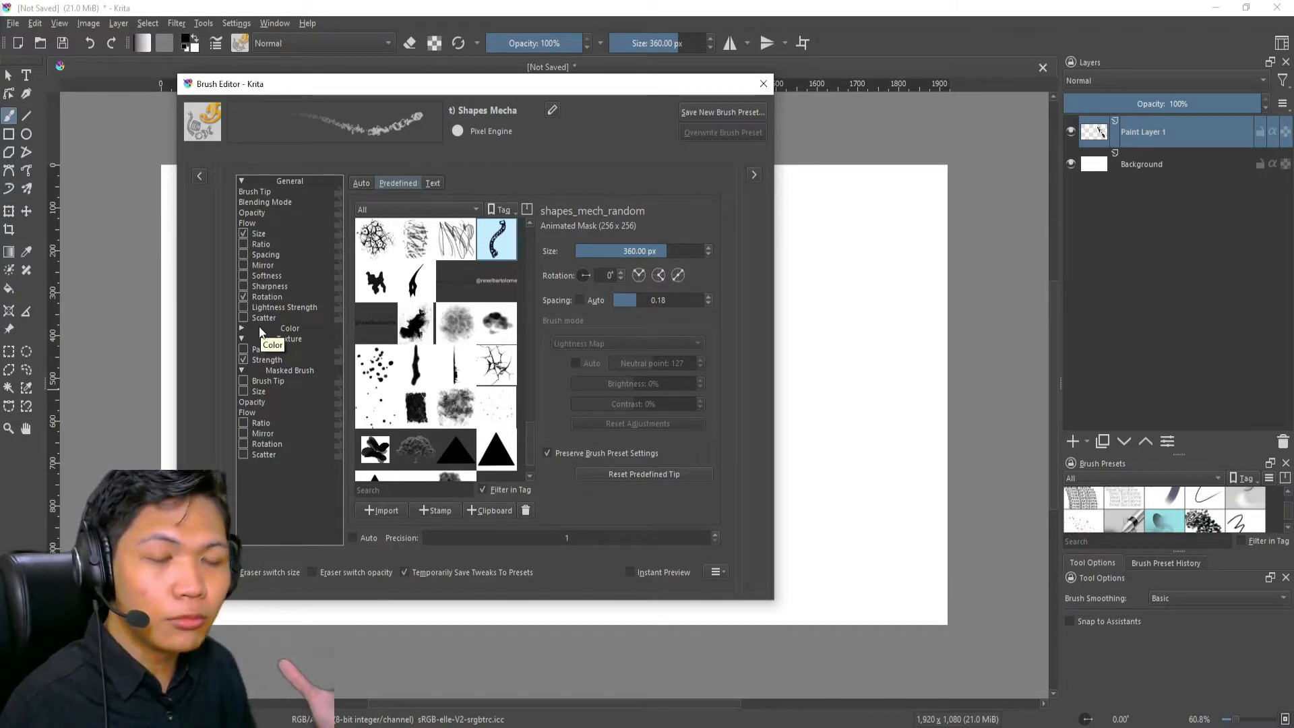
pyautogui.moveTo(305, 313)
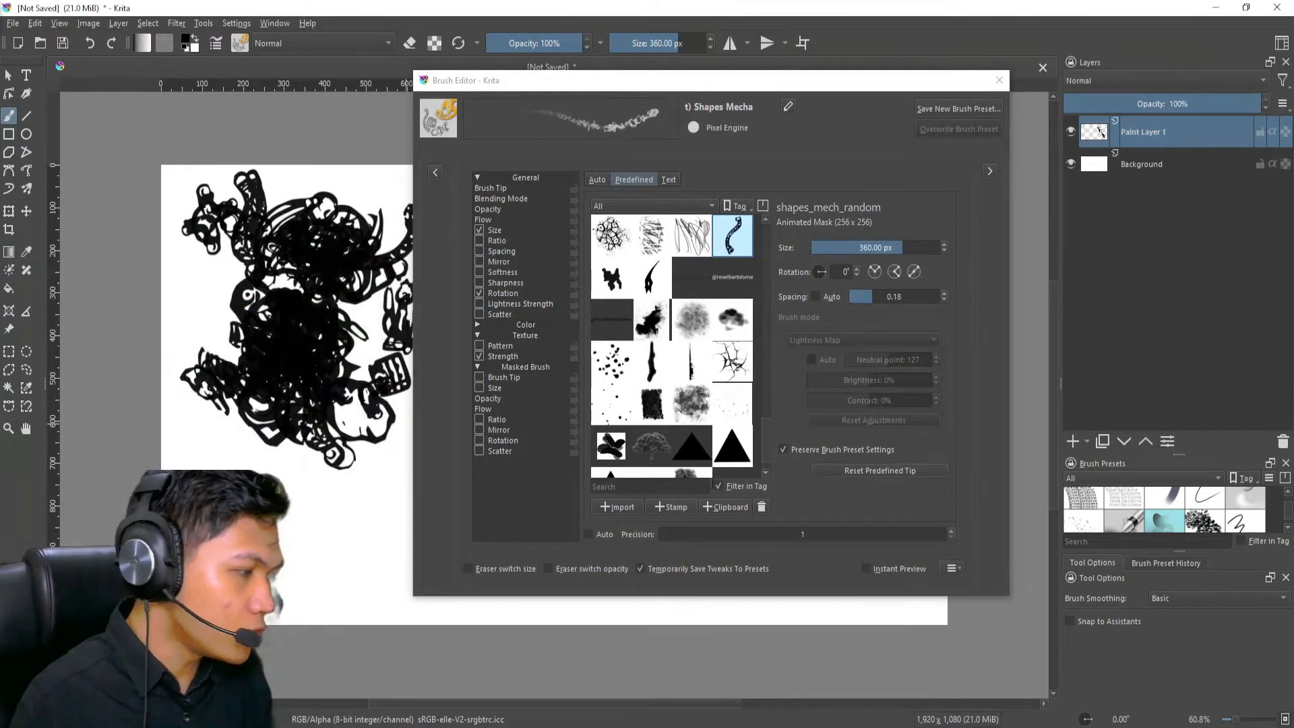
pyautogui.moveTo(693, 280)
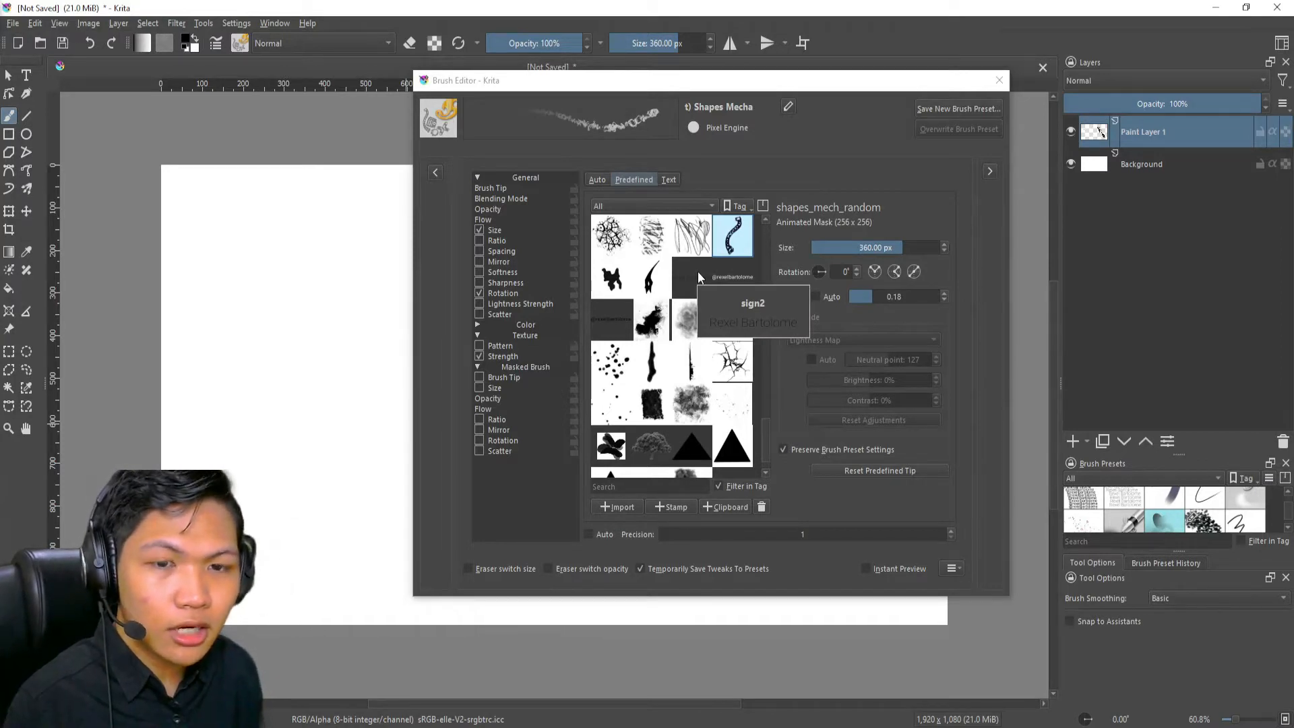
pyautogui.moveTo(529, 299)
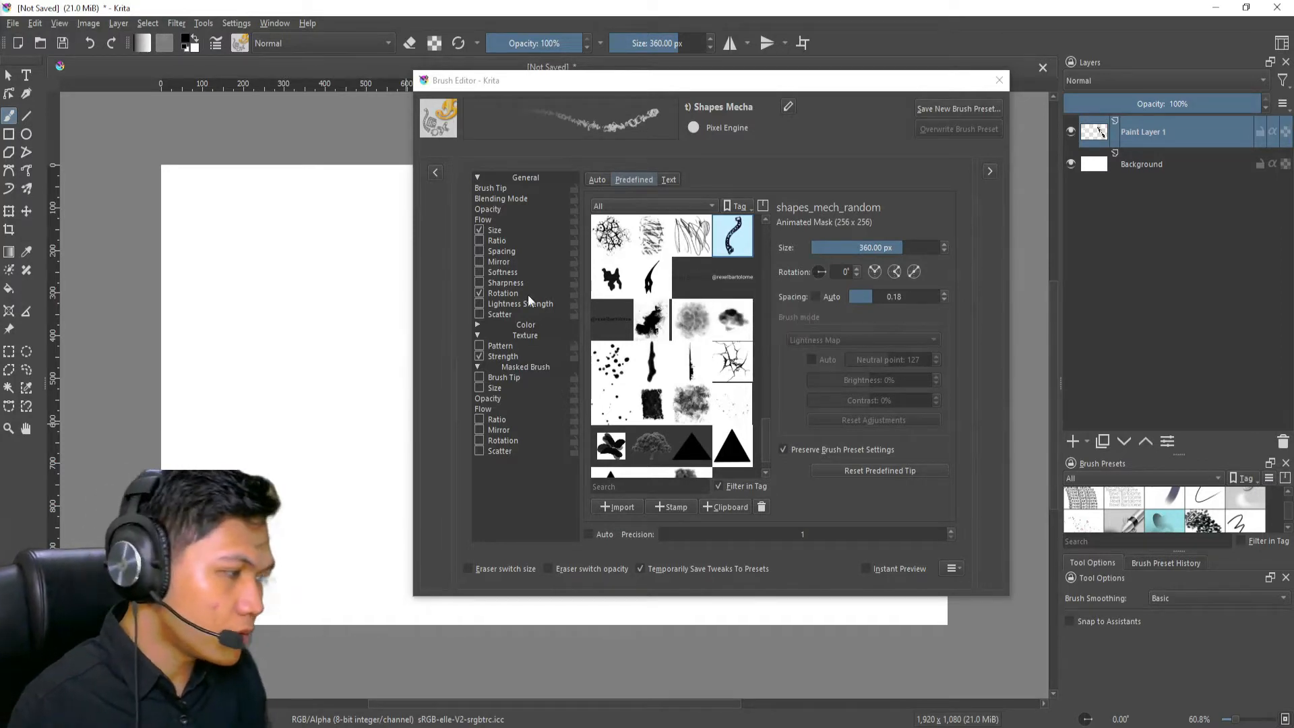
pyautogui.scroll(-3)
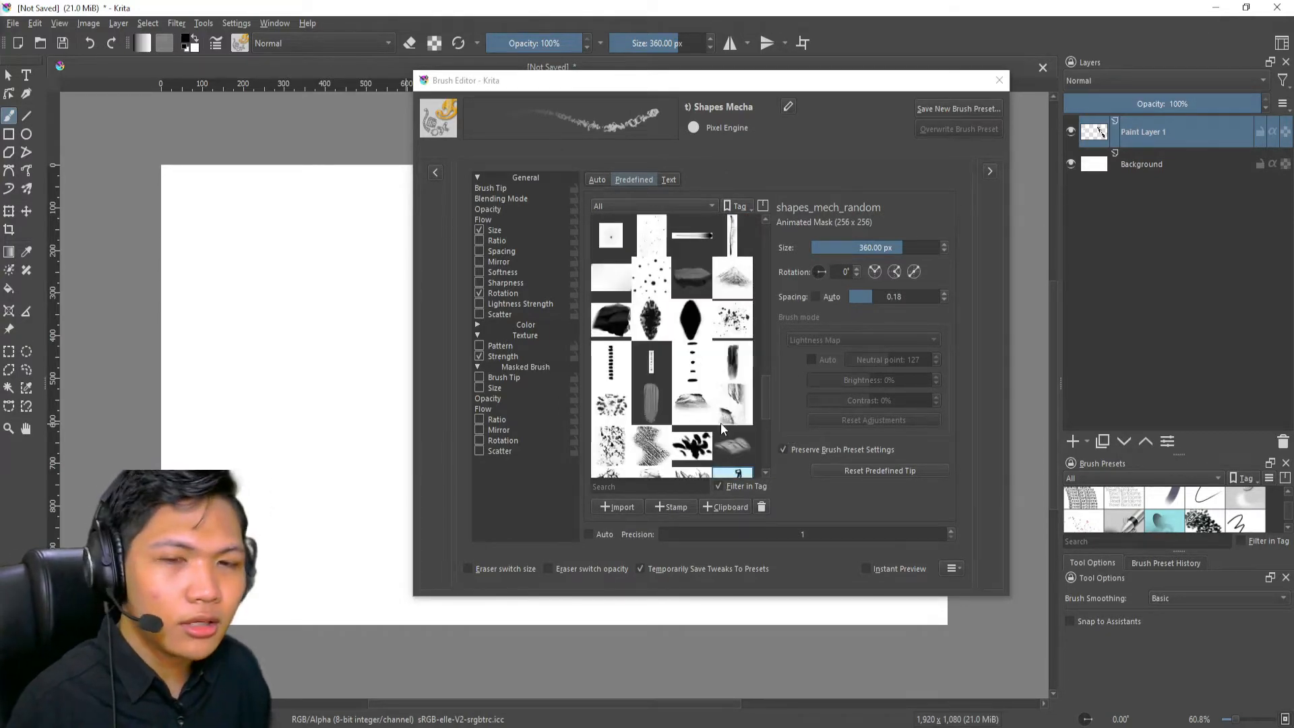
pyautogui.moveTo(730, 449)
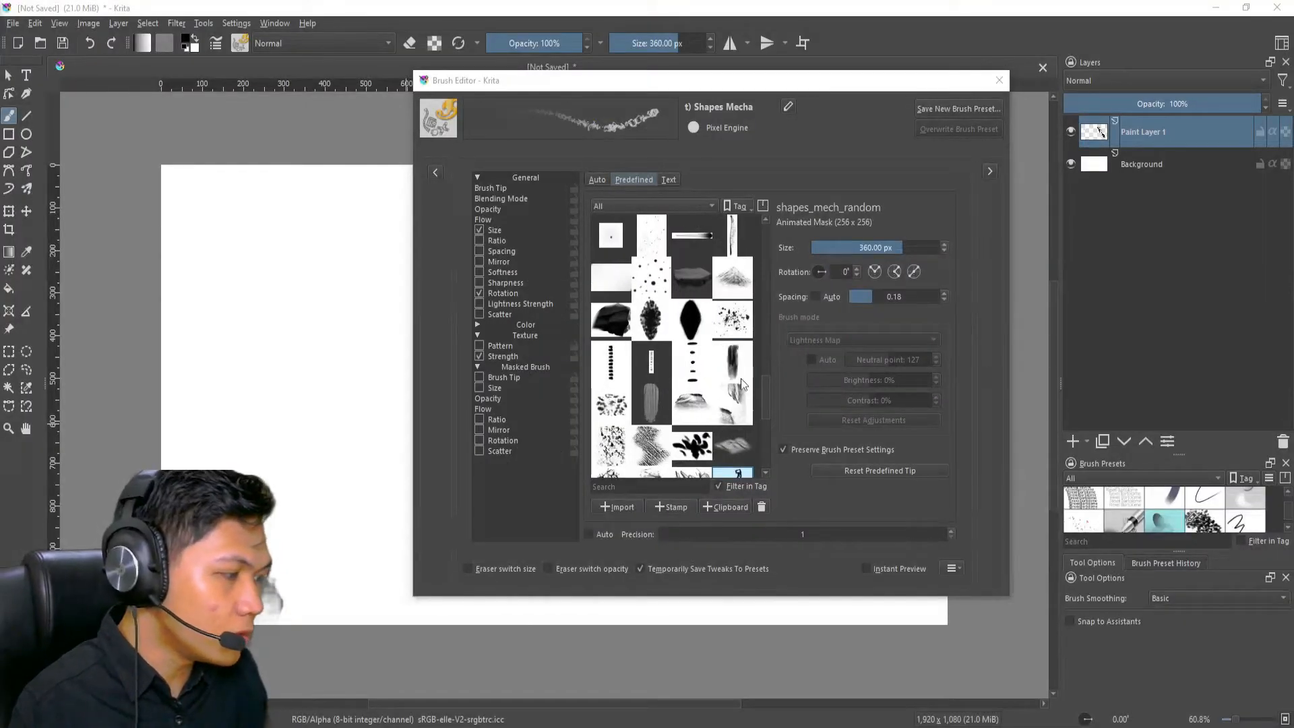
pyautogui.click(691, 405)
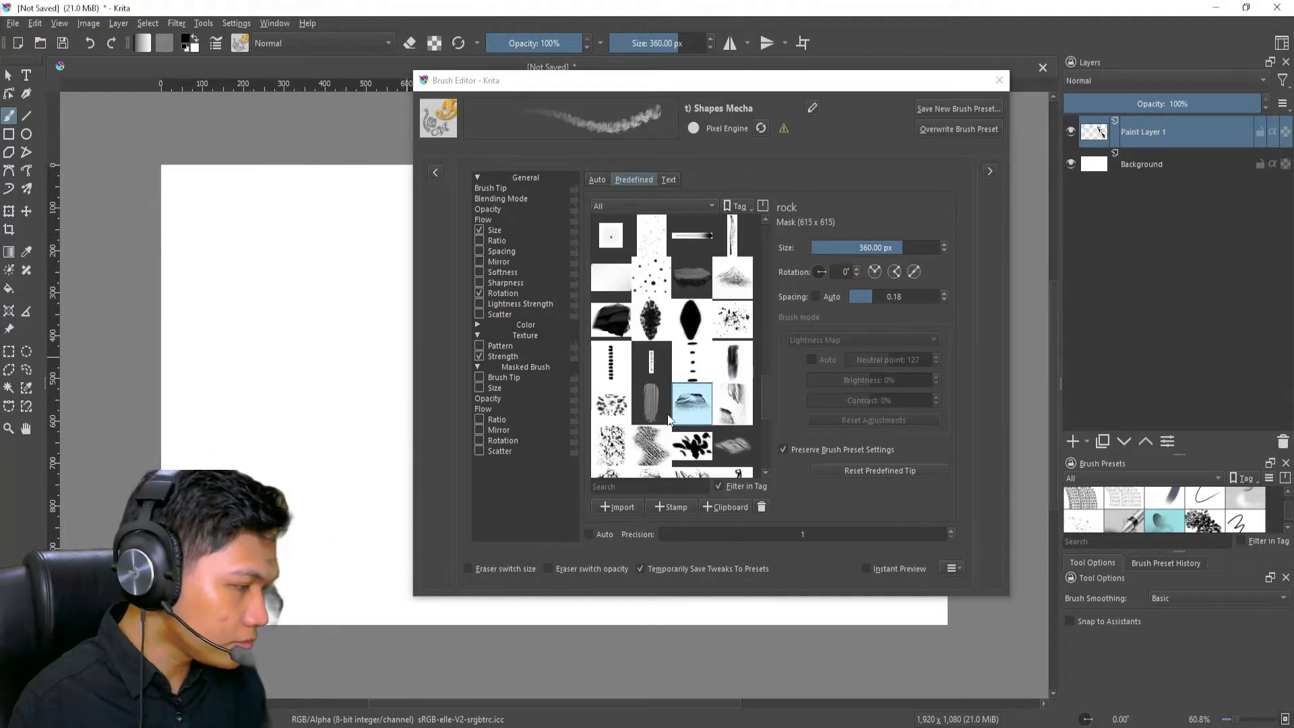
pyautogui.click(610, 404)
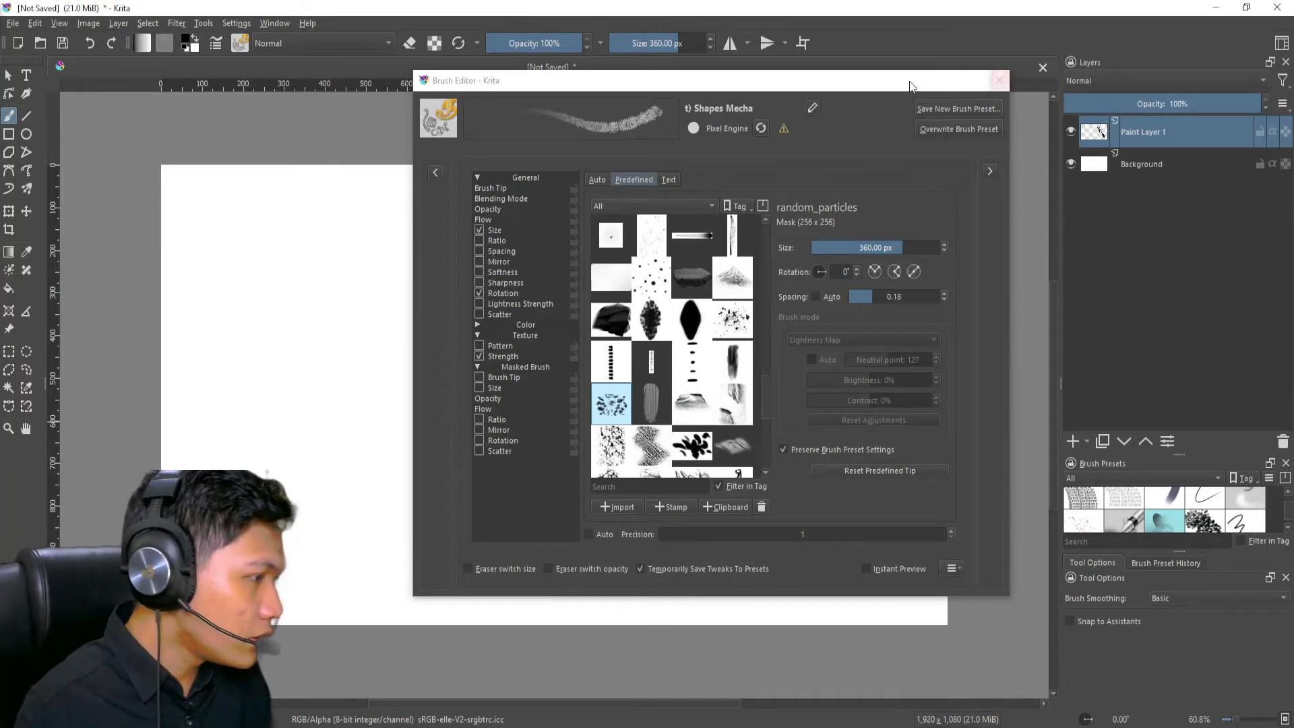
pyautogui.click(999, 80)
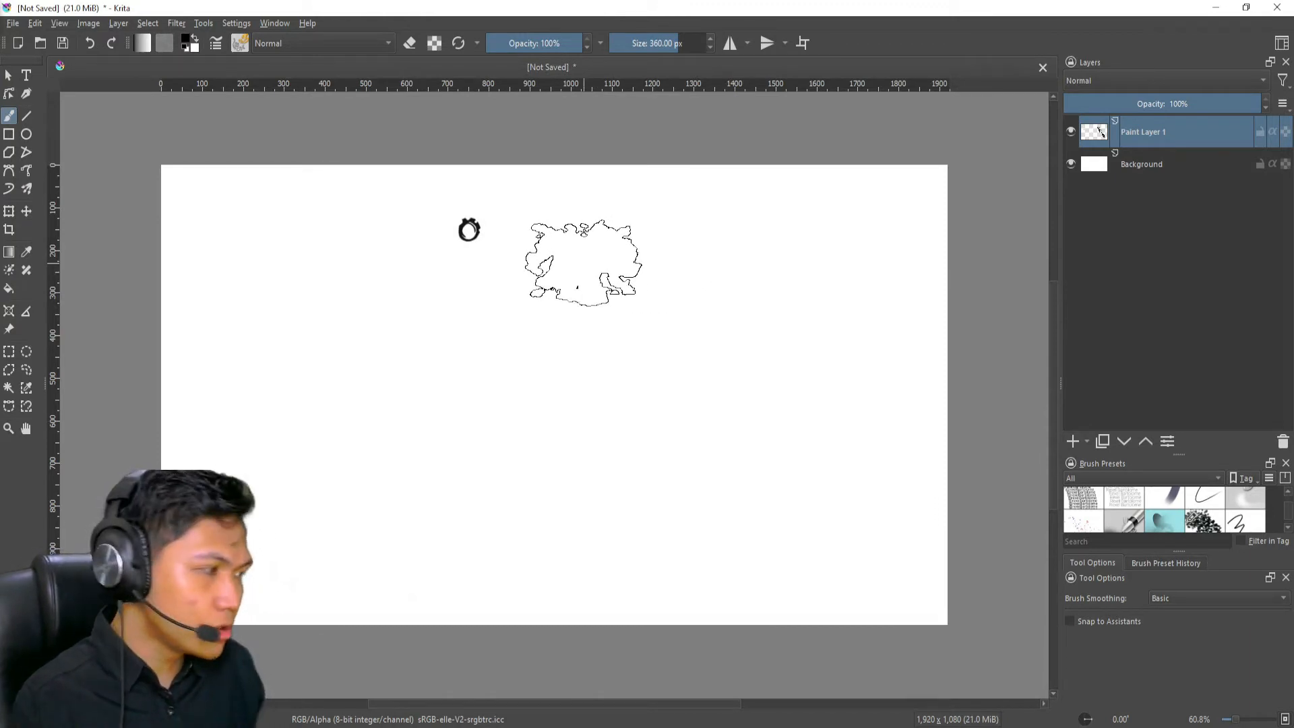
# Lasso a painted dark blot with Freehand Selection, then reopen the Brush Editor.
pyautogui.click(25, 370)
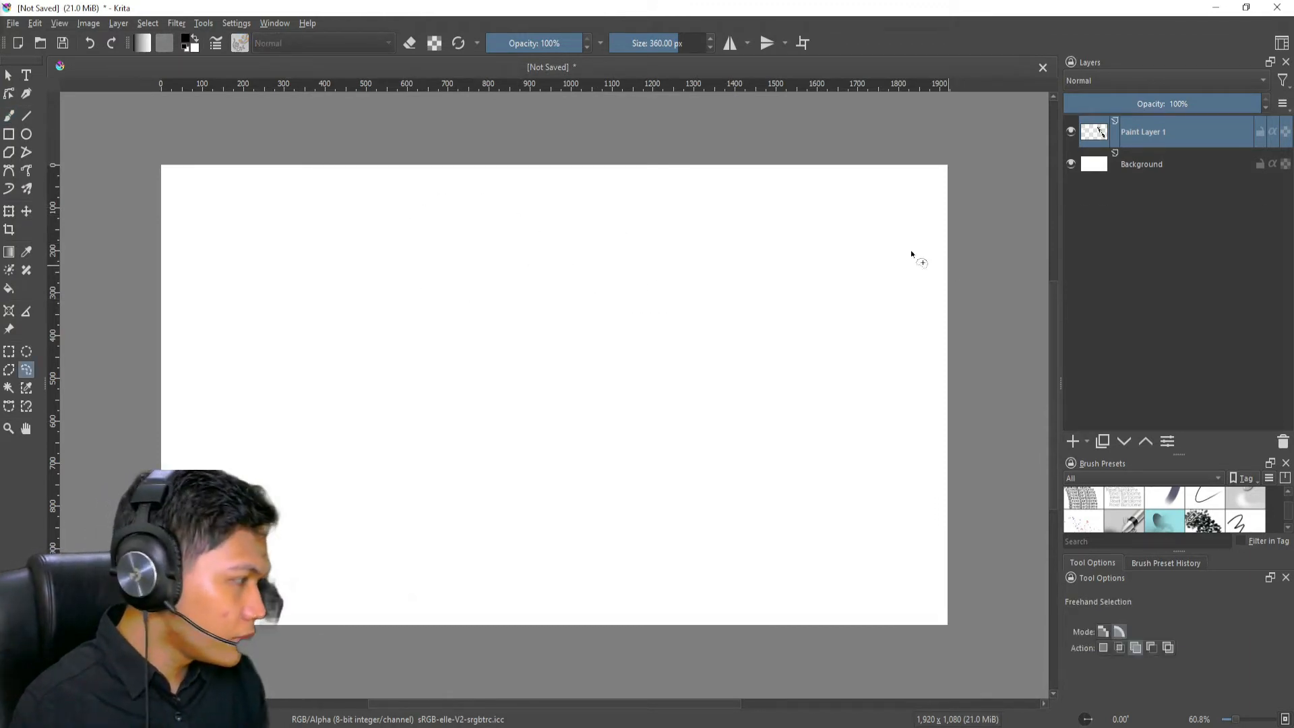
pyautogui.moveTo(366, 224)
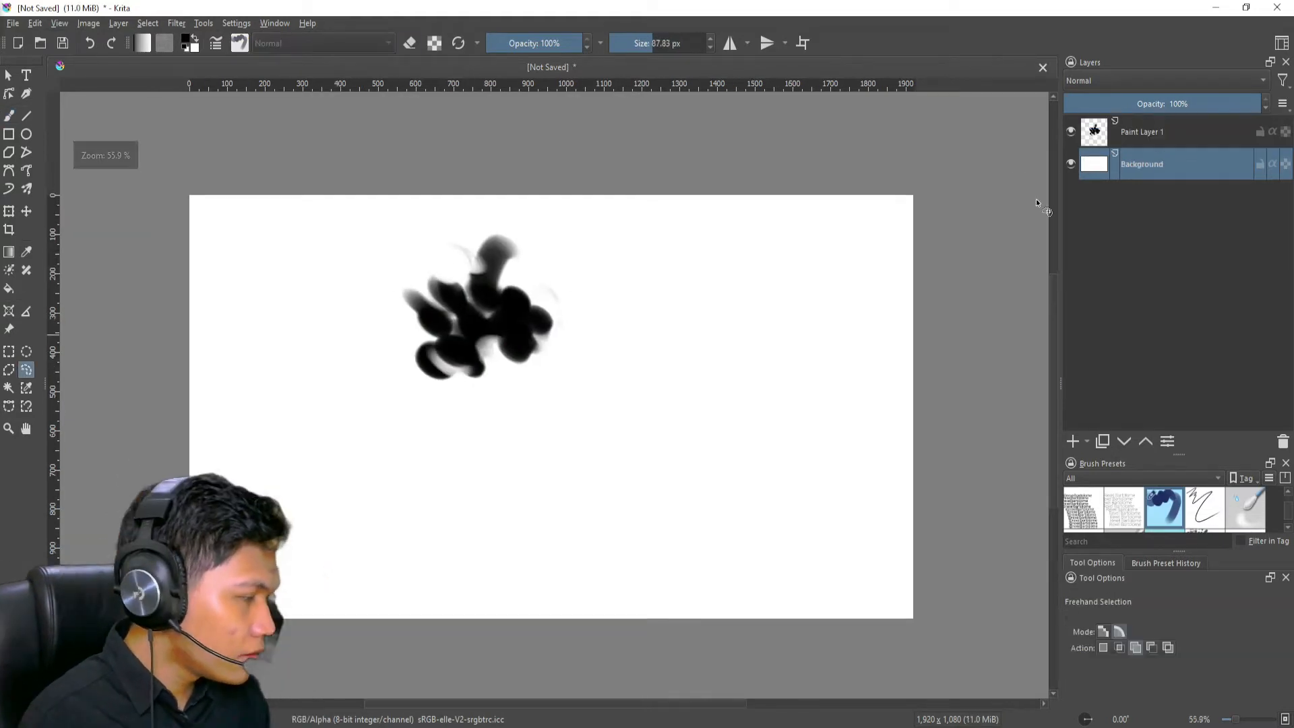
pyautogui.moveTo(1249, 161)
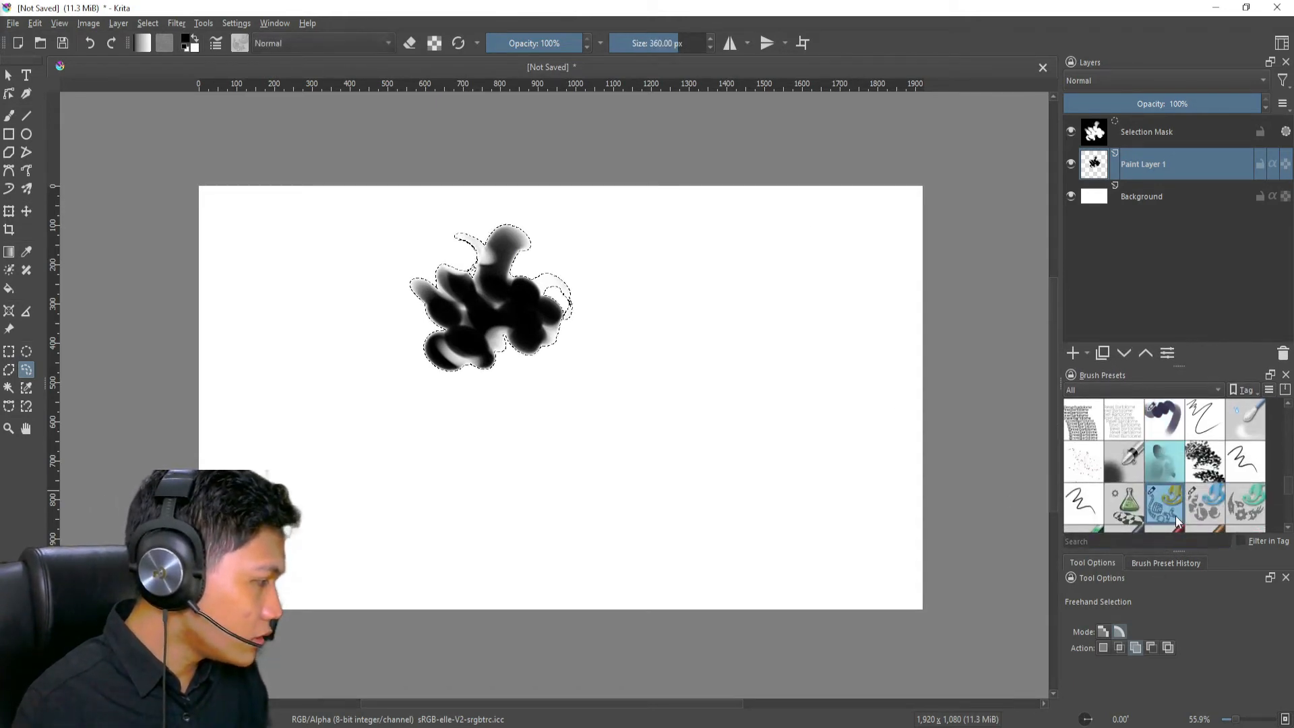
pyautogui.click(10, 116)
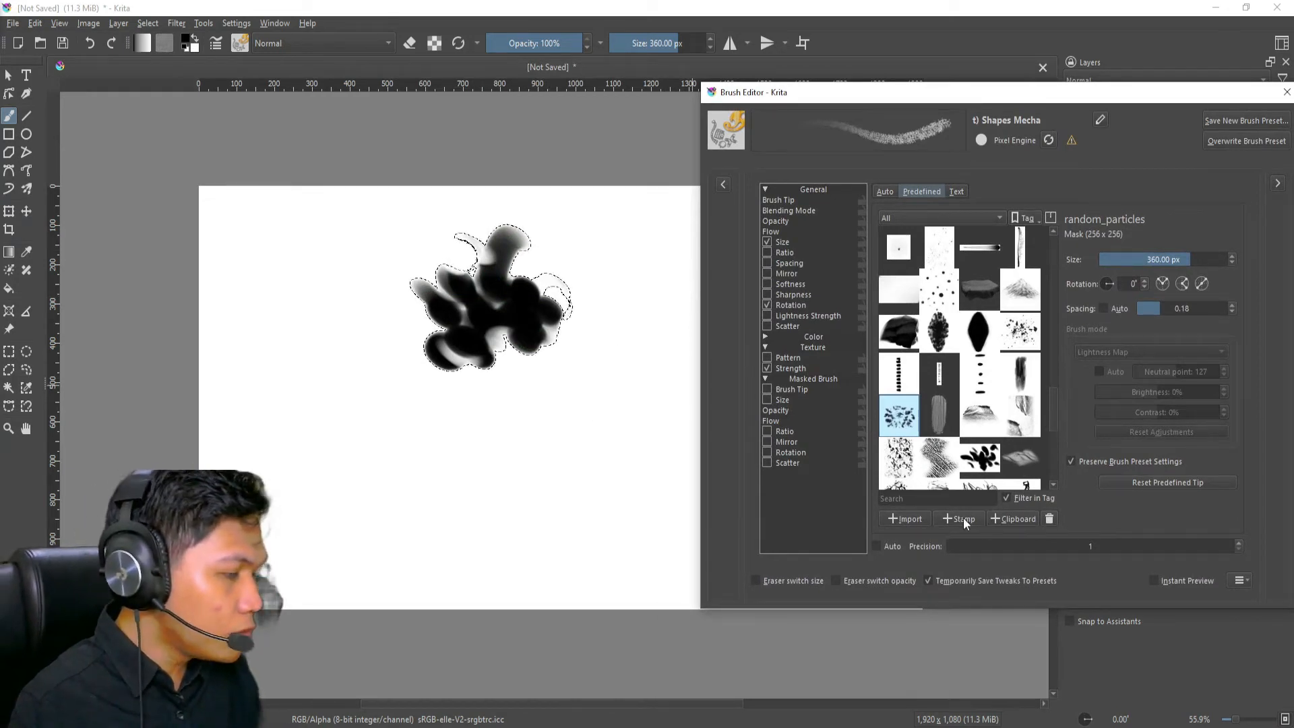
# Stamp the selected blot as a new predefined tip named 'leaf demo' and save it.
pyautogui.click(960, 518)
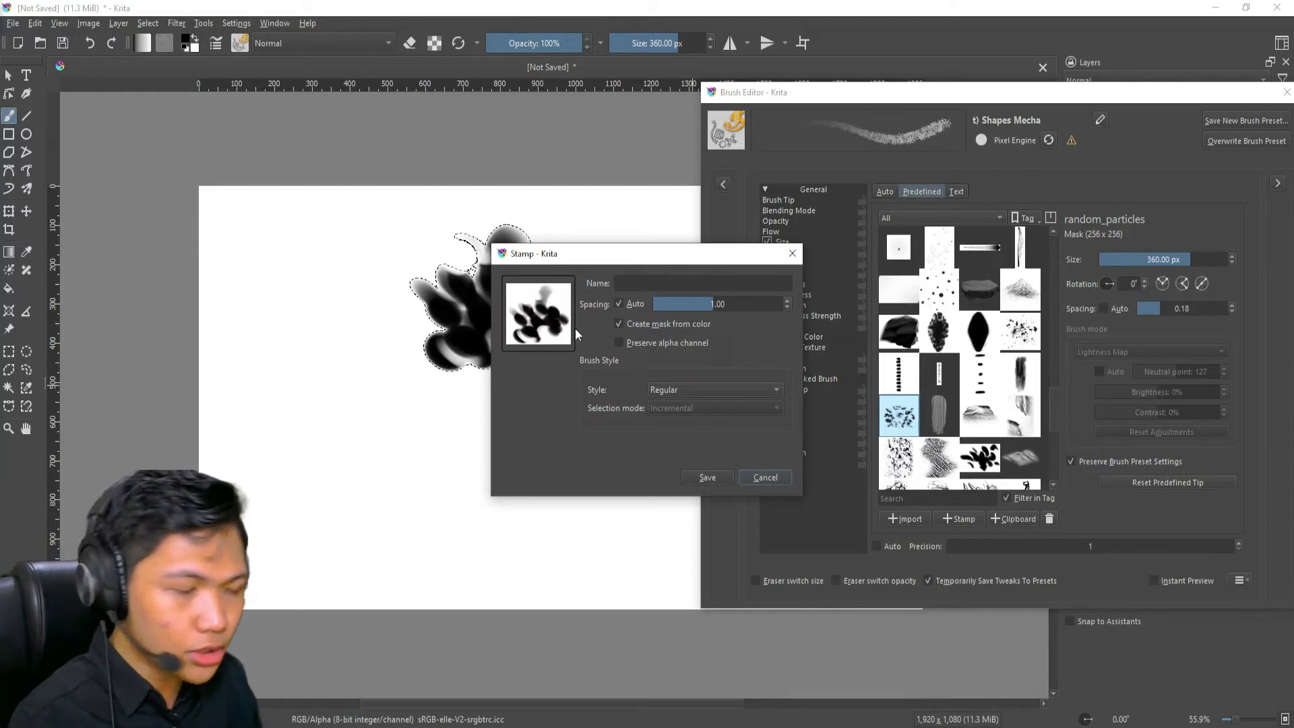
pyautogui.click(702, 283)
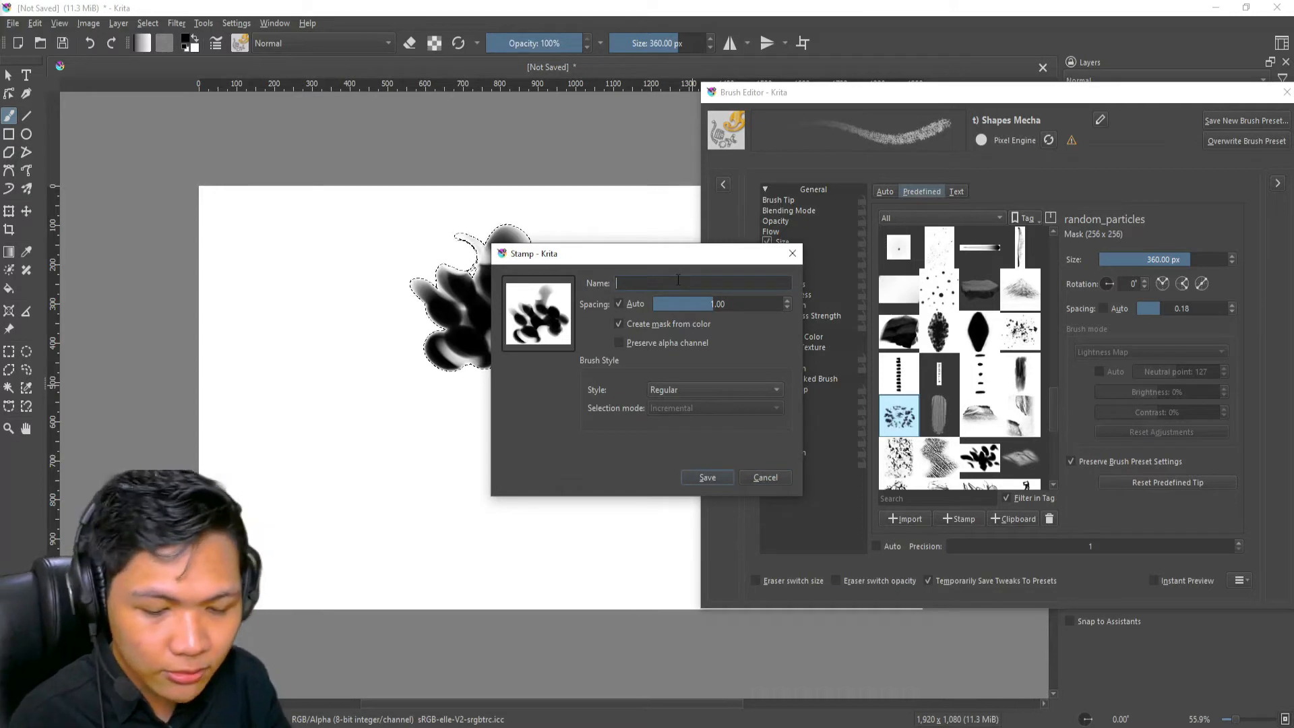
pyautogui.write('leaf demo')
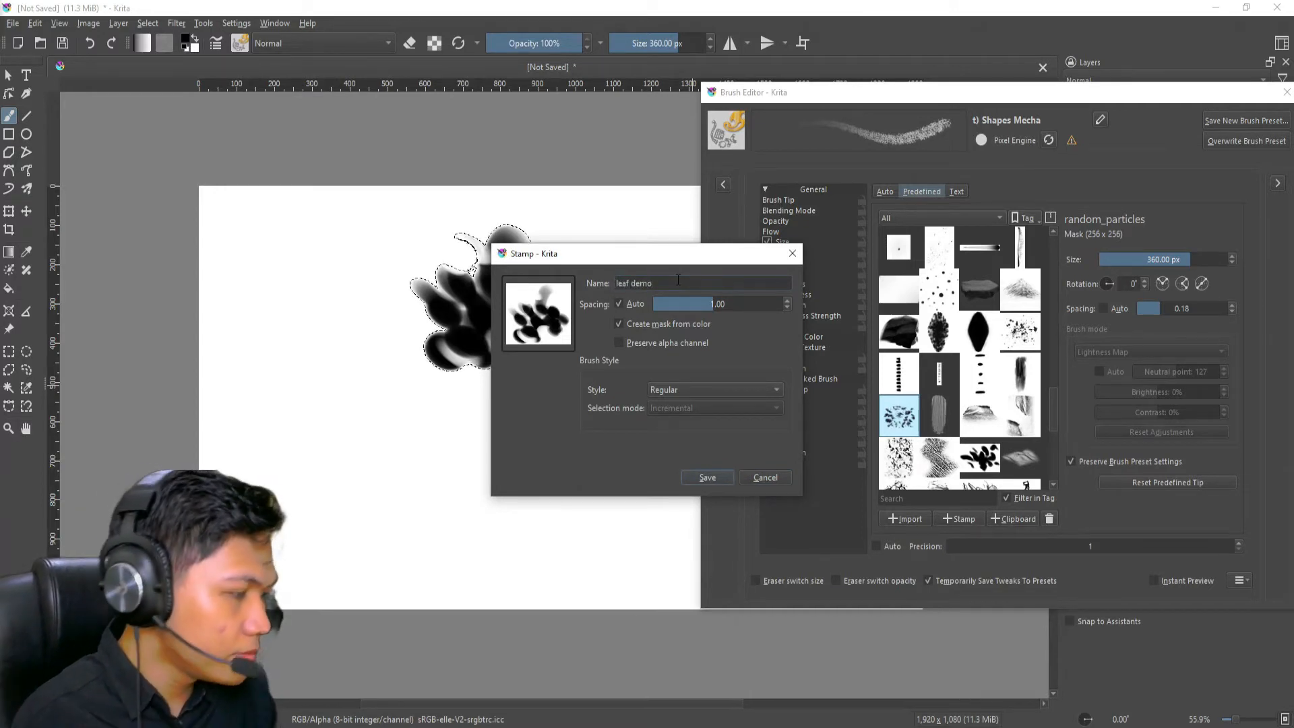
pyautogui.click(706, 477)
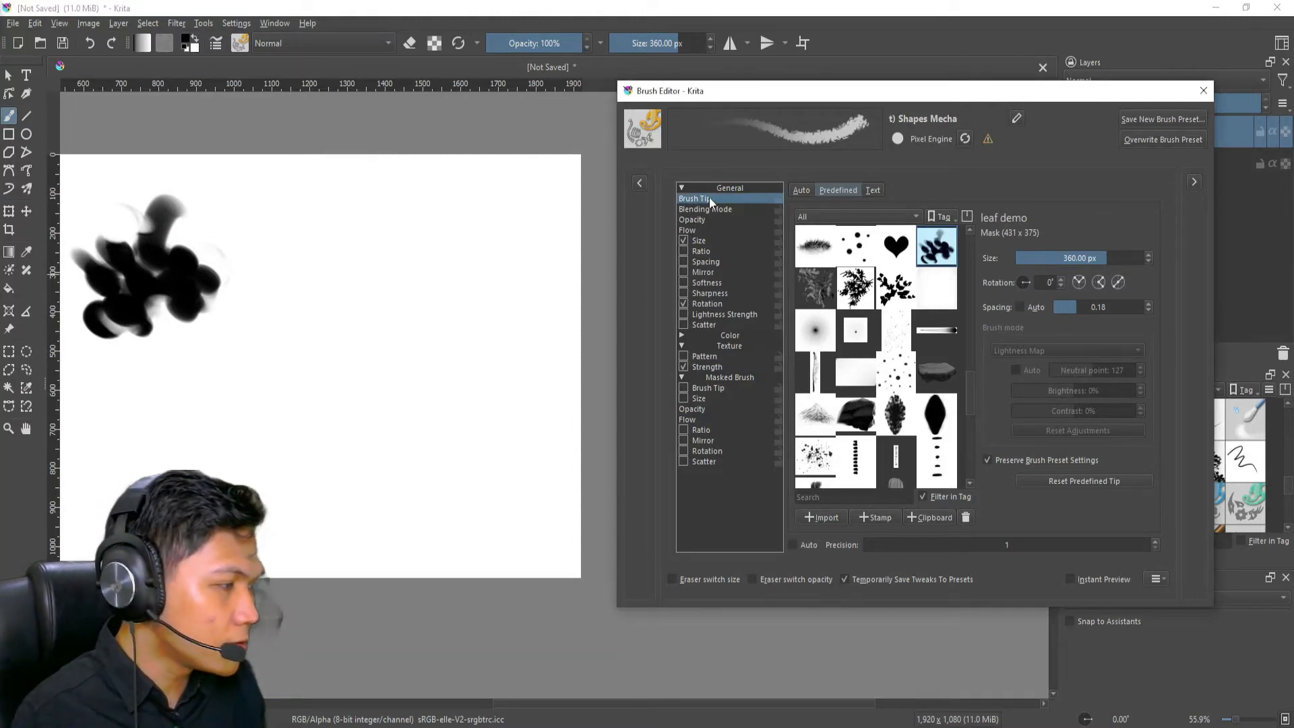
pyautogui.moveTo(750, 209)
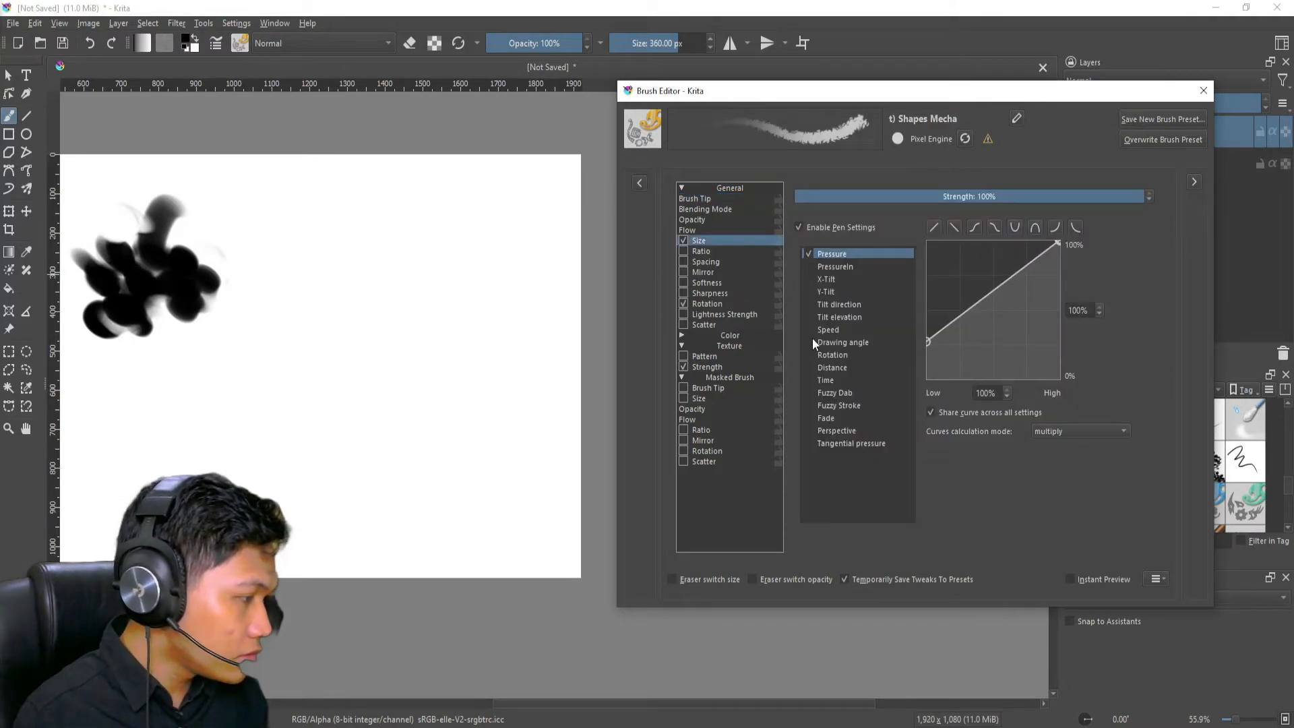
# Give size a Fuzzy Dab without pressure, and set Brush Tip spacing to 0.71.
pyautogui.click(835, 392)
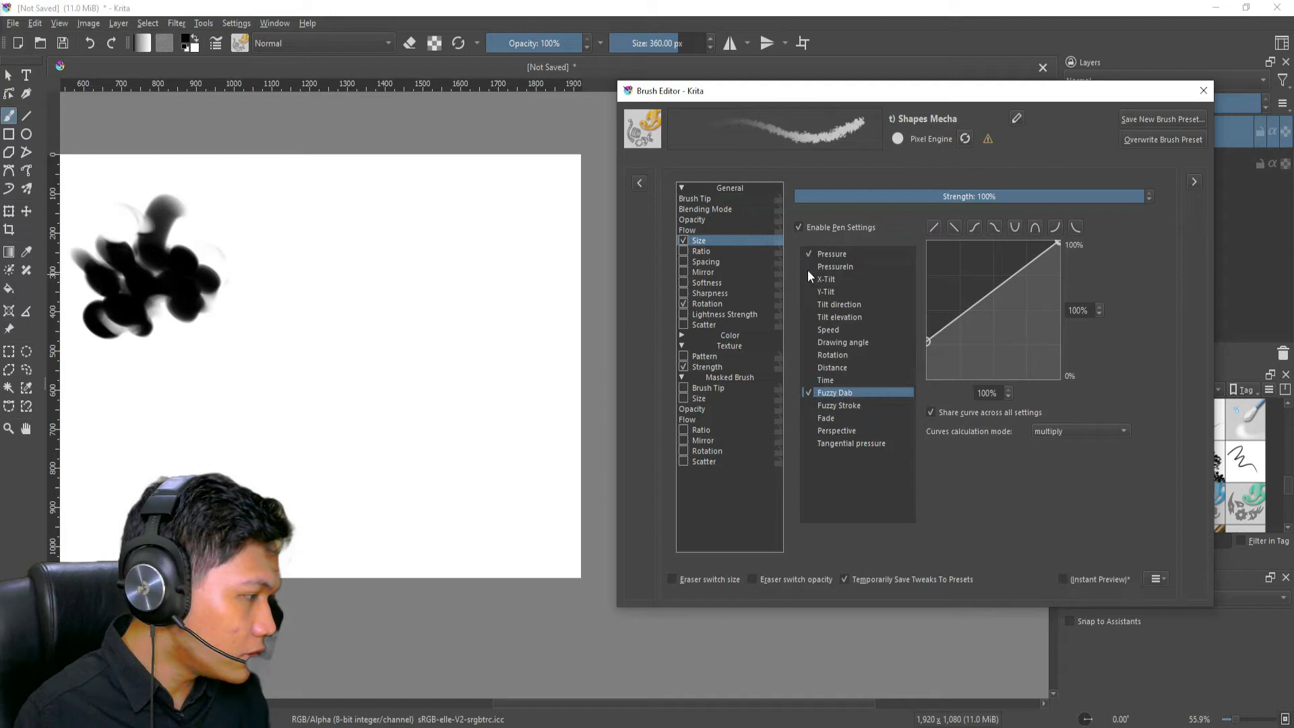
pyautogui.click(831, 253)
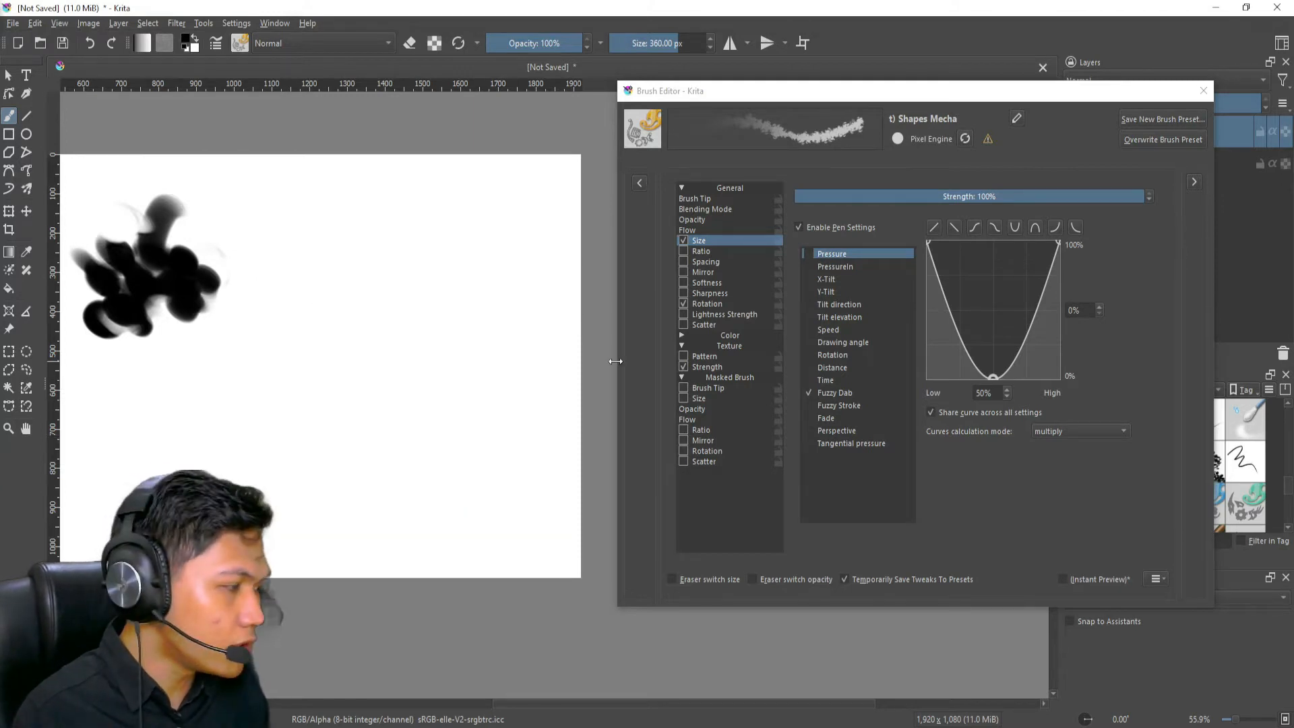
pyautogui.click(695, 199)
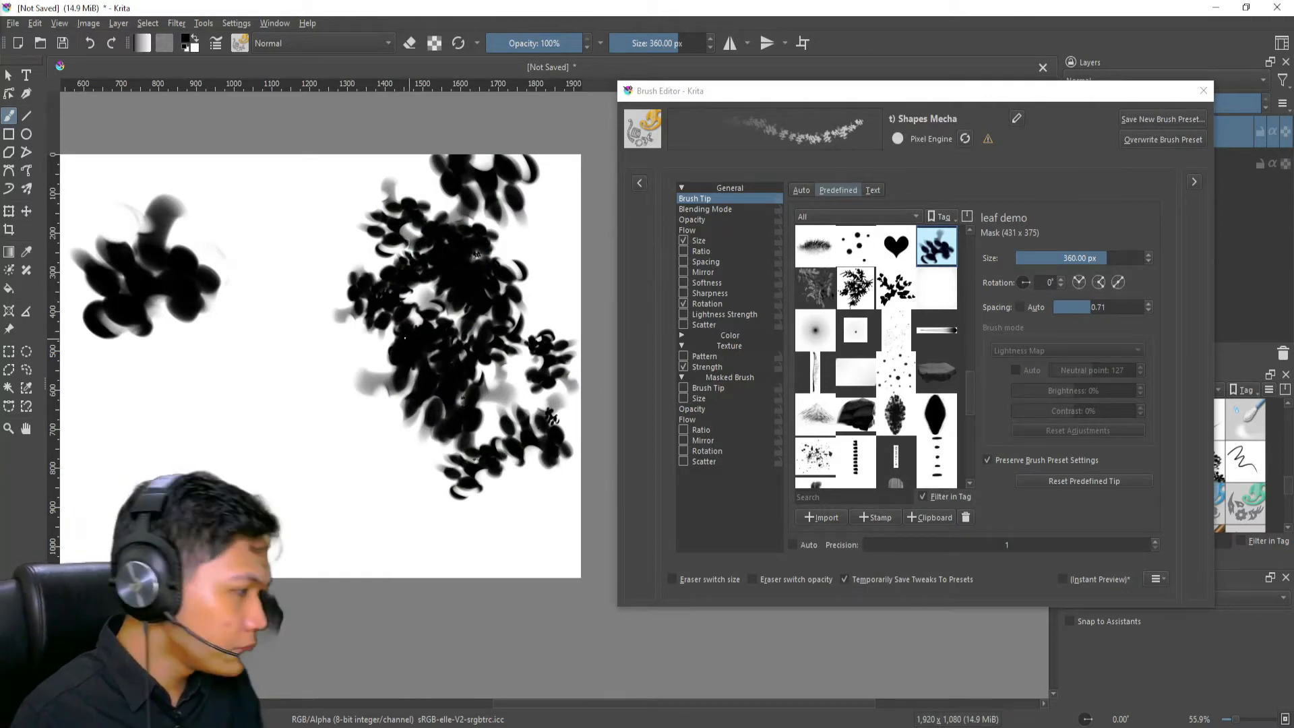
# Close the Brush Editor and paint on new Paint Layer 2 with Paint Layer 1 hidden.
pyautogui.click(1202, 91)
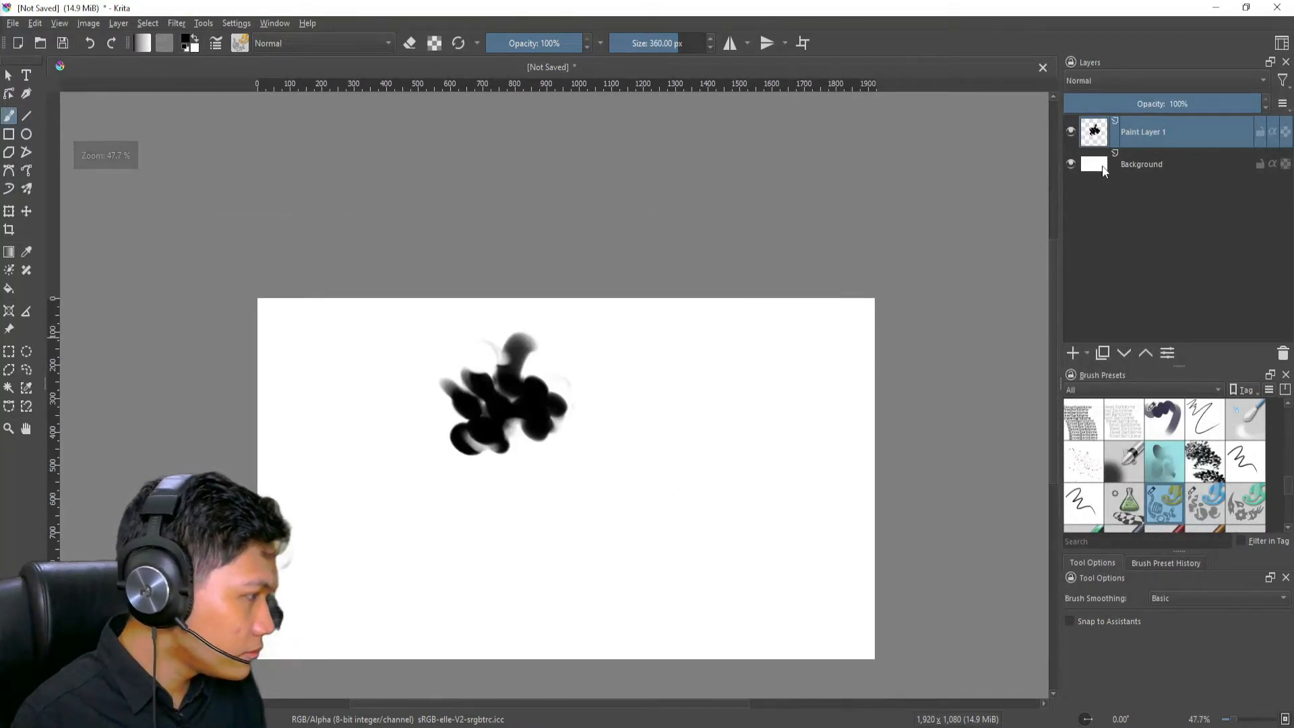
pyautogui.click(1072, 353)
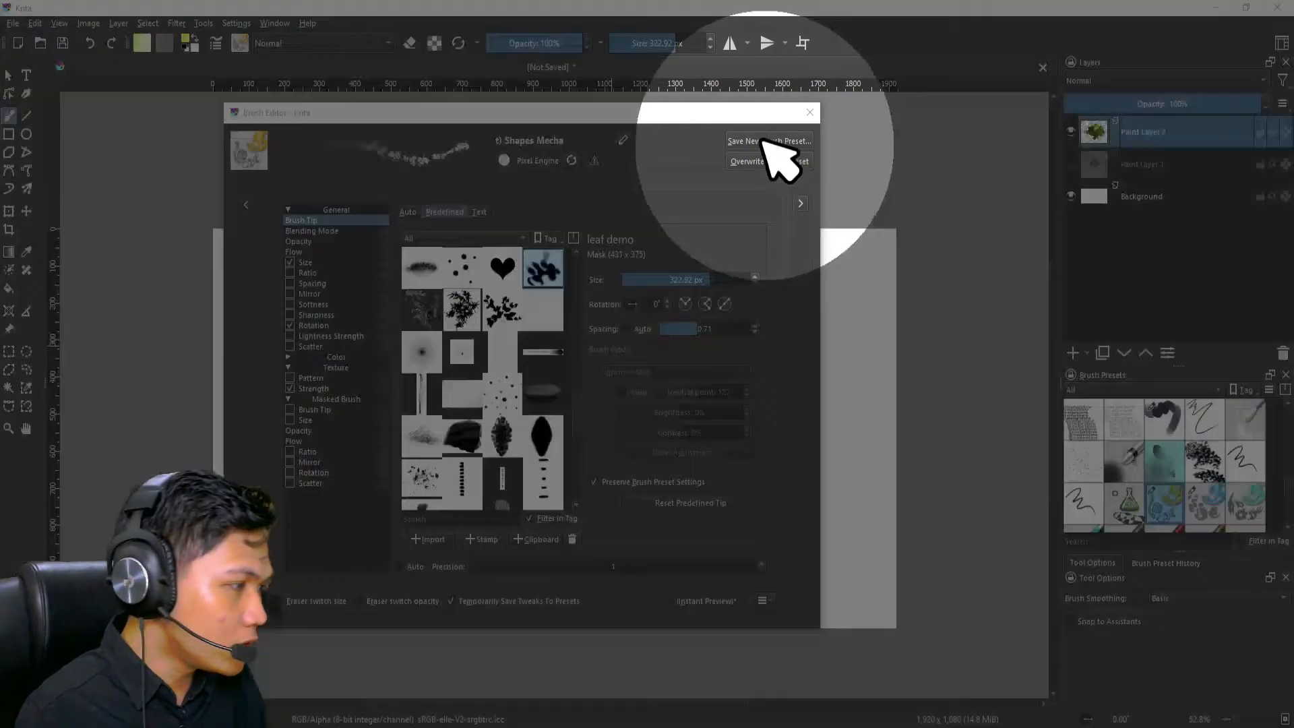
# Bring up the Save New Brush Preset dialog from the Brush Editor.
pyautogui.click(768, 141)
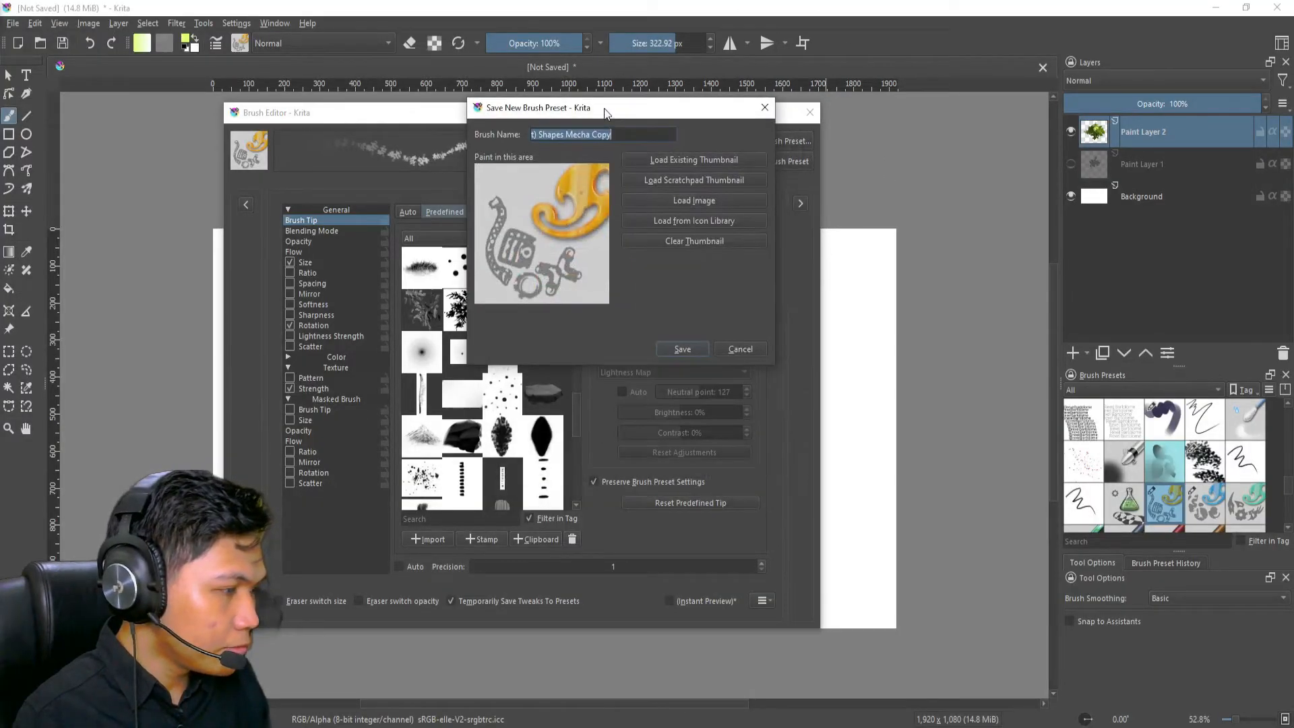
pyautogui.moveTo(633, 330)
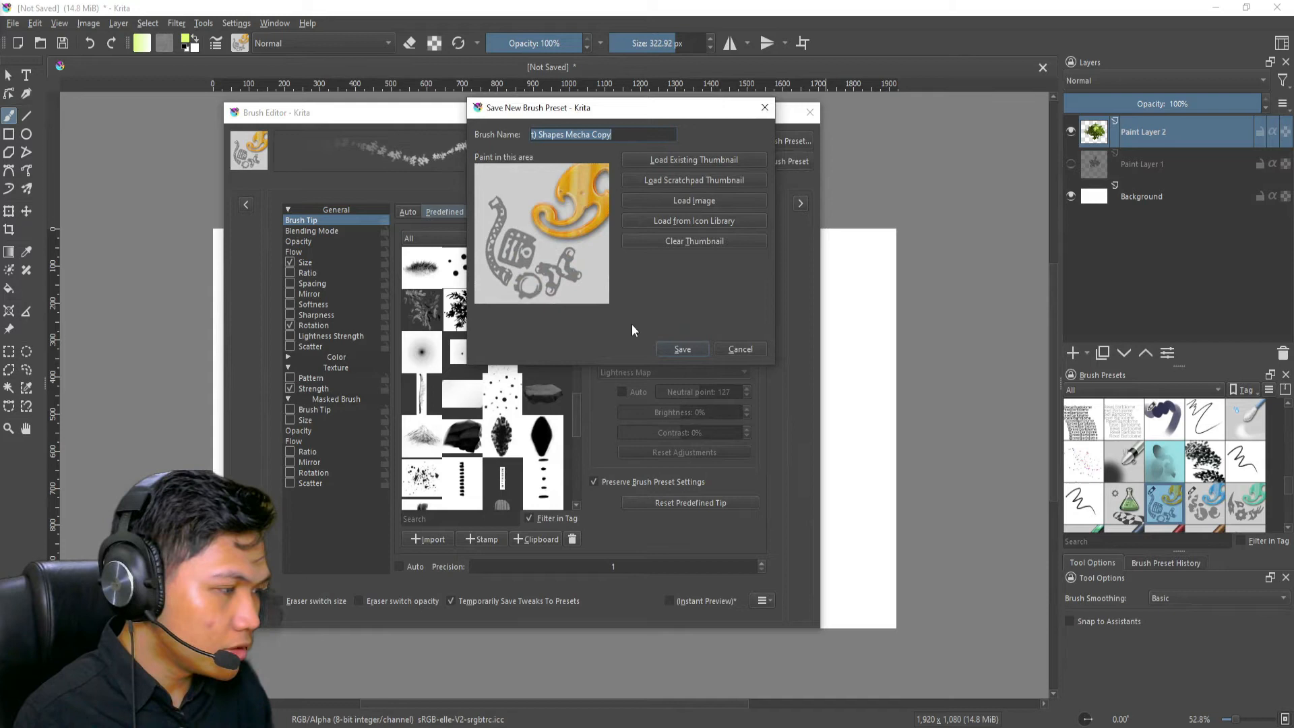
pyautogui.moveTo(603, 256)
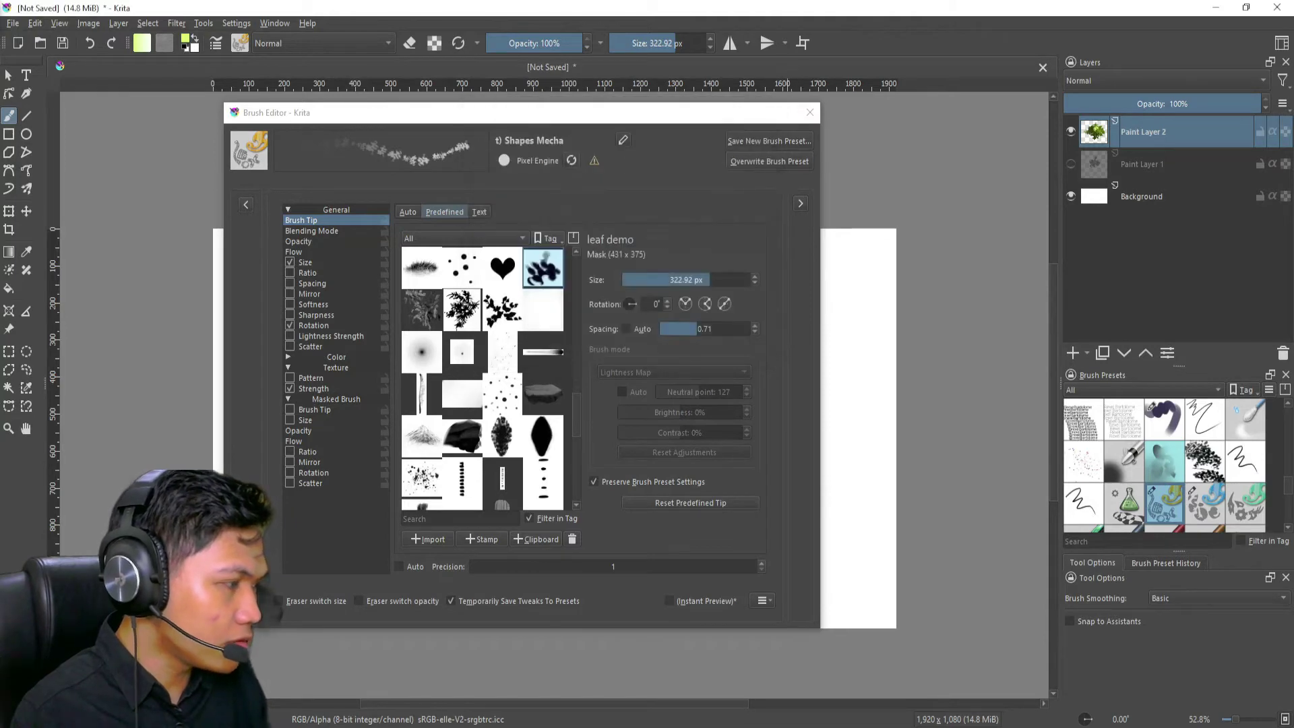
pyautogui.click(808, 113)
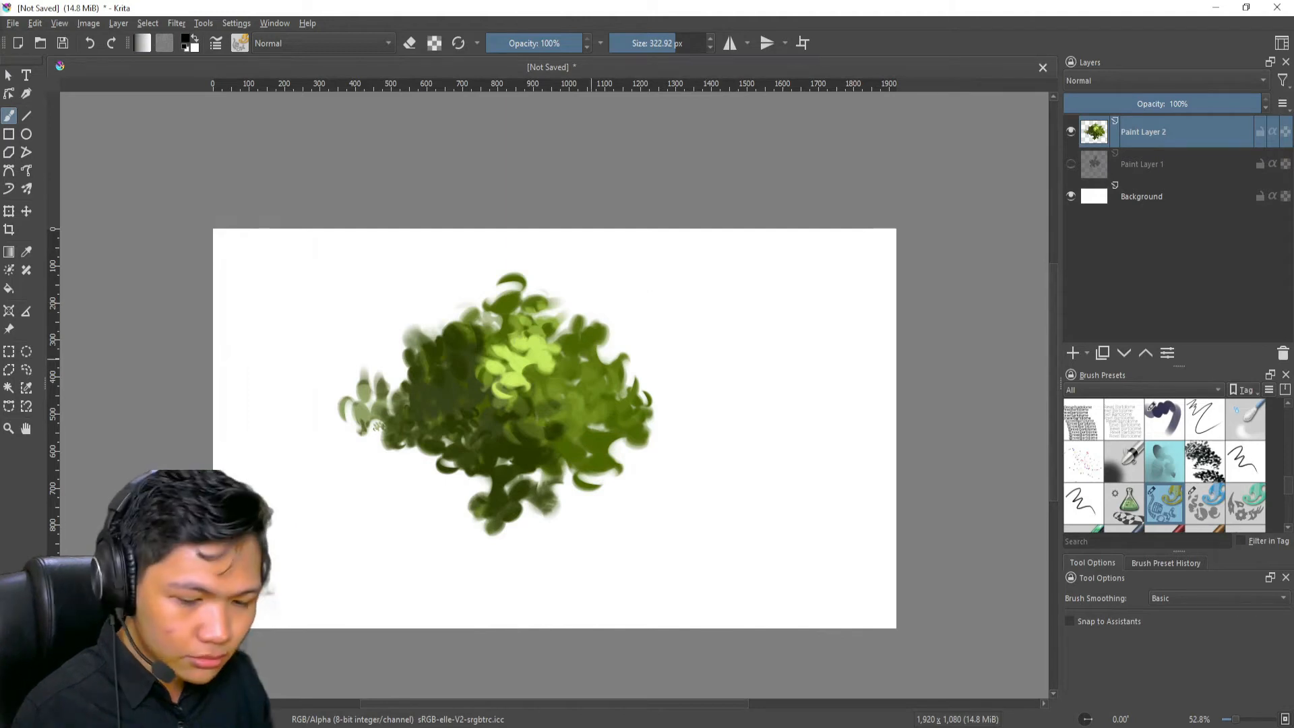
pyautogui.click(767, 140)
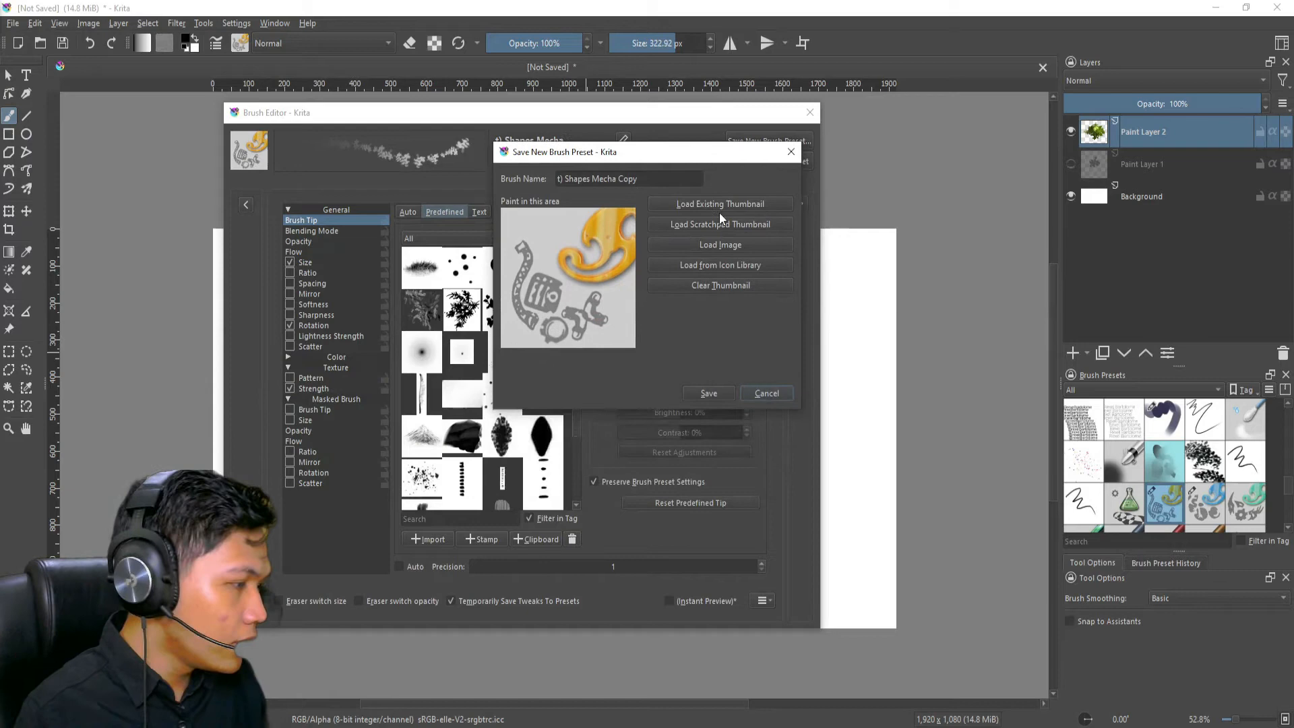
pyautogui.moveTo(739, 276)
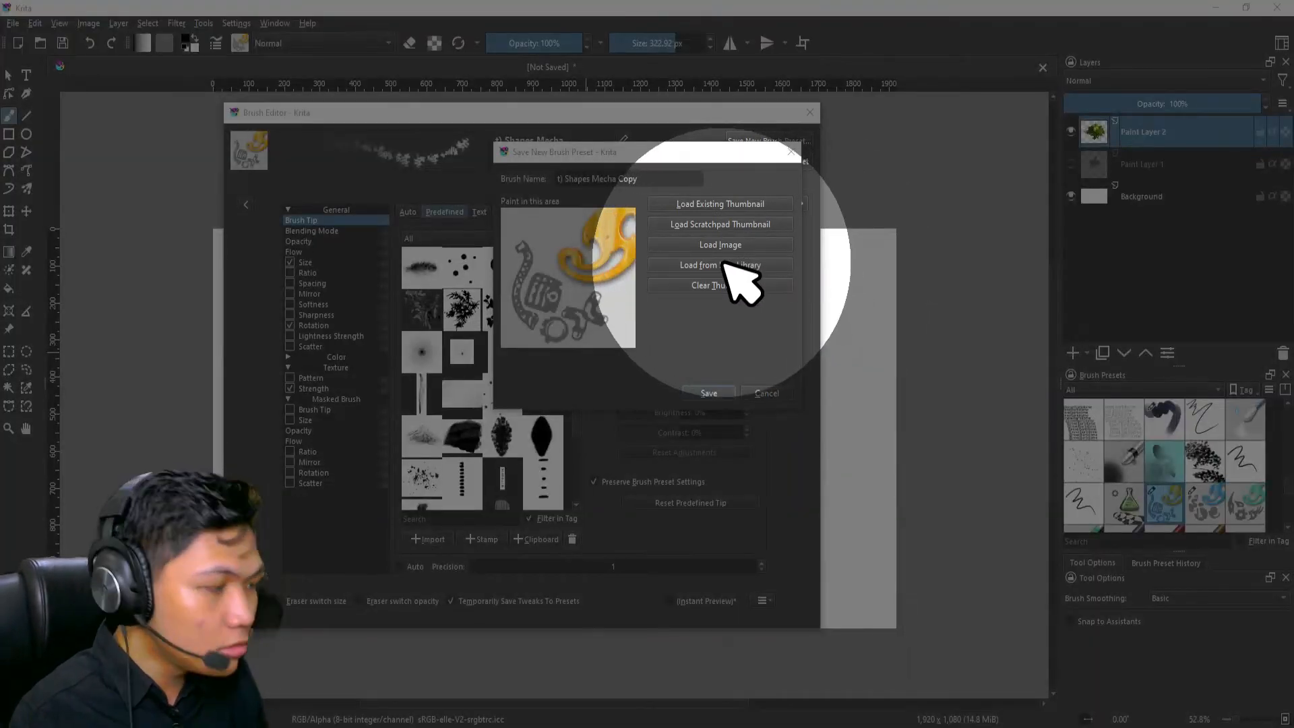
# Choose the stamp tool image from the icon library as the preset thumbnail.
pyautogui.click(719, 265)
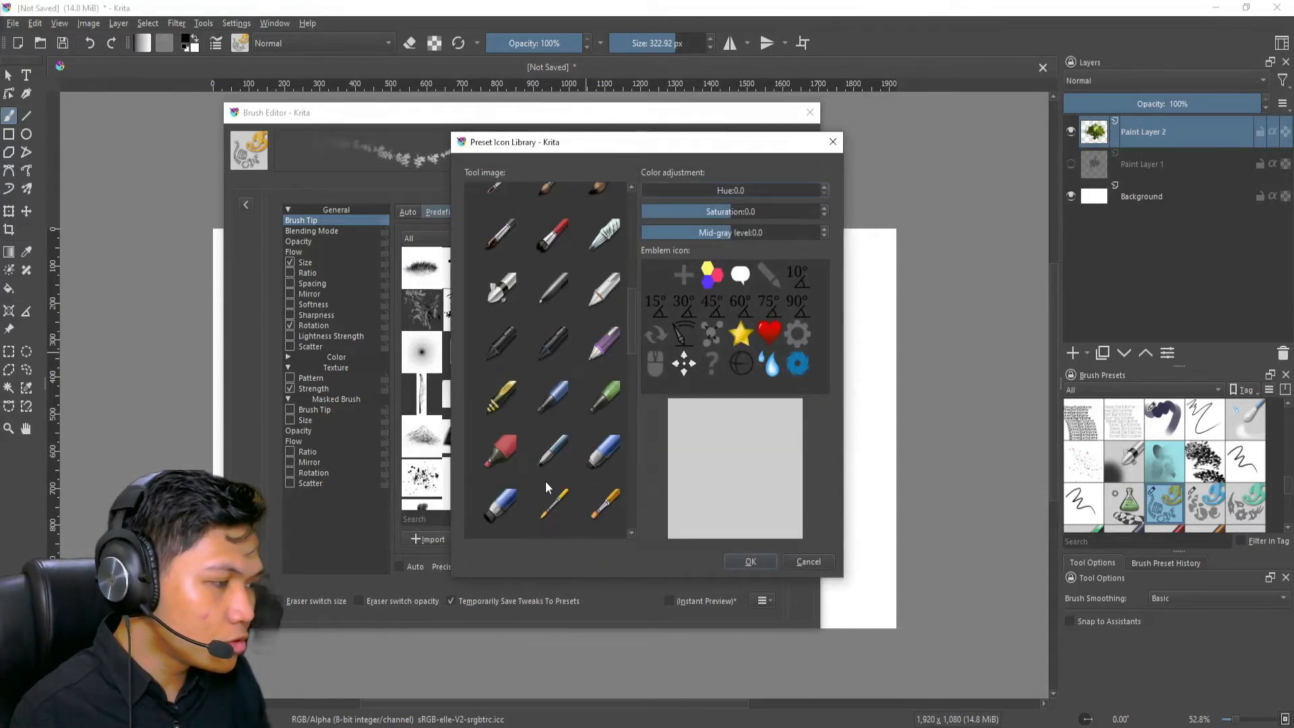
pyautogui.scroll(-3)
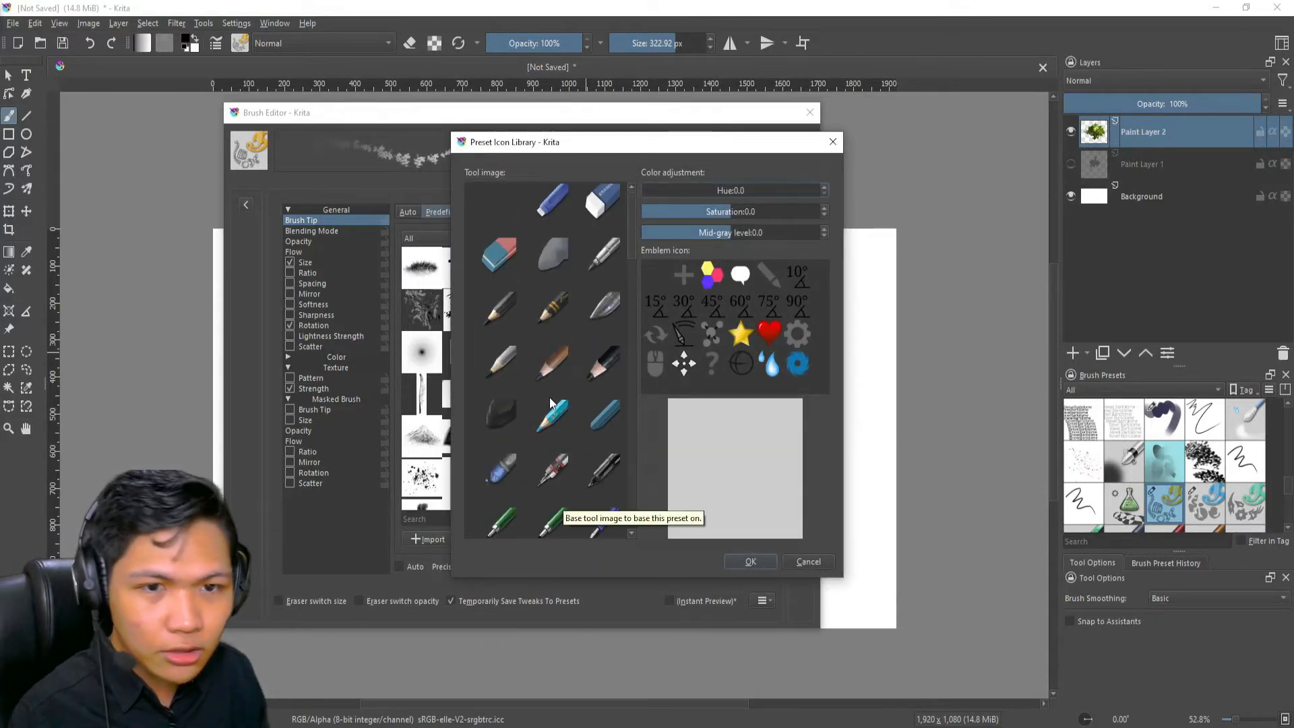
pyautogui.scroll(-3)
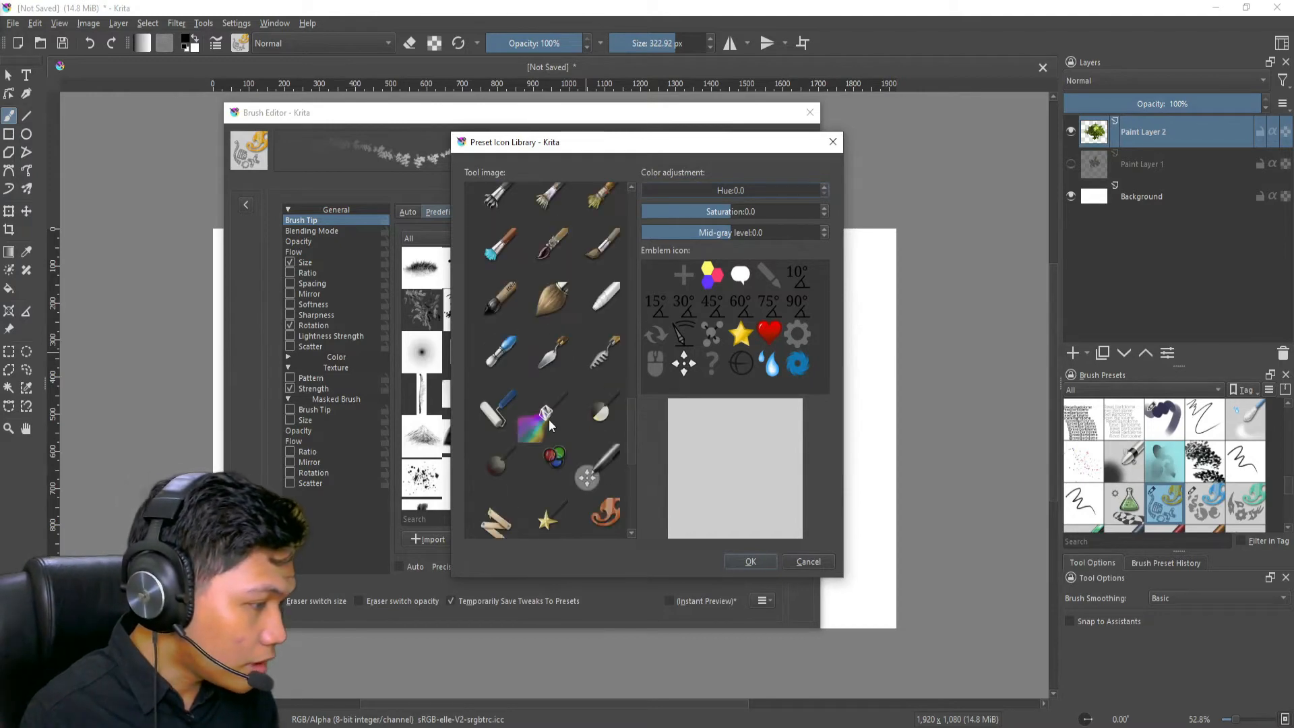
pyautogui.scroll(-3)
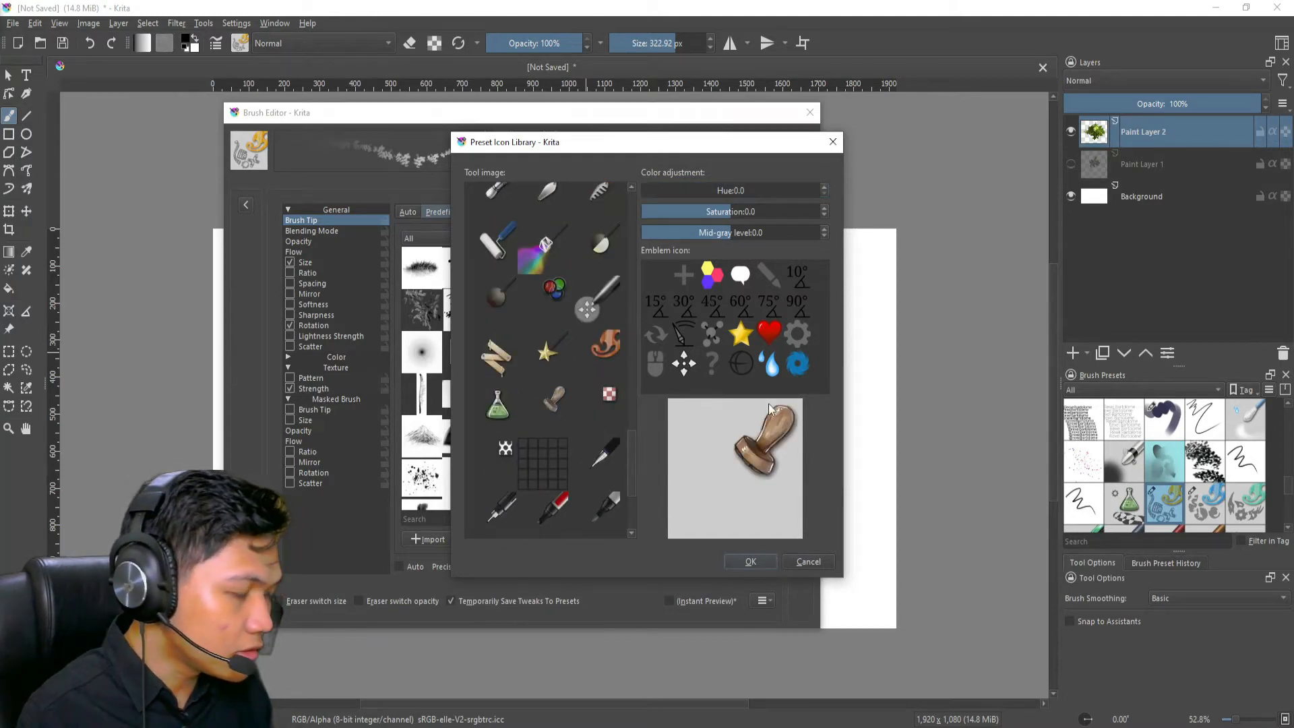
pyautogui.click(749, 561)
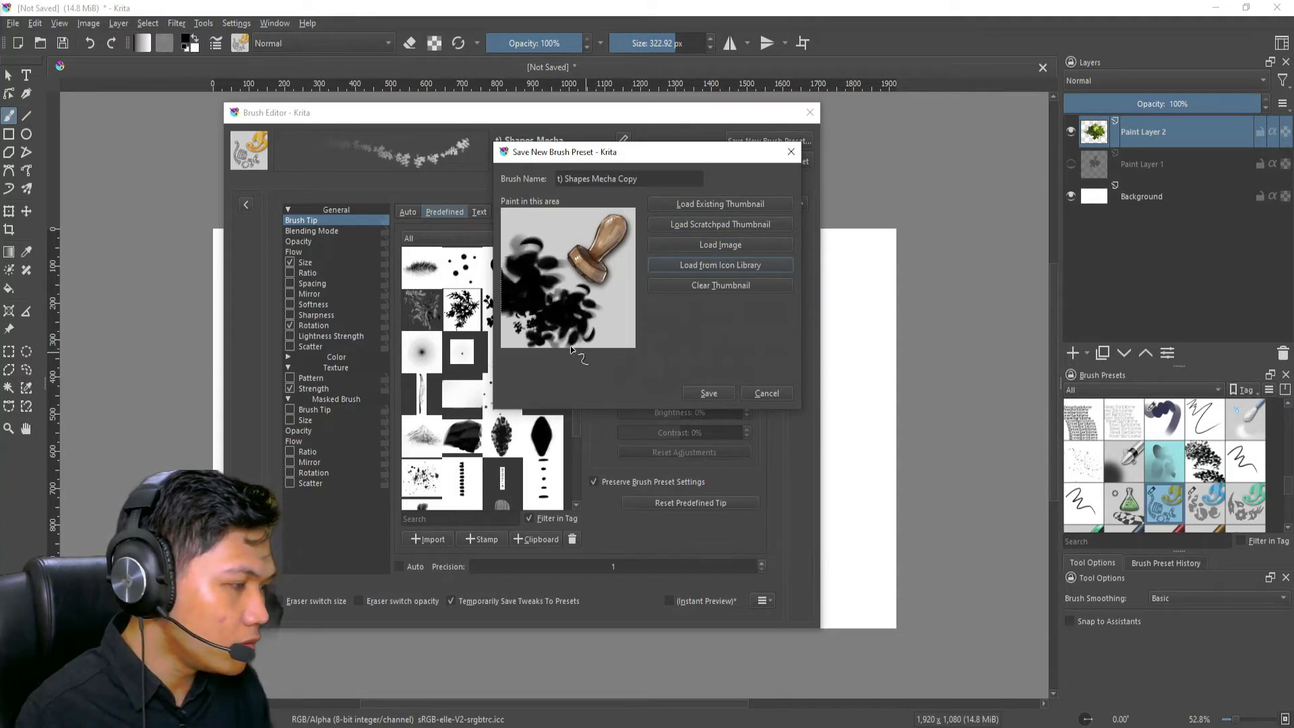
# Name the preset 'rx leaf demo', save it, and close the Brush Editor.
pyautogui.tripleClick(628, 178)
pyautogui.write('rx leaf demo')
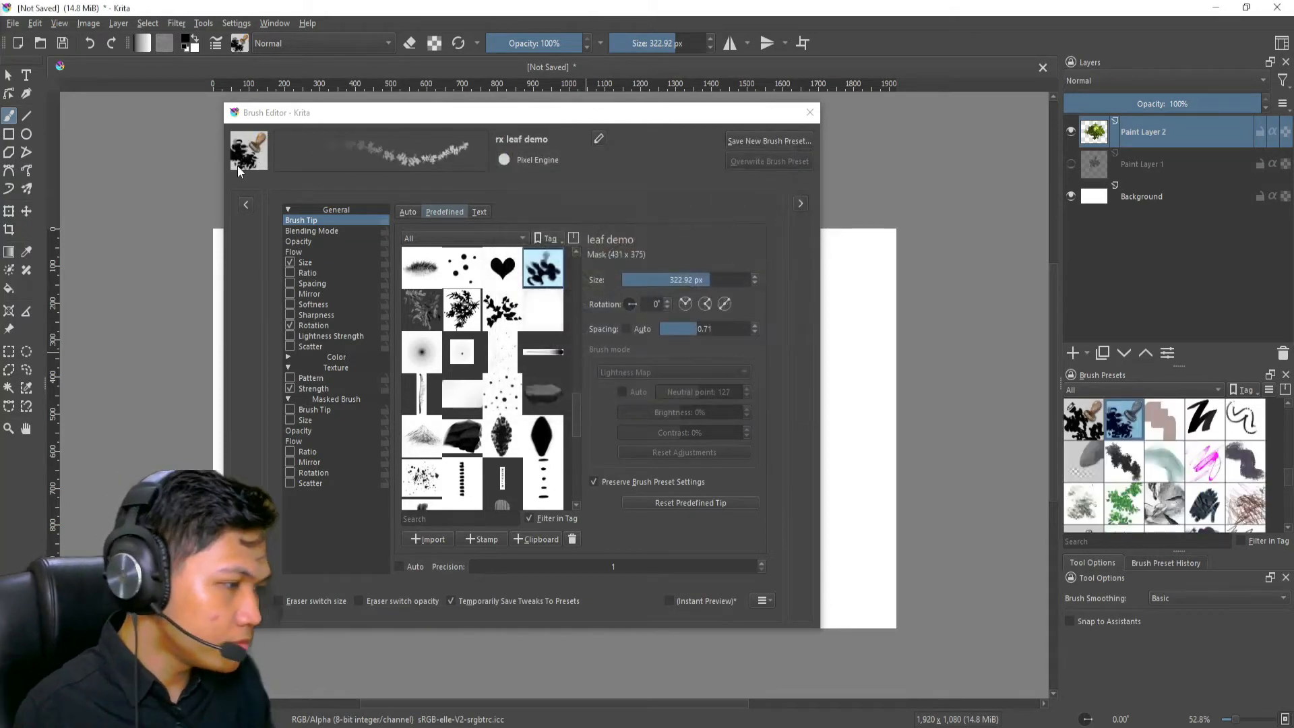
pyautogui.click(808, 113)
pyautogui.write('r')
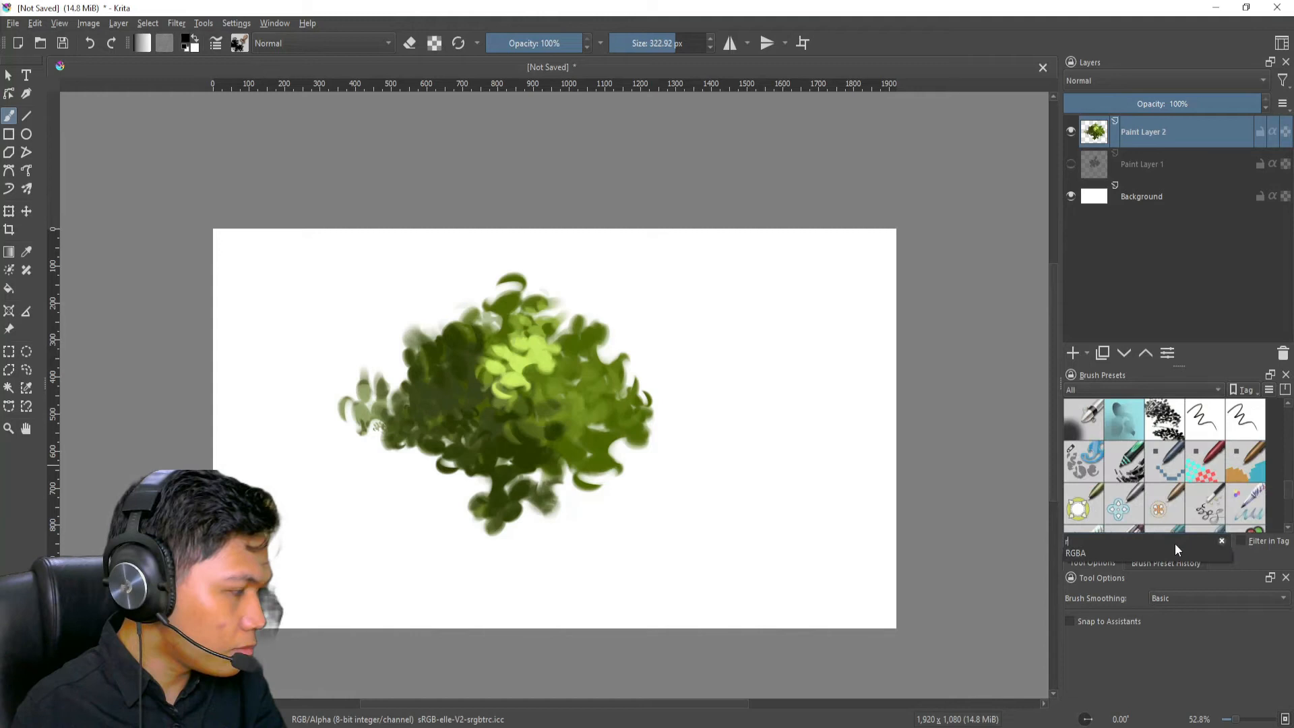
# Filter presets to 'rx leaf demo' and paint a black leafy clump beside the green bush.
pyautogui.write('n')
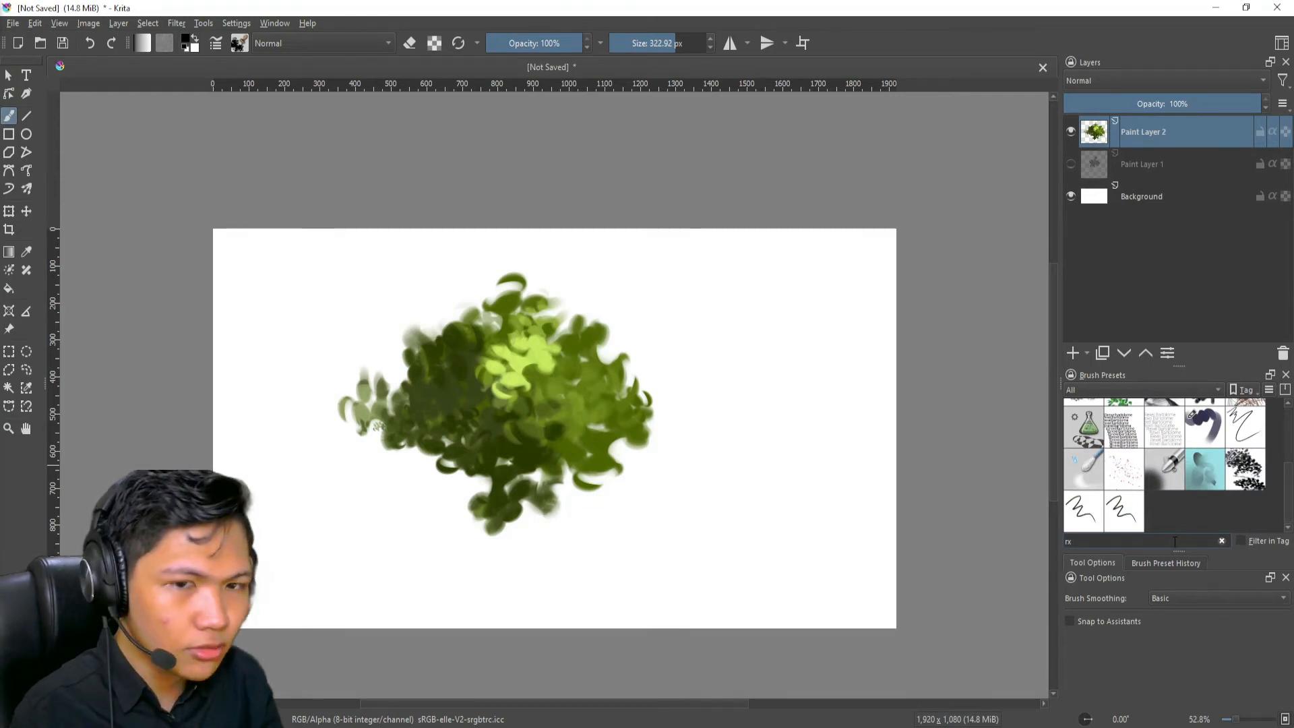
pyautogui.write('leaf')
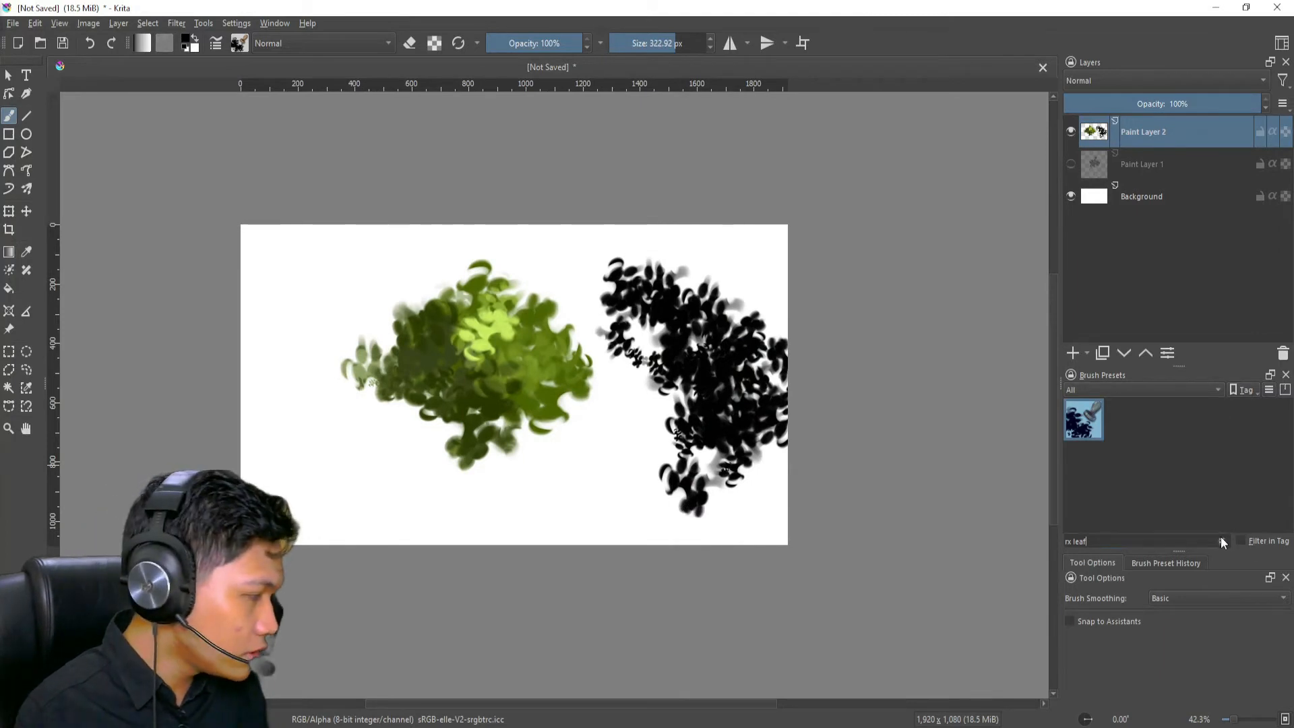
# Assign the rx leaf demo preset to the Textures tag and show only Textures presets.
pyautogui.rightClick(1083, 419)
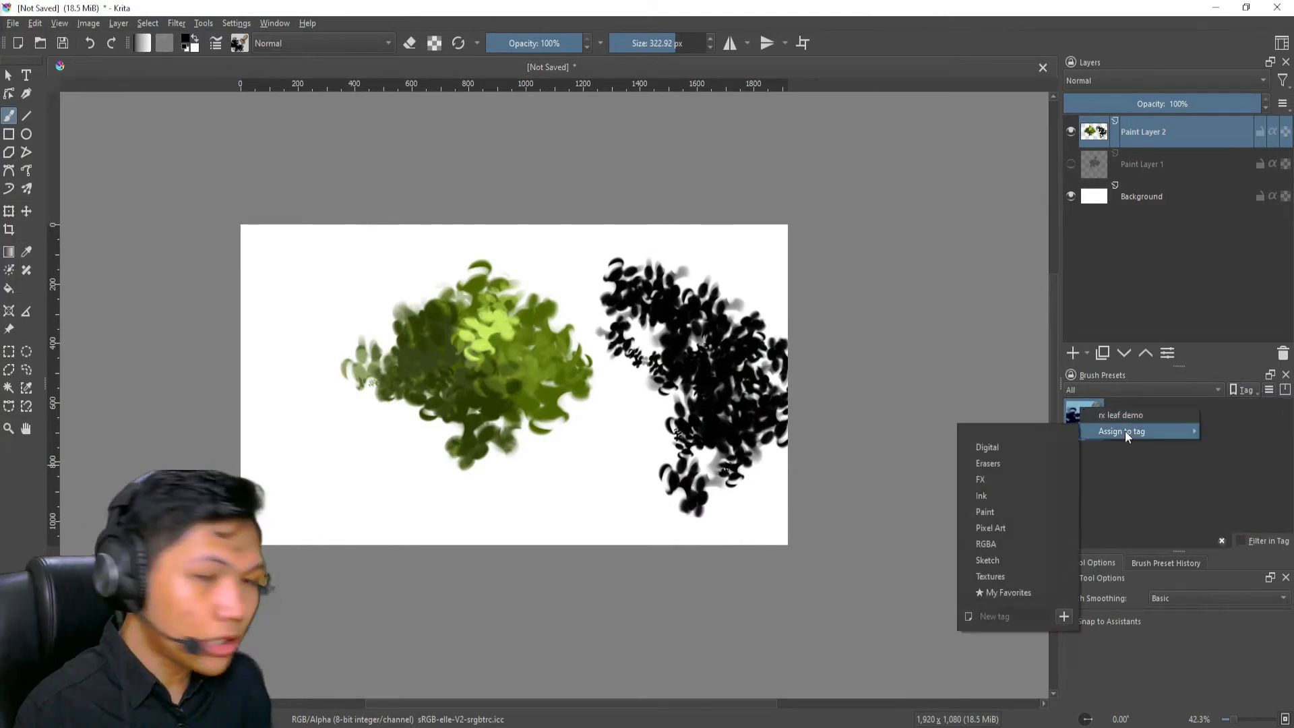
pyautogui.moveTo(1063, 617)
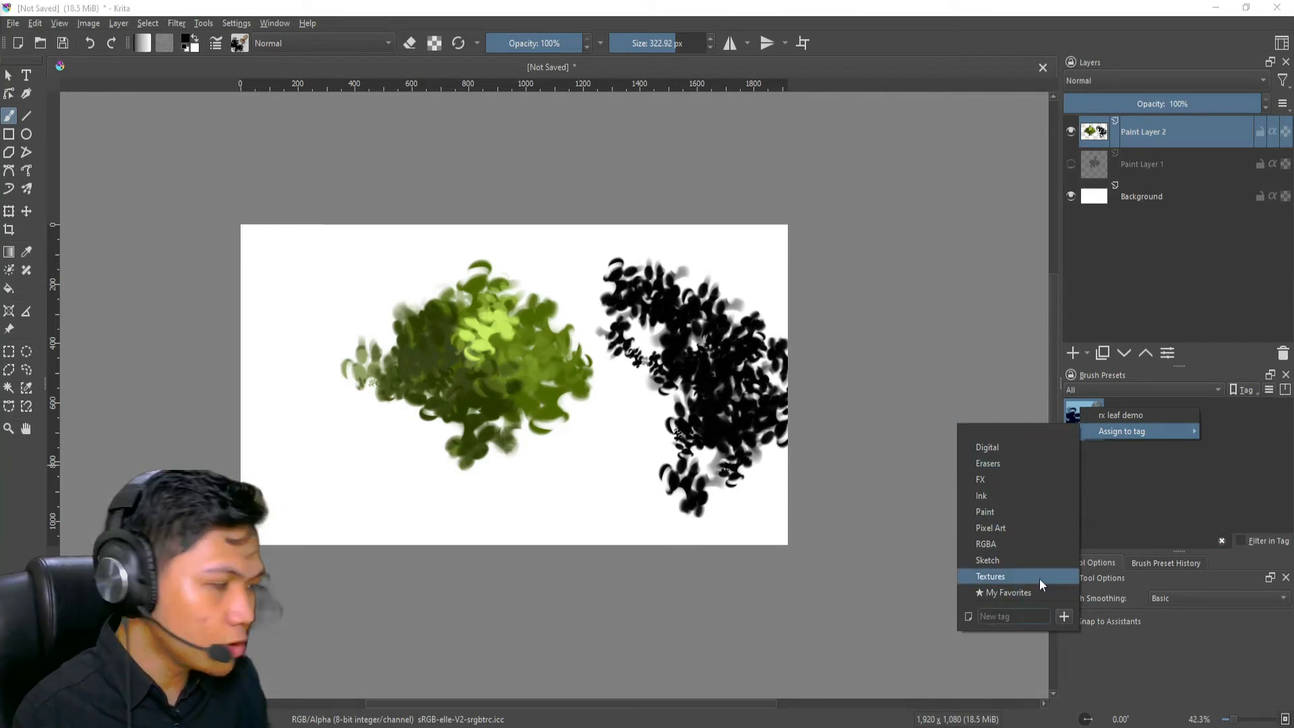
pyautogui.moveTo(1040, 561)
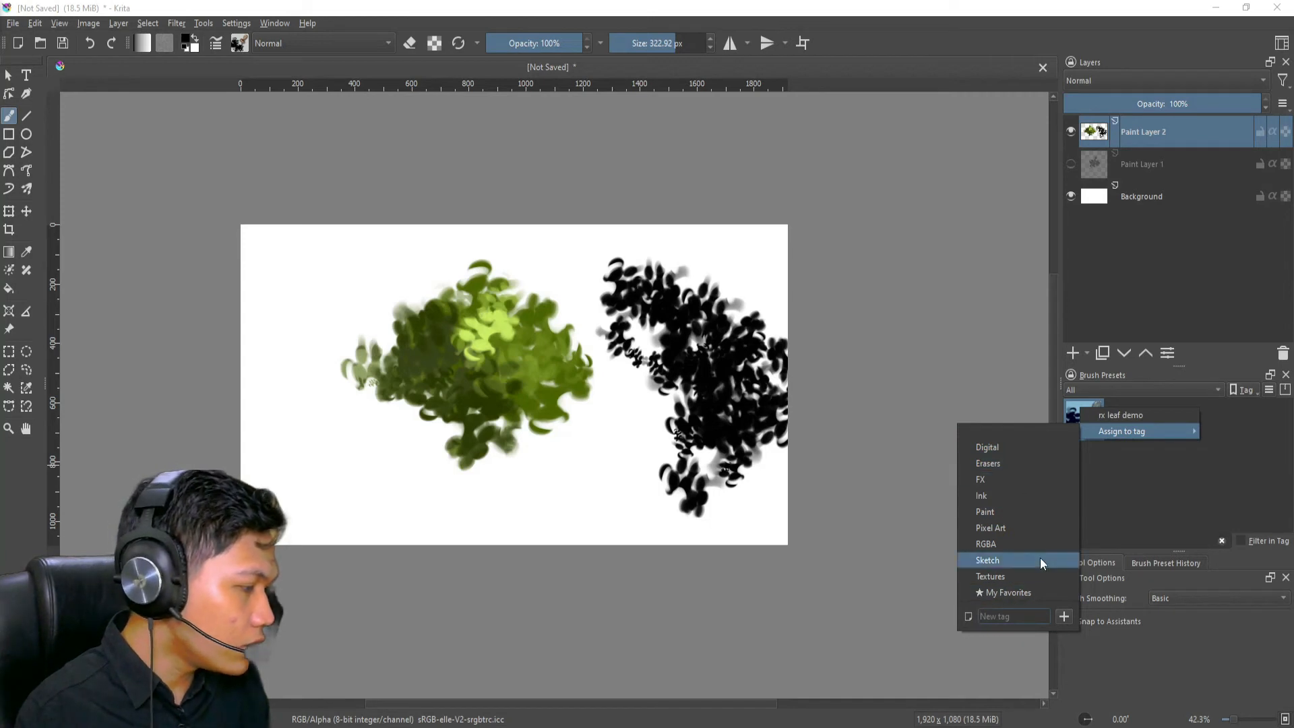
pyautogui.click(987, 559)
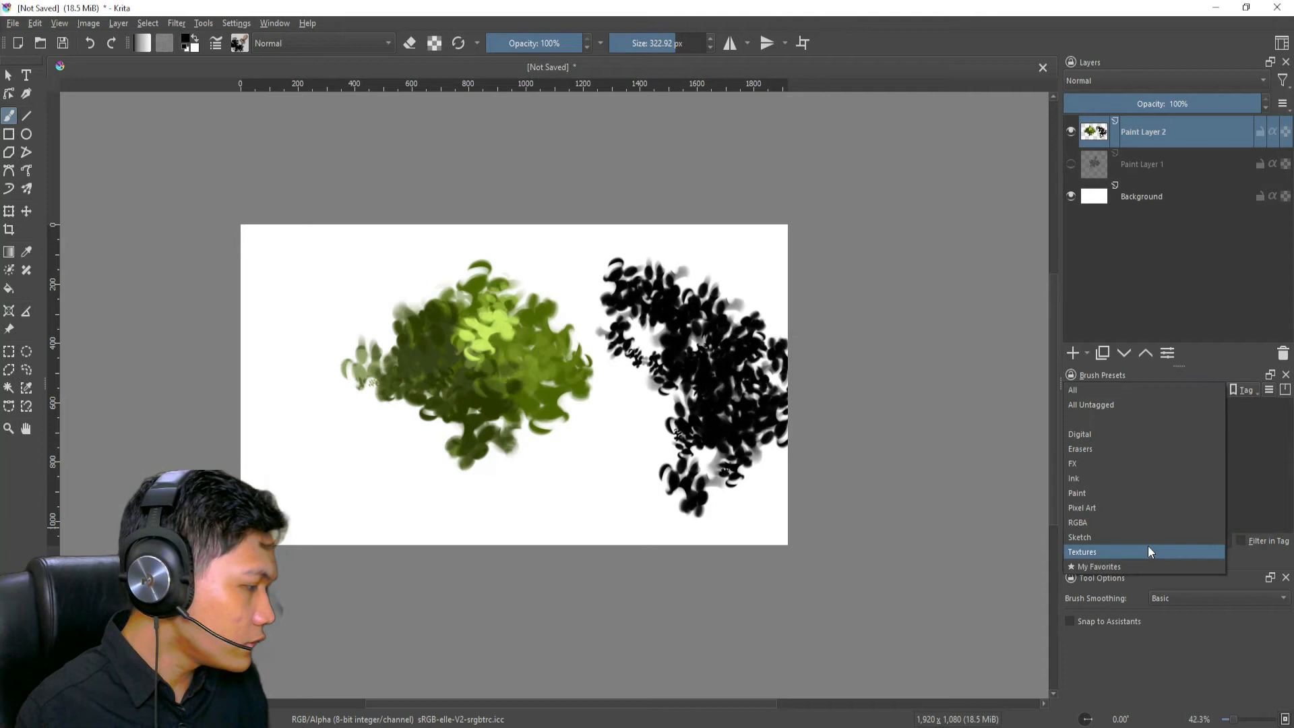
pyautogui.click(1081, 551)
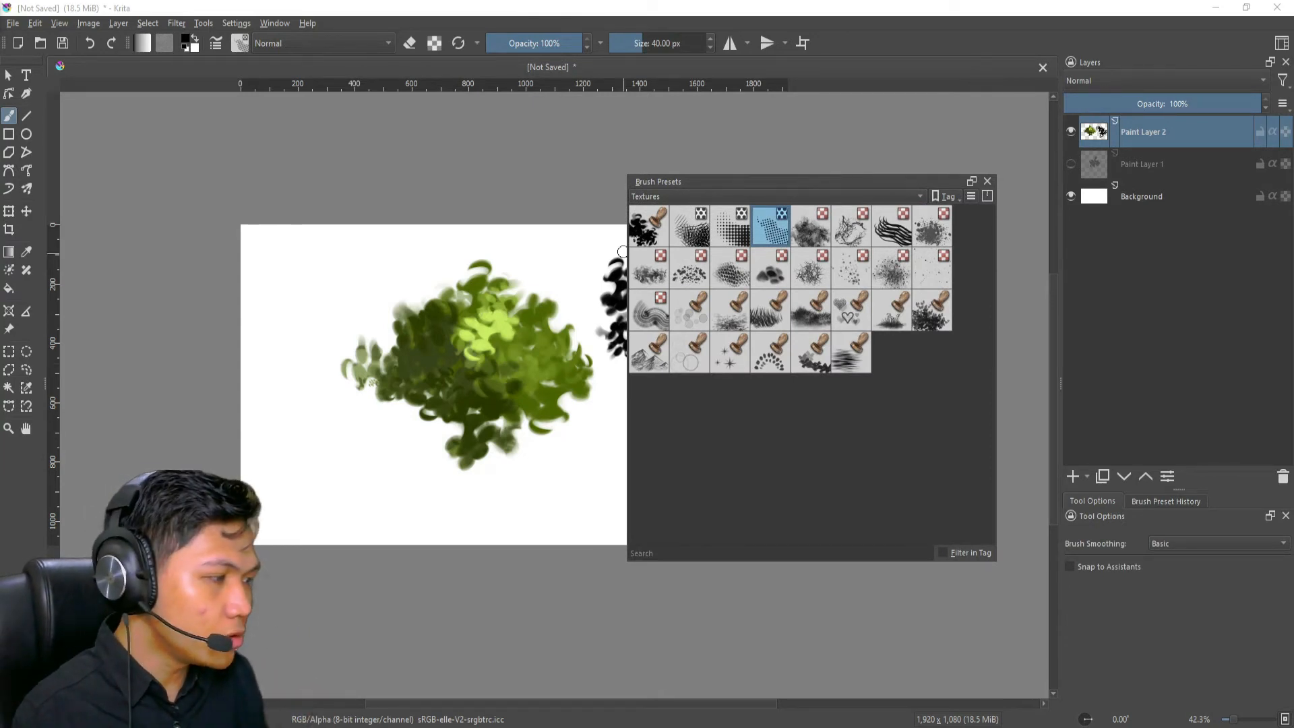
# Select the rx leaf demo brush and switch the preset tag filter to Digital.
pyautogui.click(648, 226)
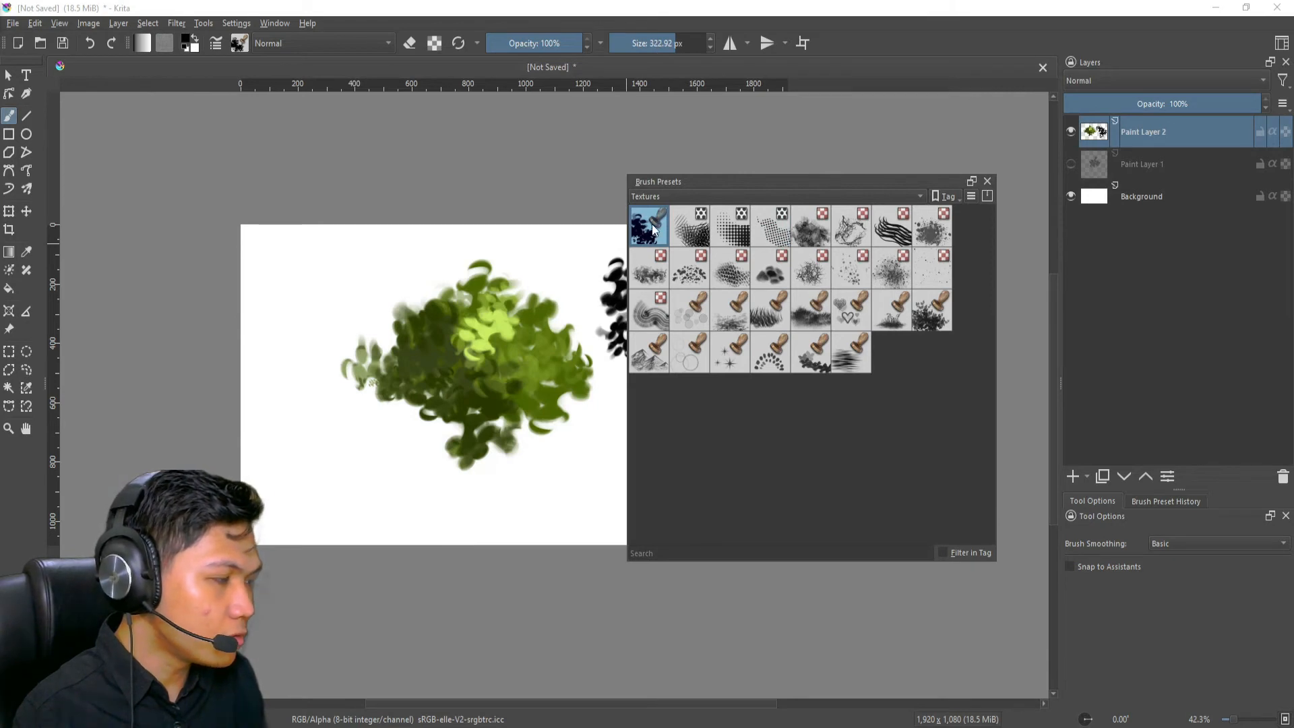
pyautogui.moveTo(649, 227)
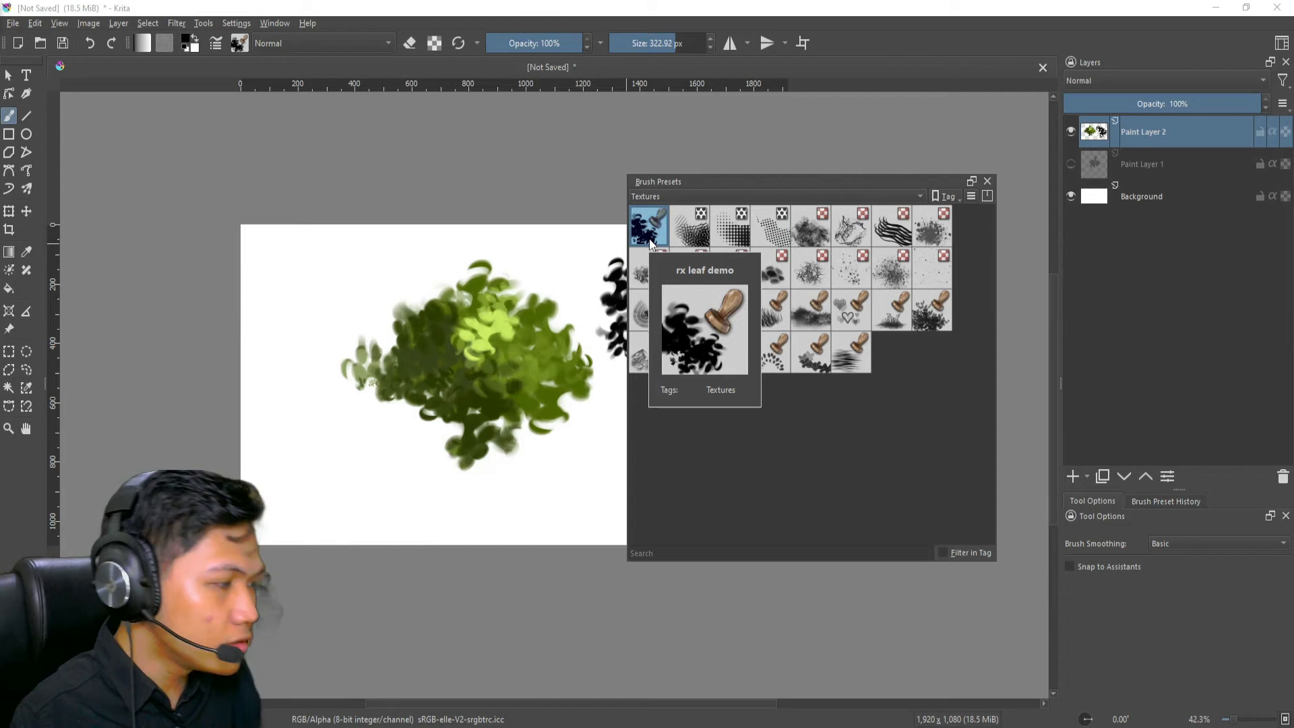
pyautogui.rightClick(649, 223)
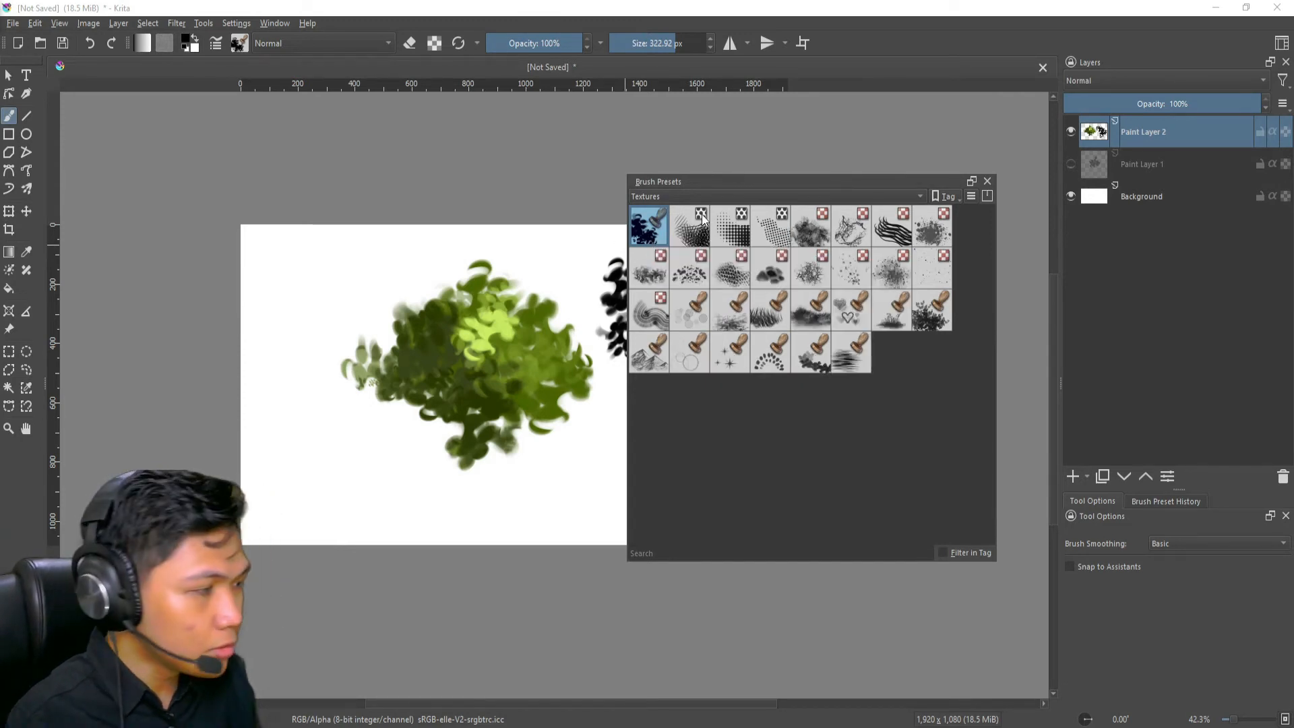
pyautogui.click(918, 195)
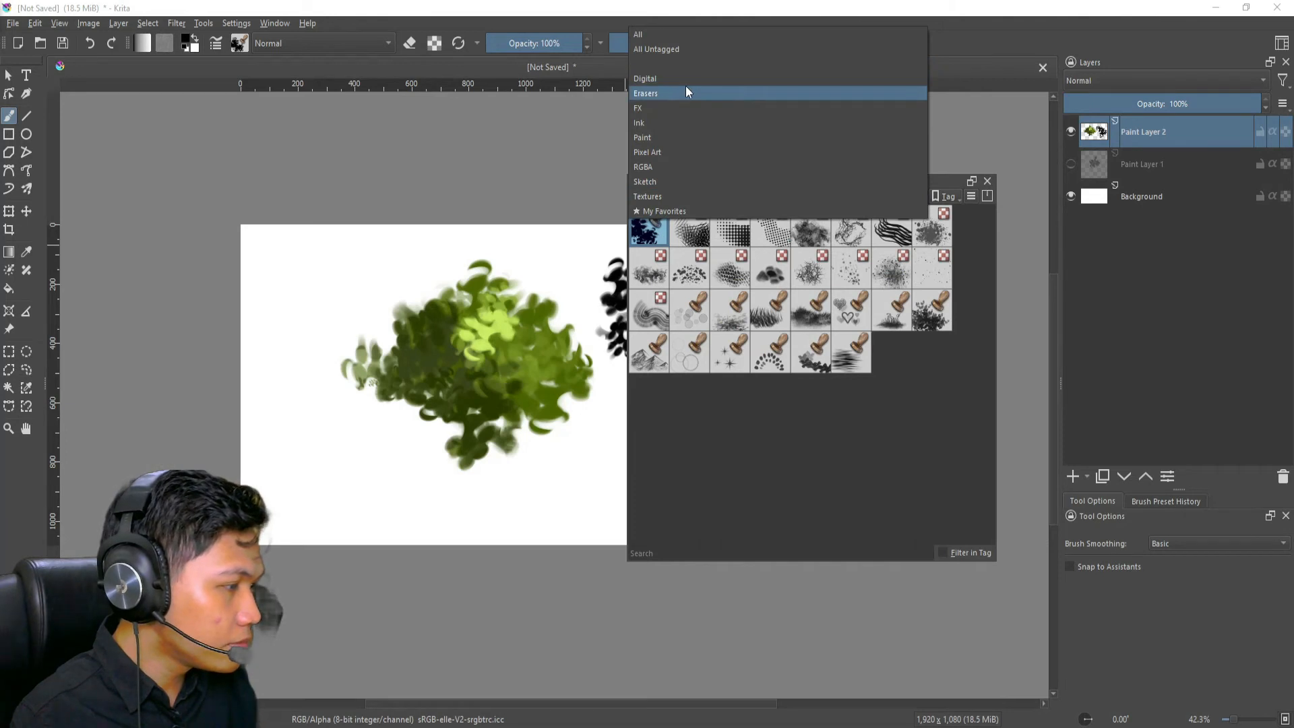
pyautogui.click(644, 78)
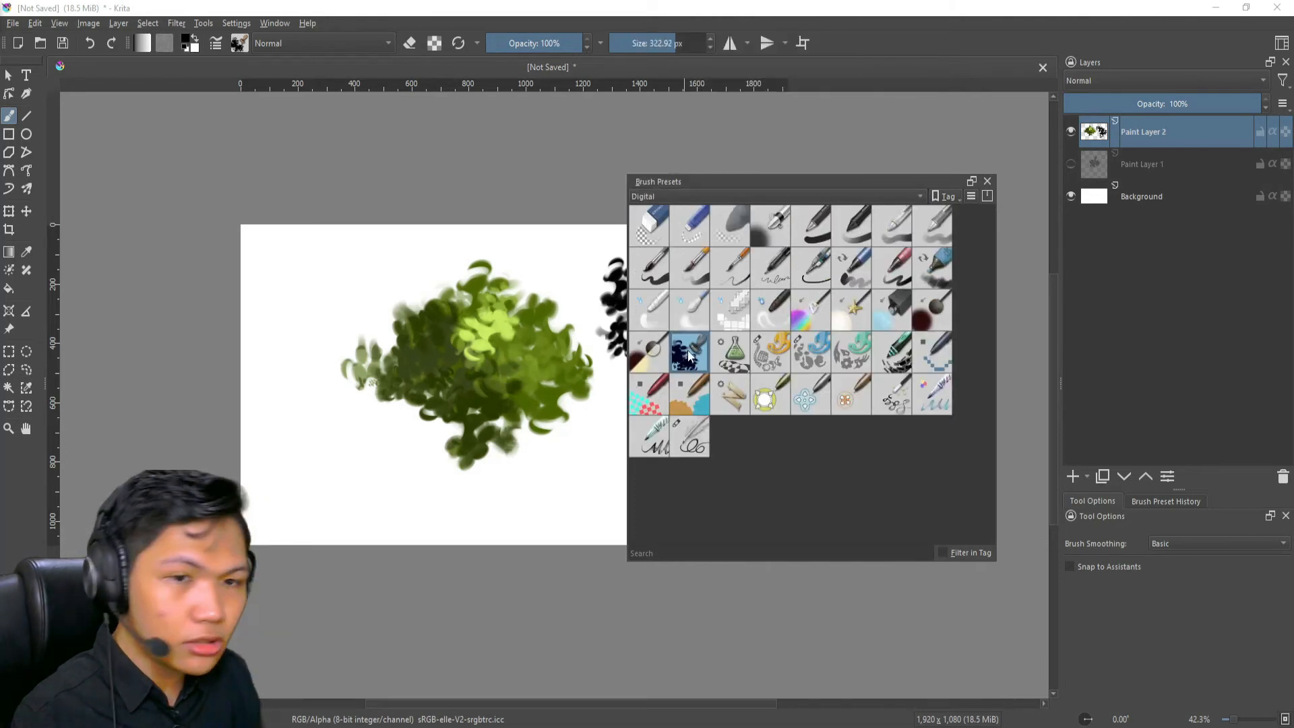
pyautogui.moveTo(740, 202)
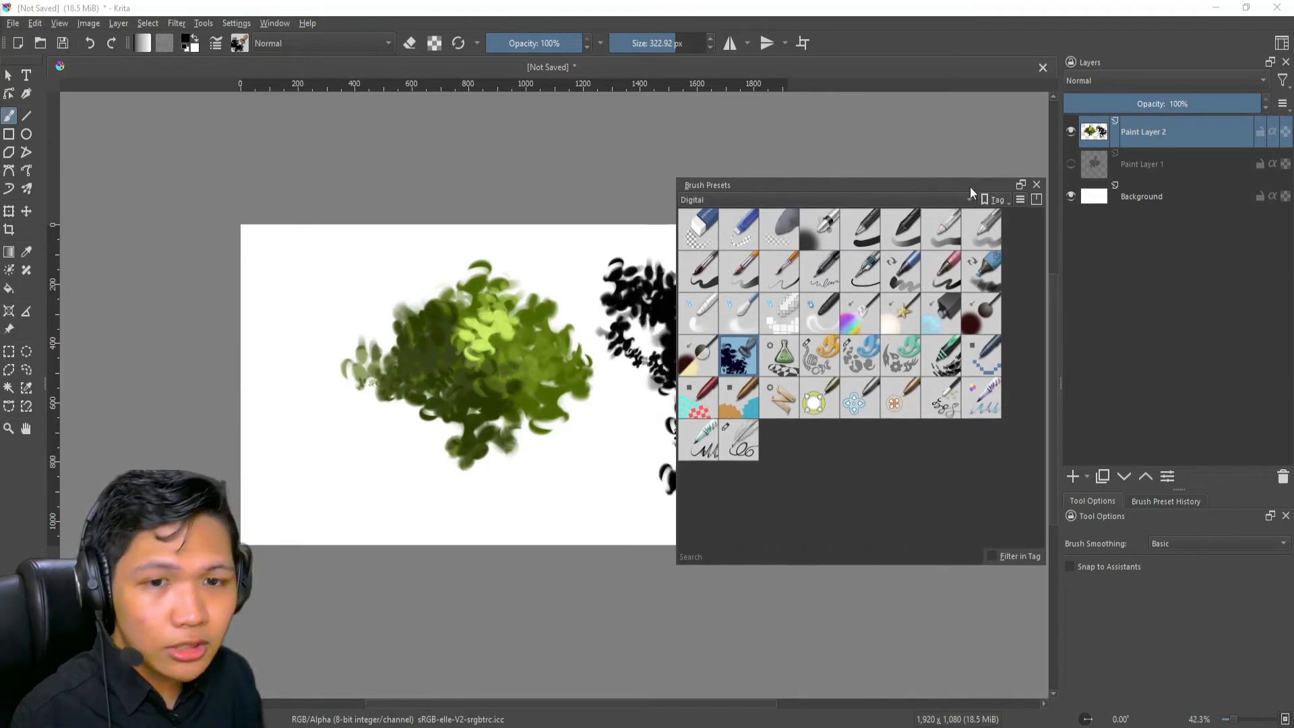
pyautogui.moveTo(827, 276)
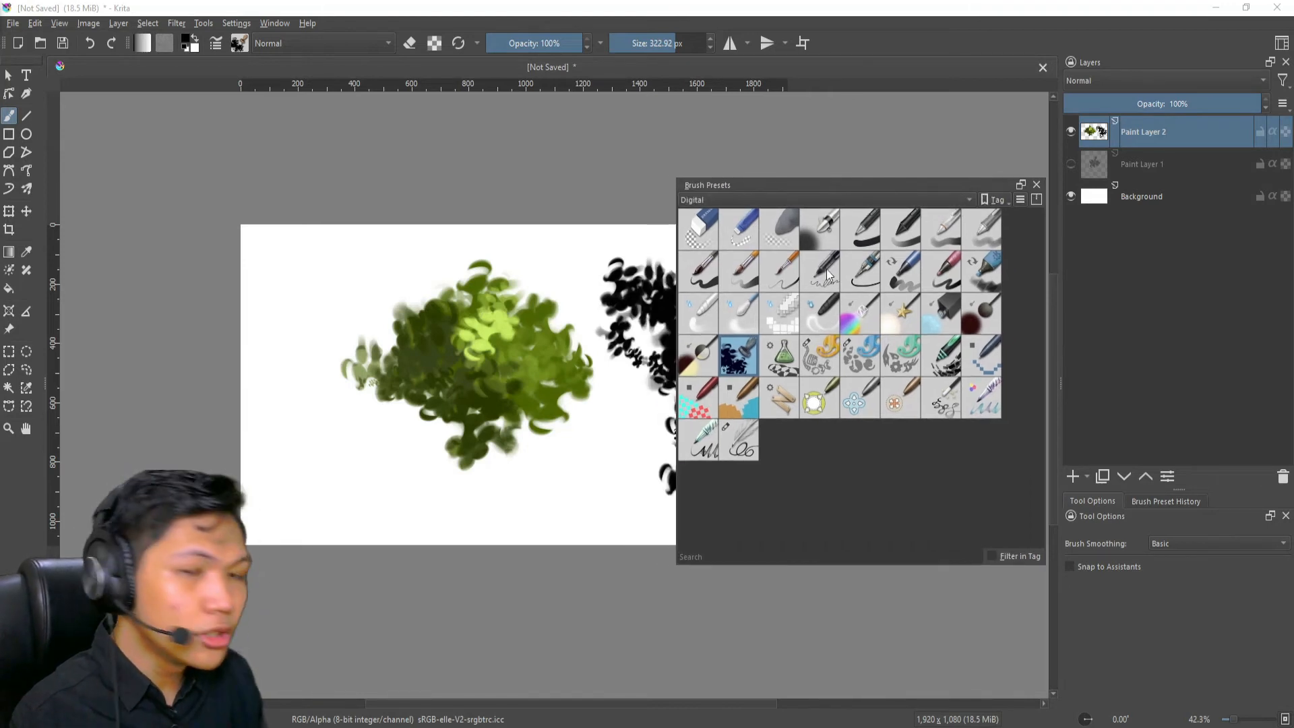
pyautogui.moveTo(860, 365)
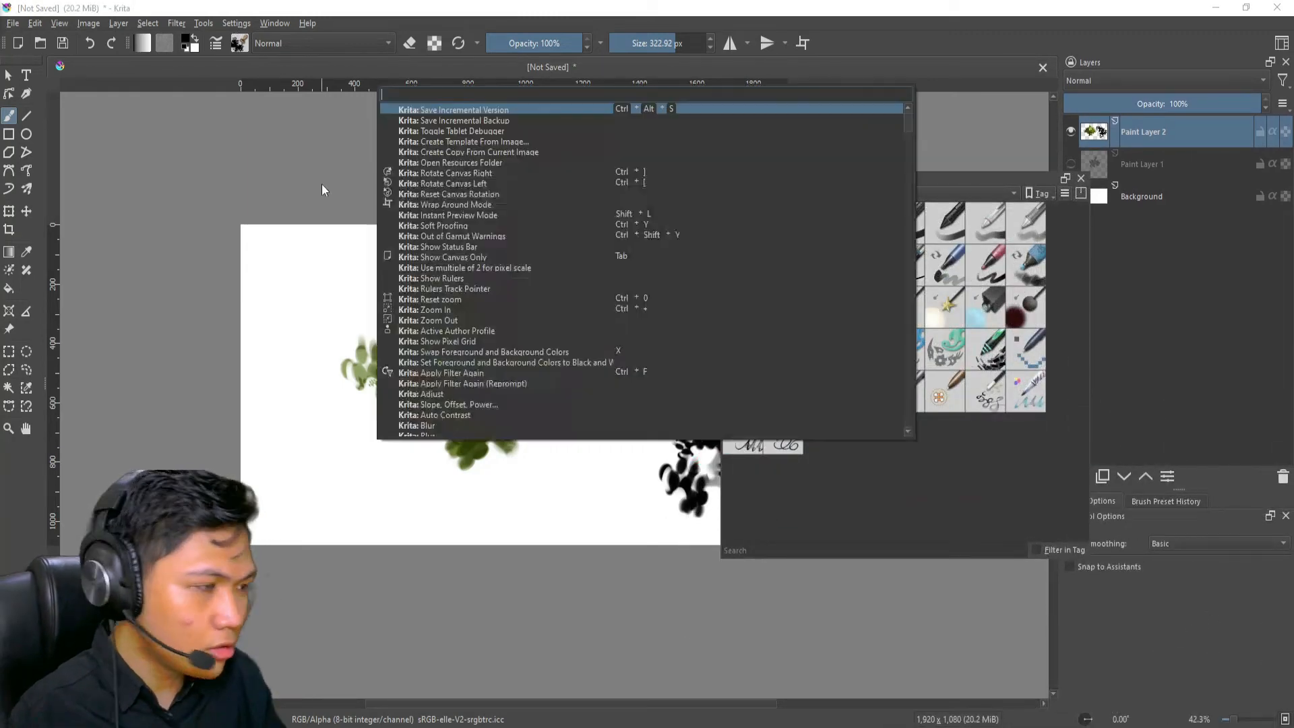
pyautogui.write('re')
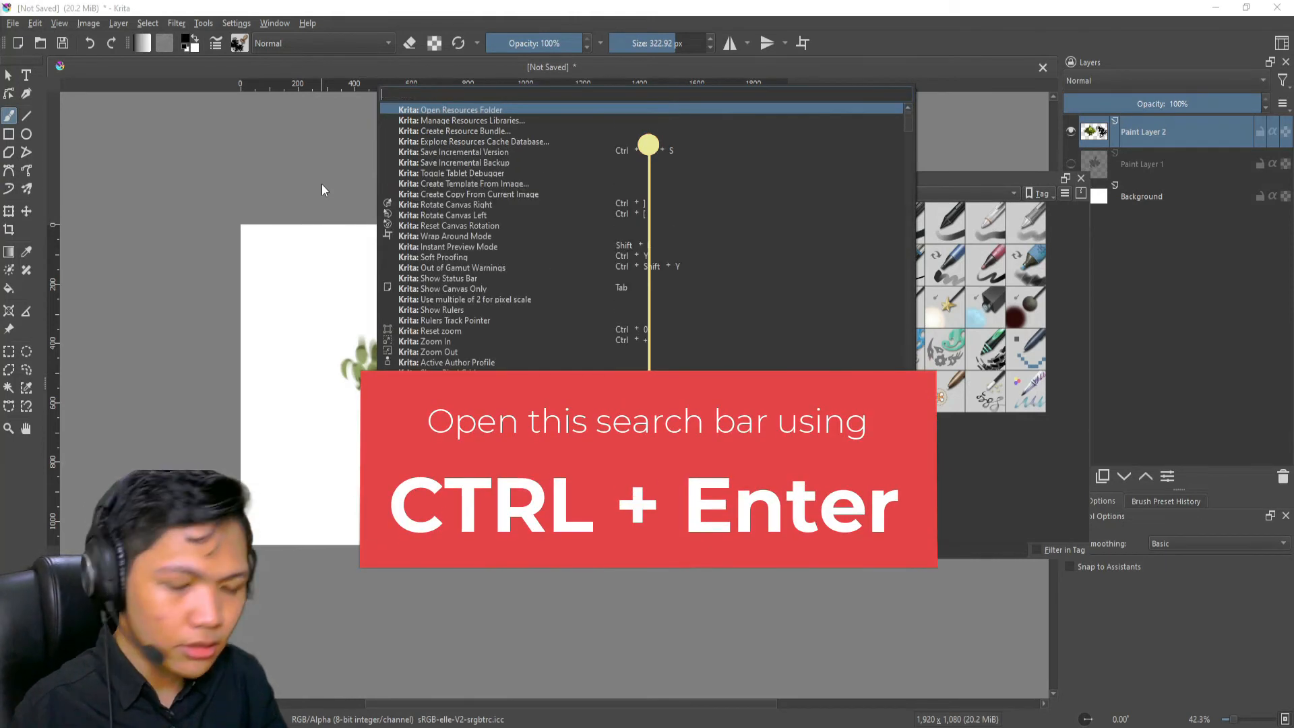
pyautogui.write('manage')
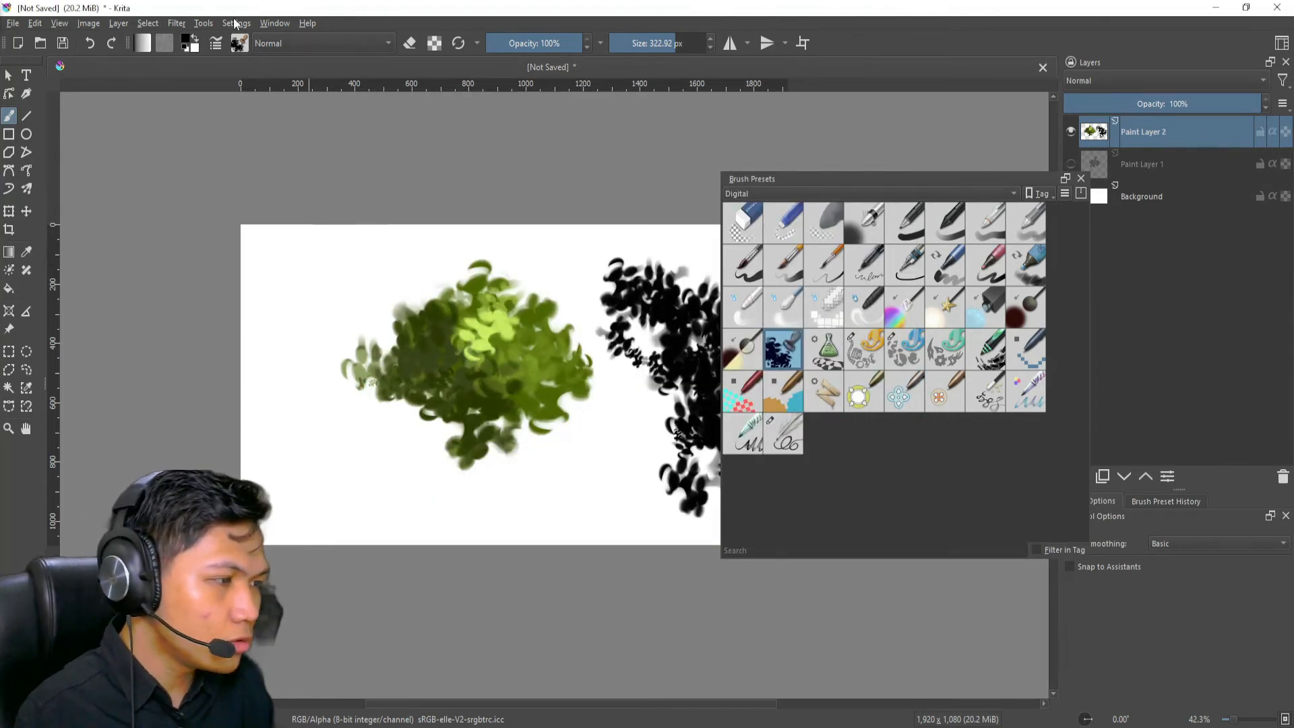
# Open the Manage Resources dialog from Settings and view the local resource storage.
pyautogui.click(236, 22)
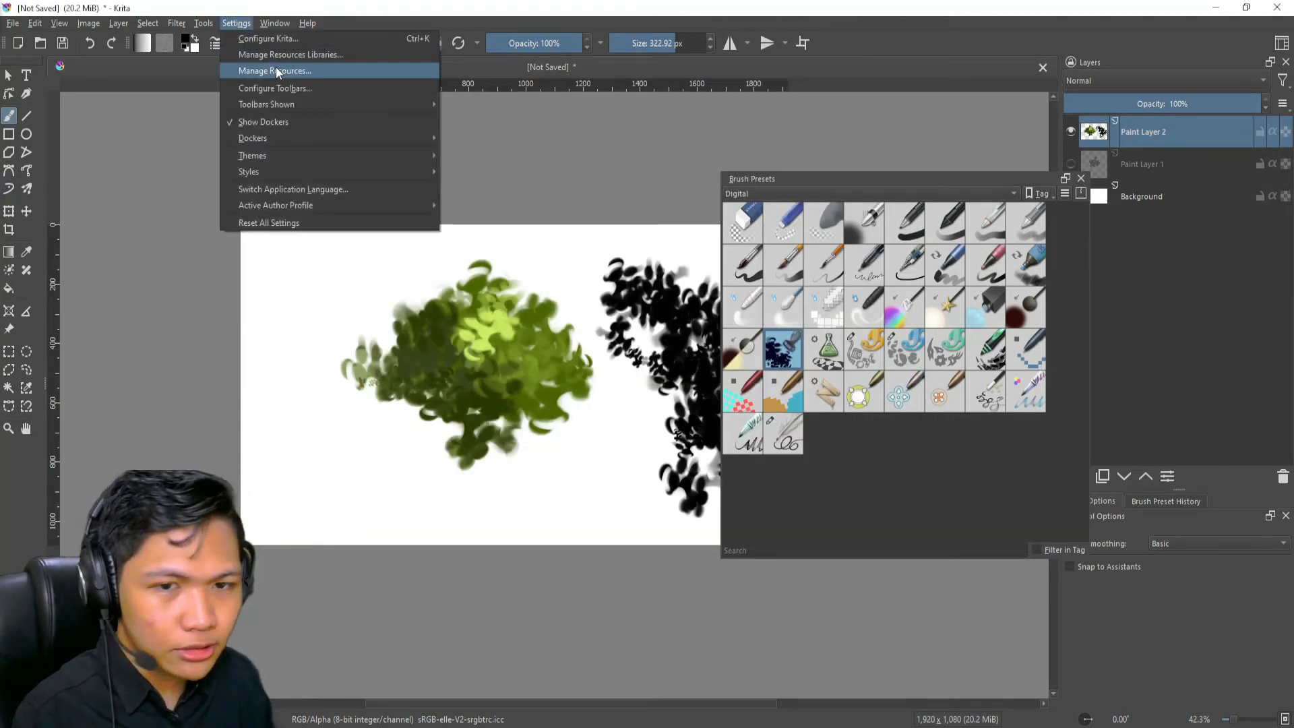
pyautogui.click(274, 70)
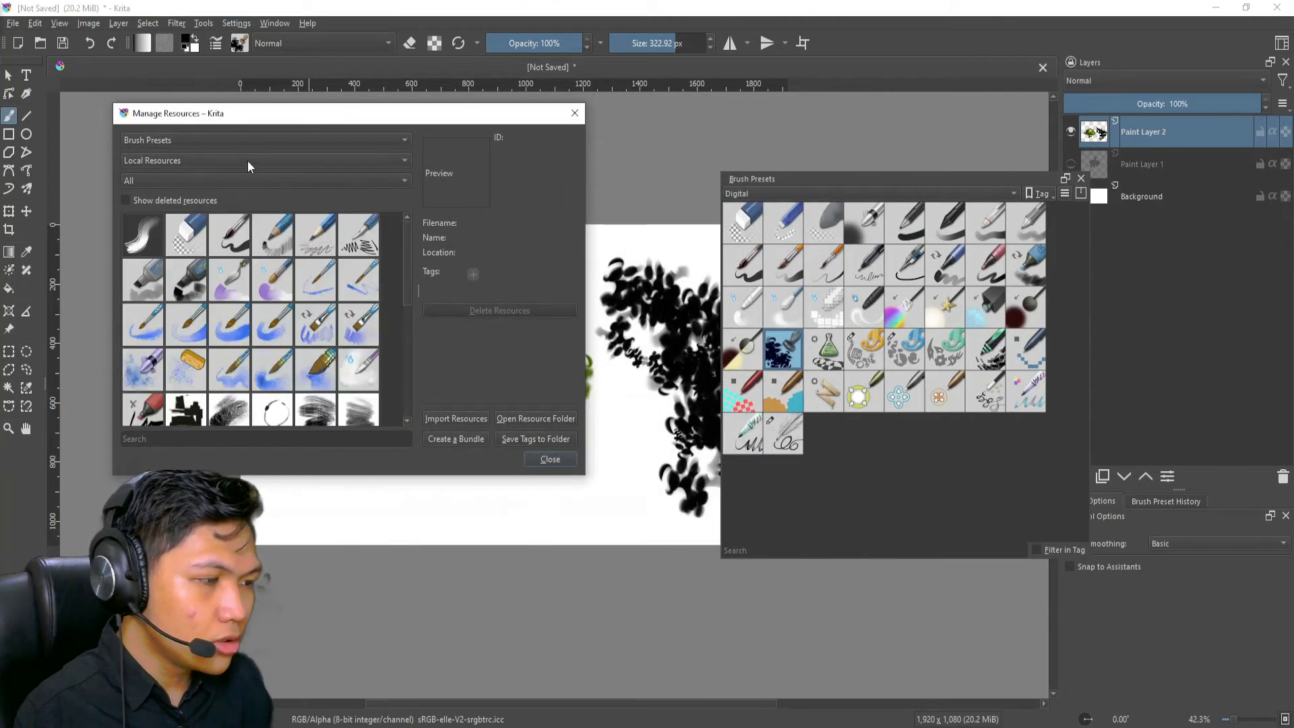
pyautogui.click(264, 160)
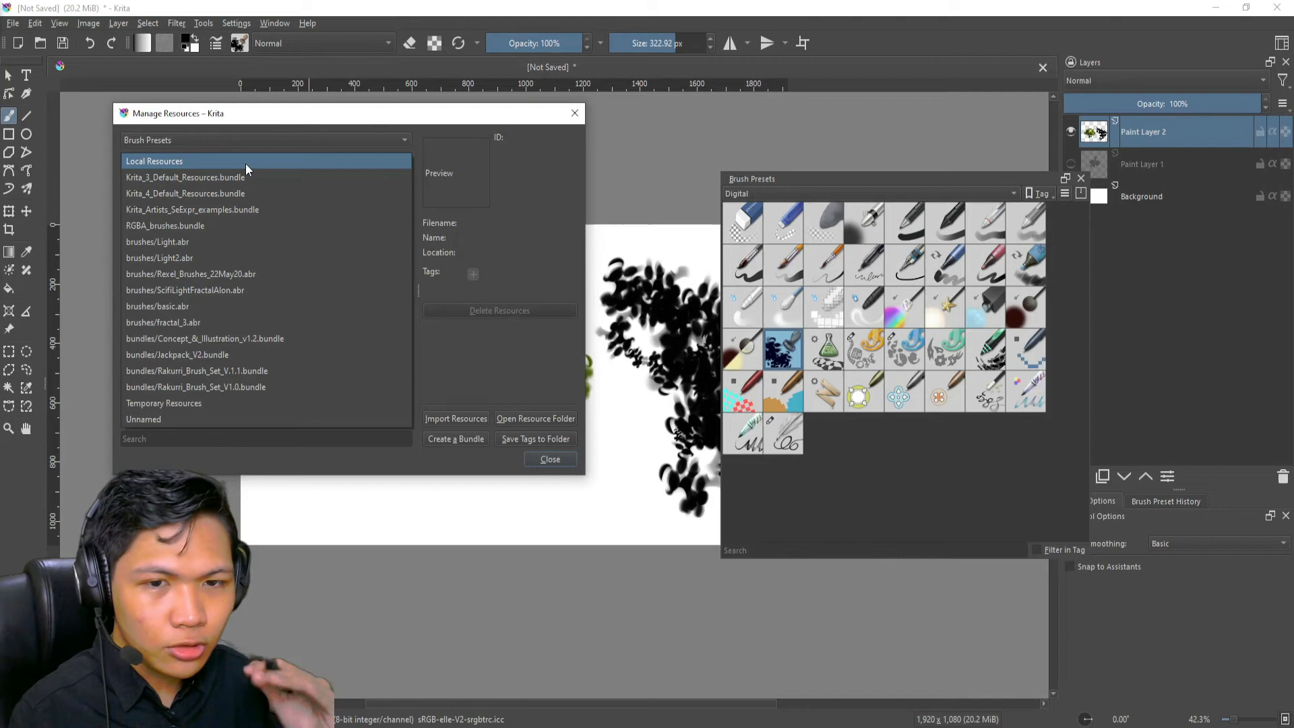
pyautogui.click(154, 161)
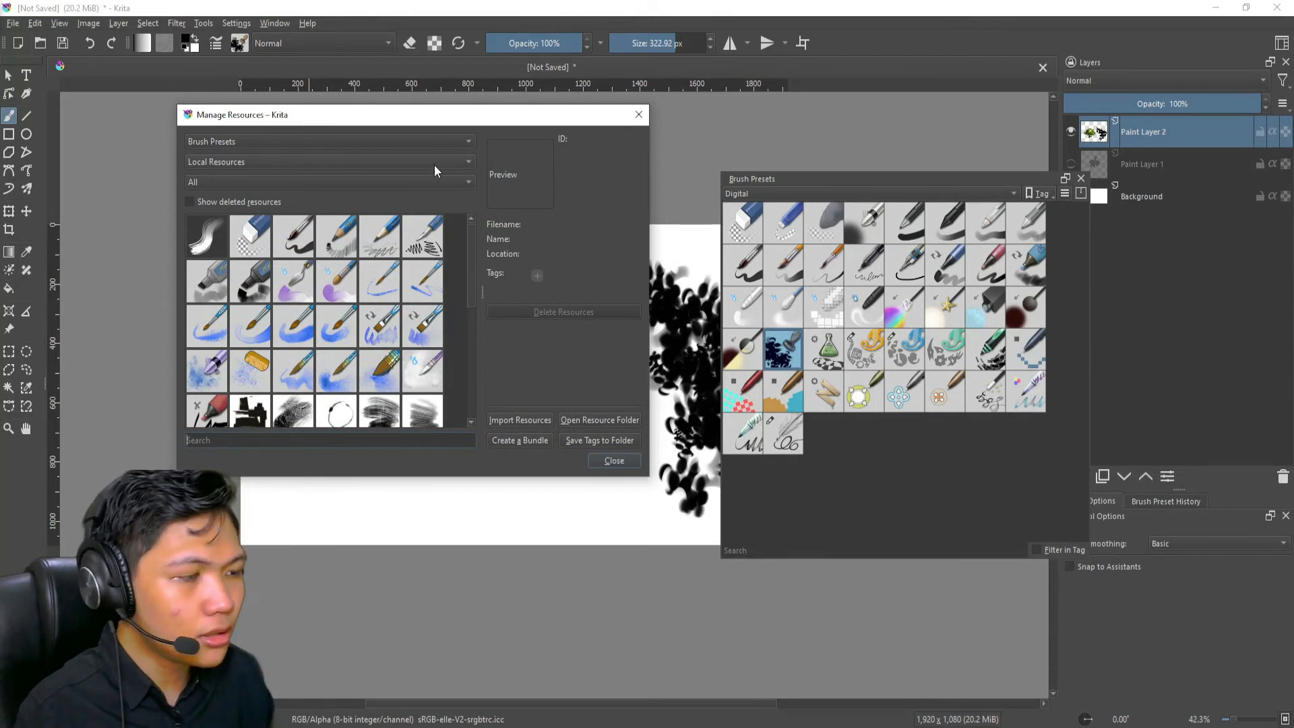
pyautogui.moveTo(372, 372)
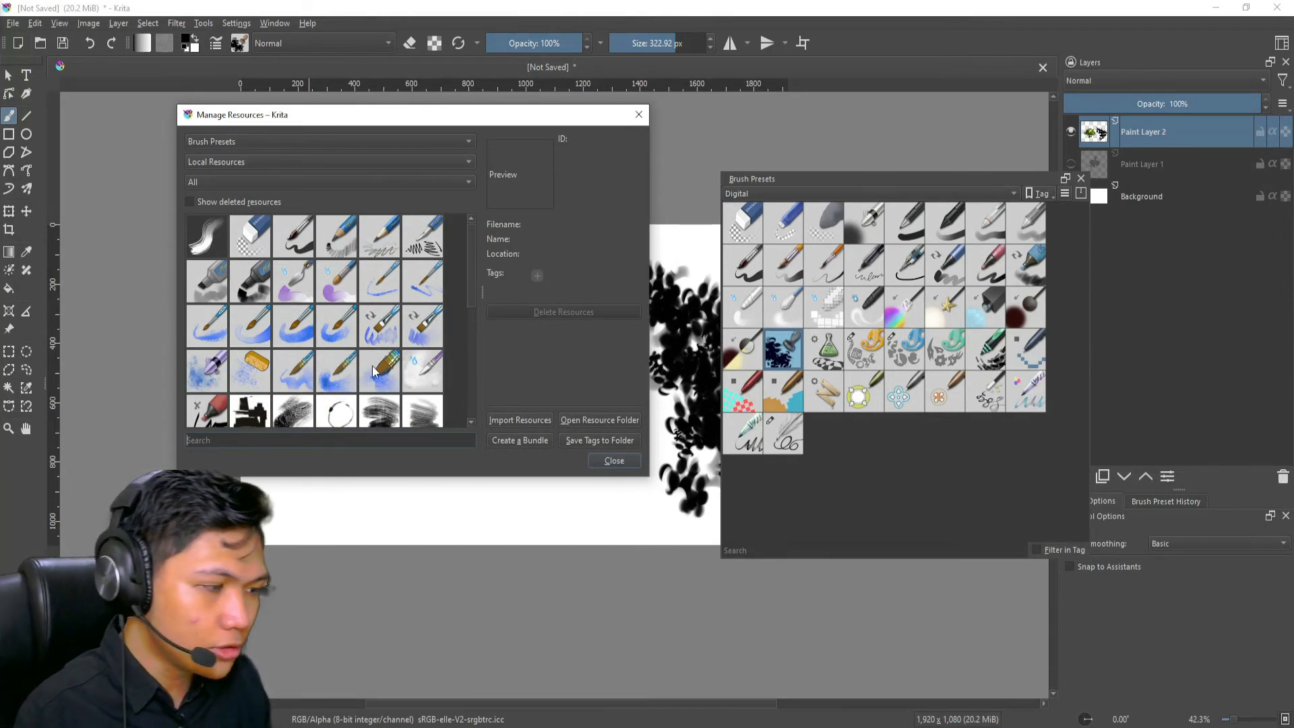
# Search 'lea' to inspect the saved leaf demo preset, then search 'rx'.
pyautogui.write('leaf demo')
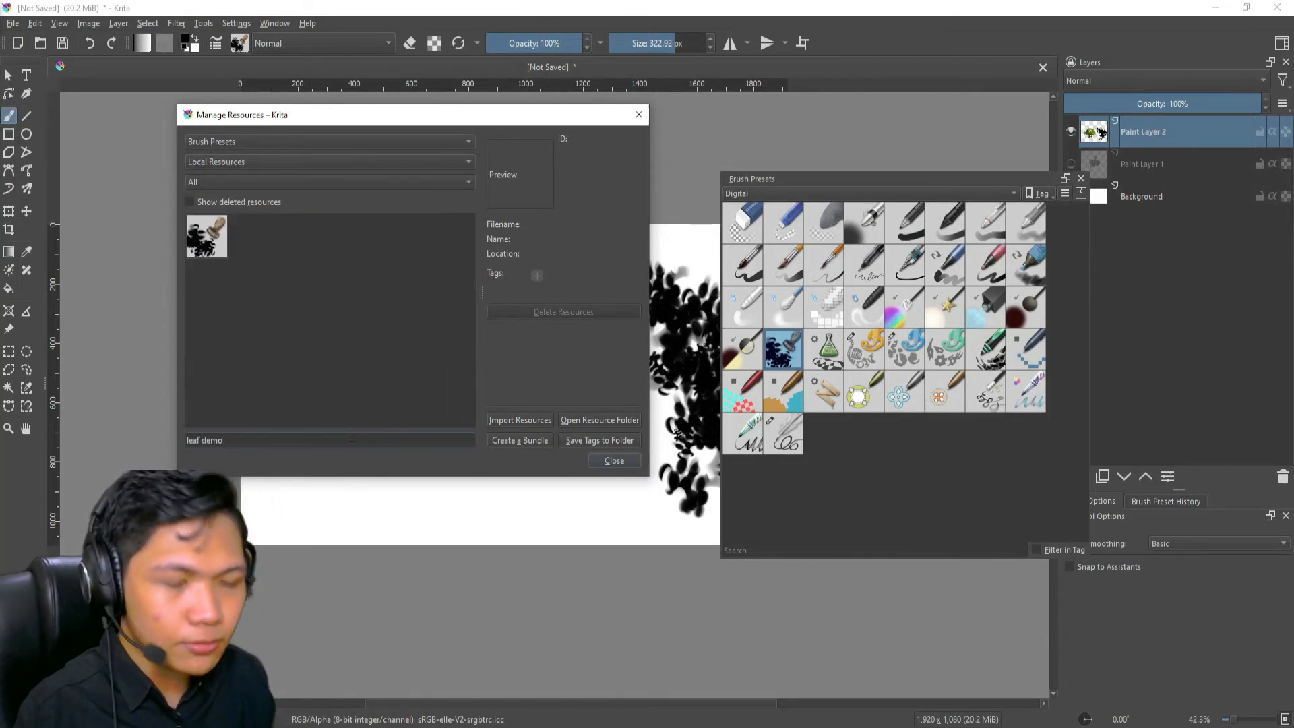
pyautogui.click(206, 236)
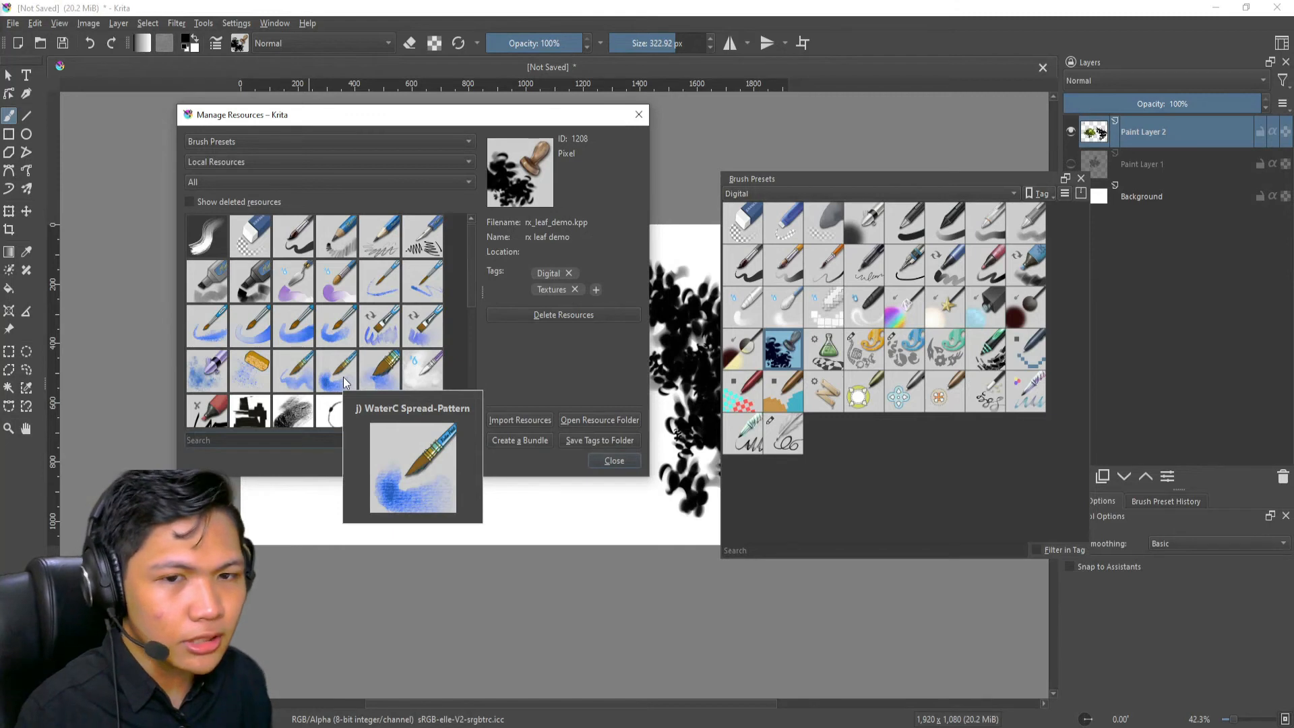
pyautogui.write('rx')
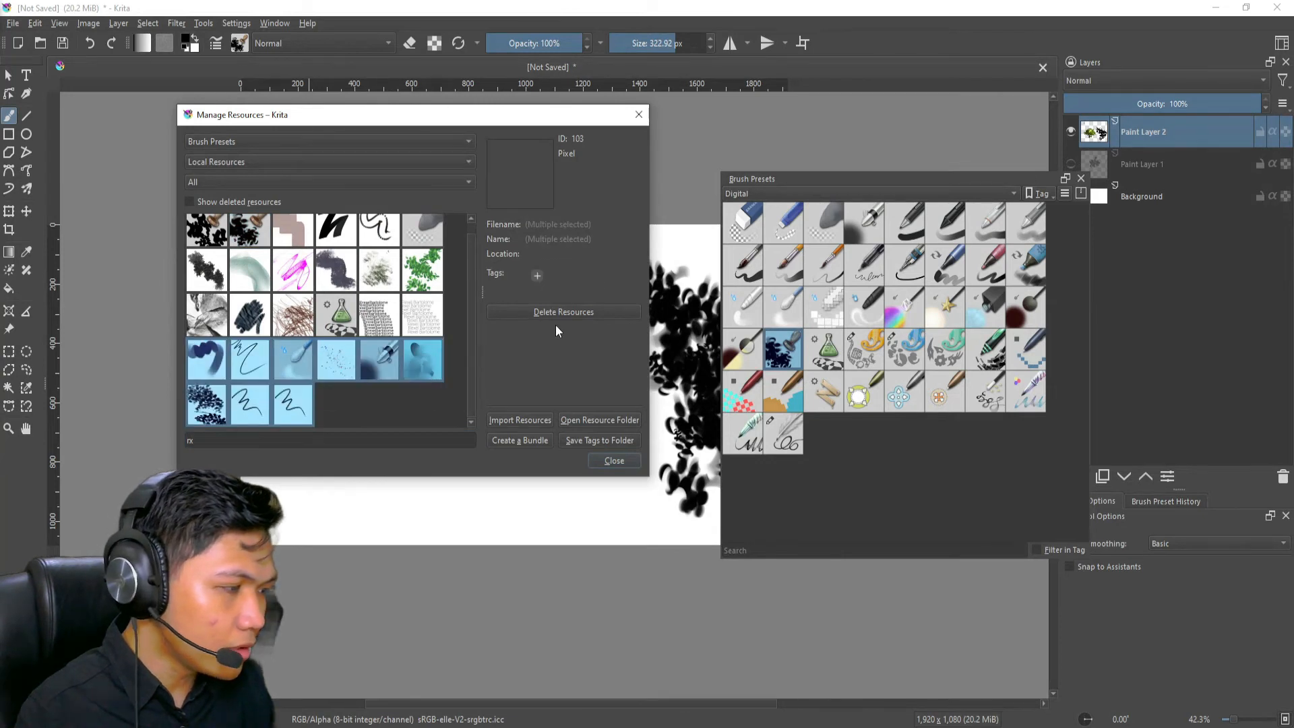
# Add a new 'Mine' tag to the selected rx brush presets.
pyautogui.click(537, 275)
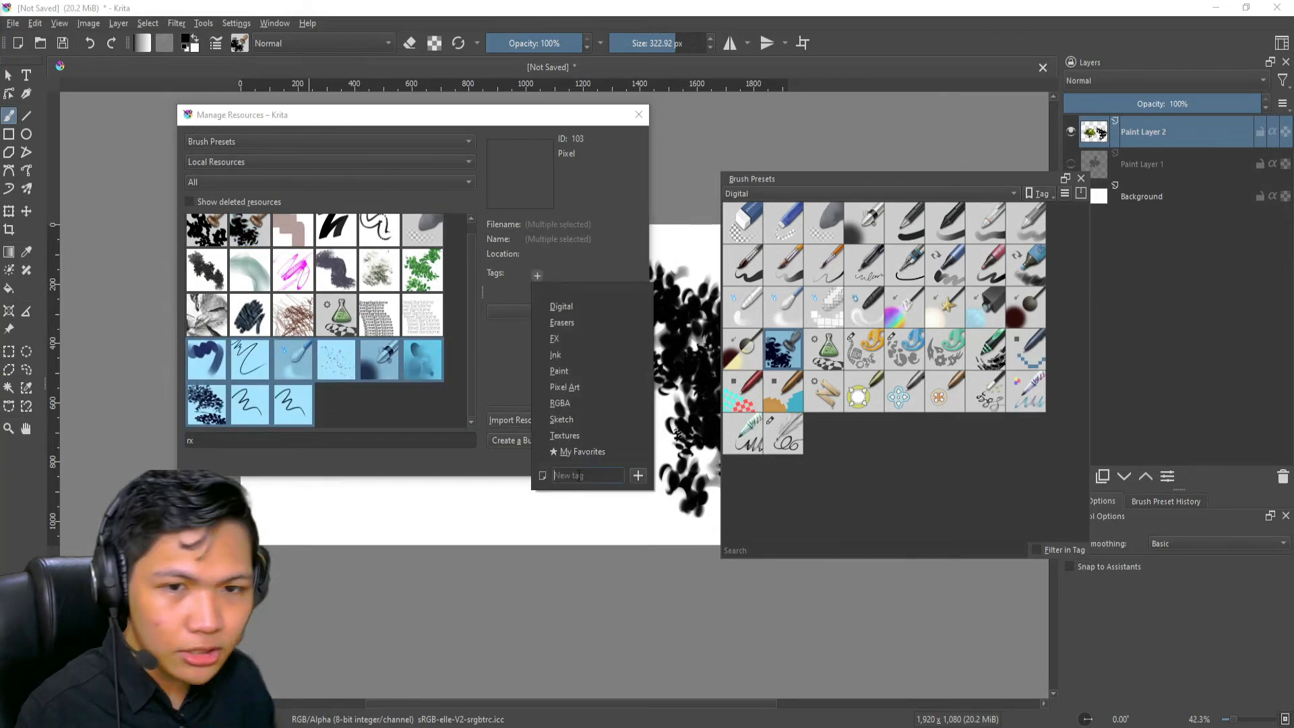
pyautogui.write('Mi')
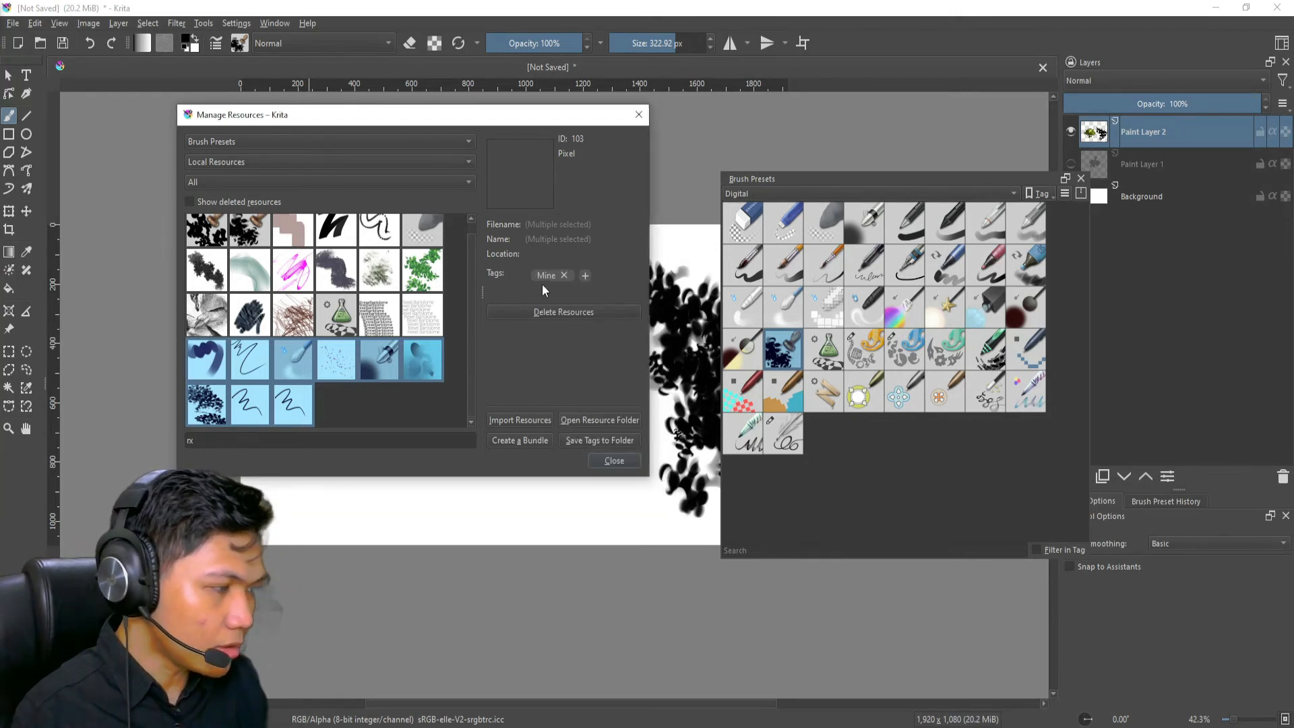
pyautogui.moveTo(420, 202)
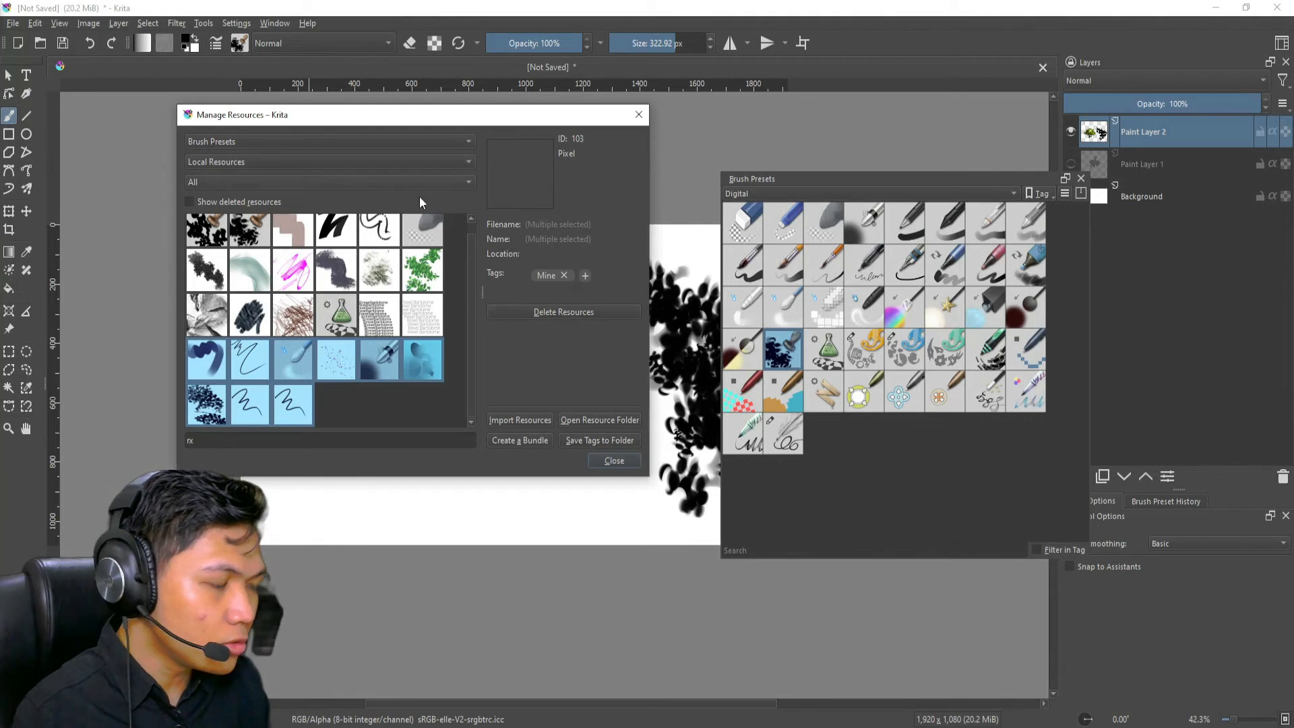
pyautogui.moveTo(567, 352)
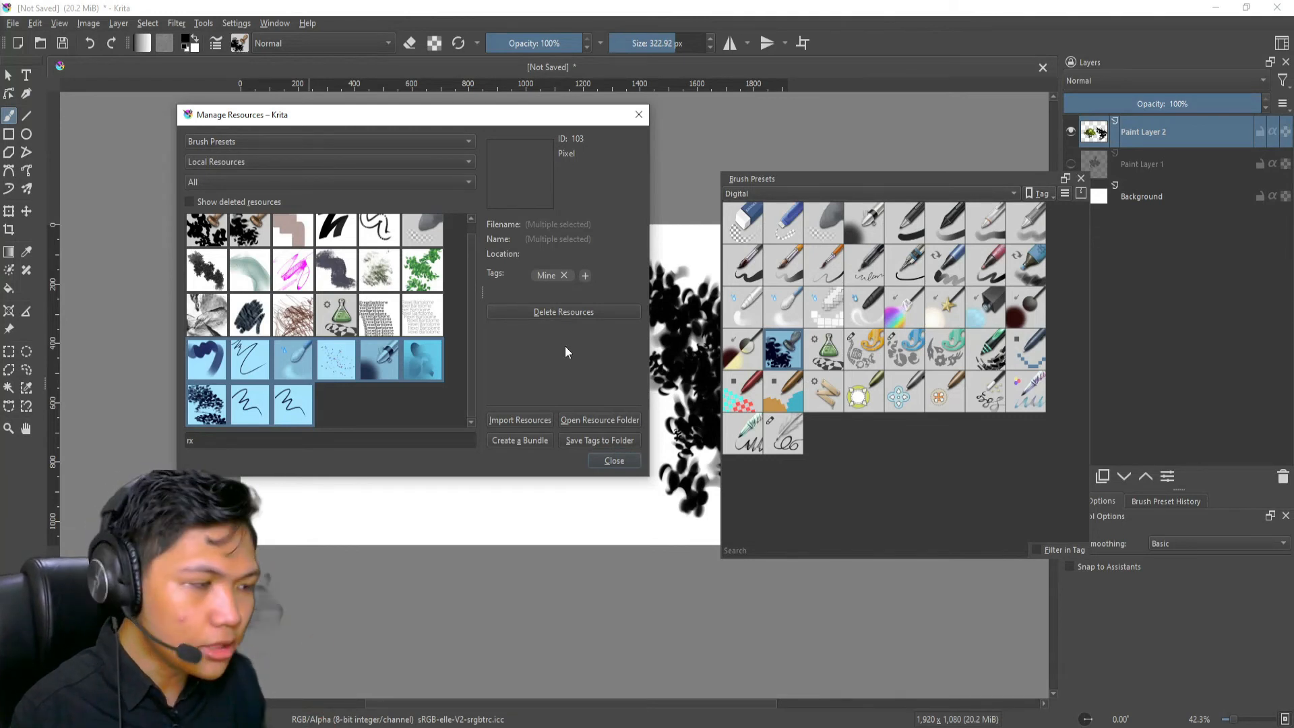
pyautogui.moveTo(565, 280)
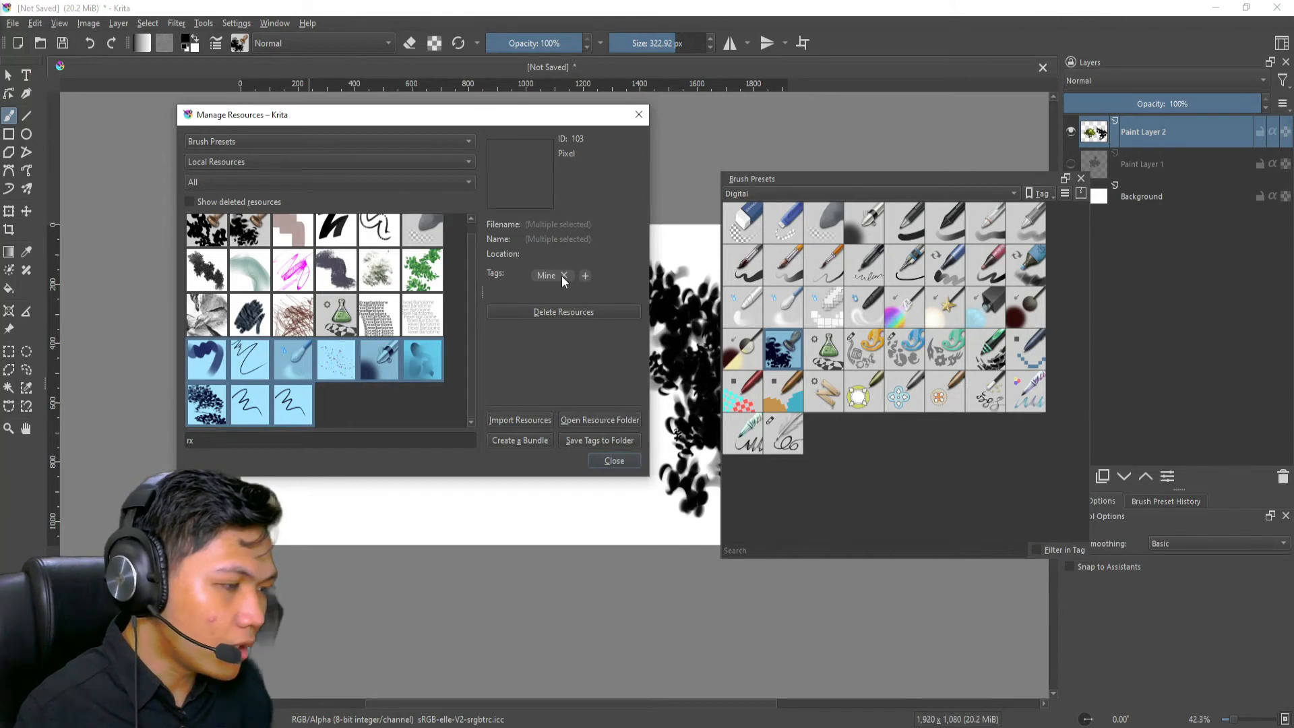
# Select different groups of rx presets to compare their current tags.
pyautogui.click(206, 358)
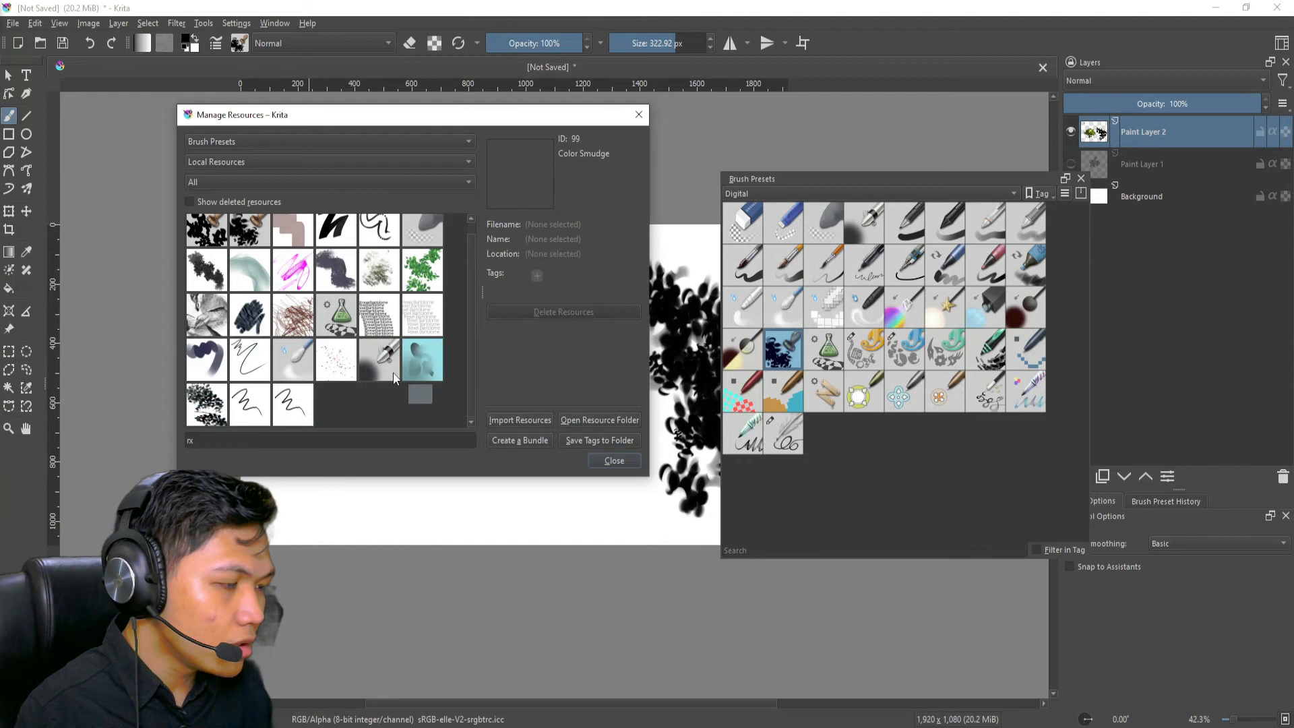
pyautogui.click(585, 274)
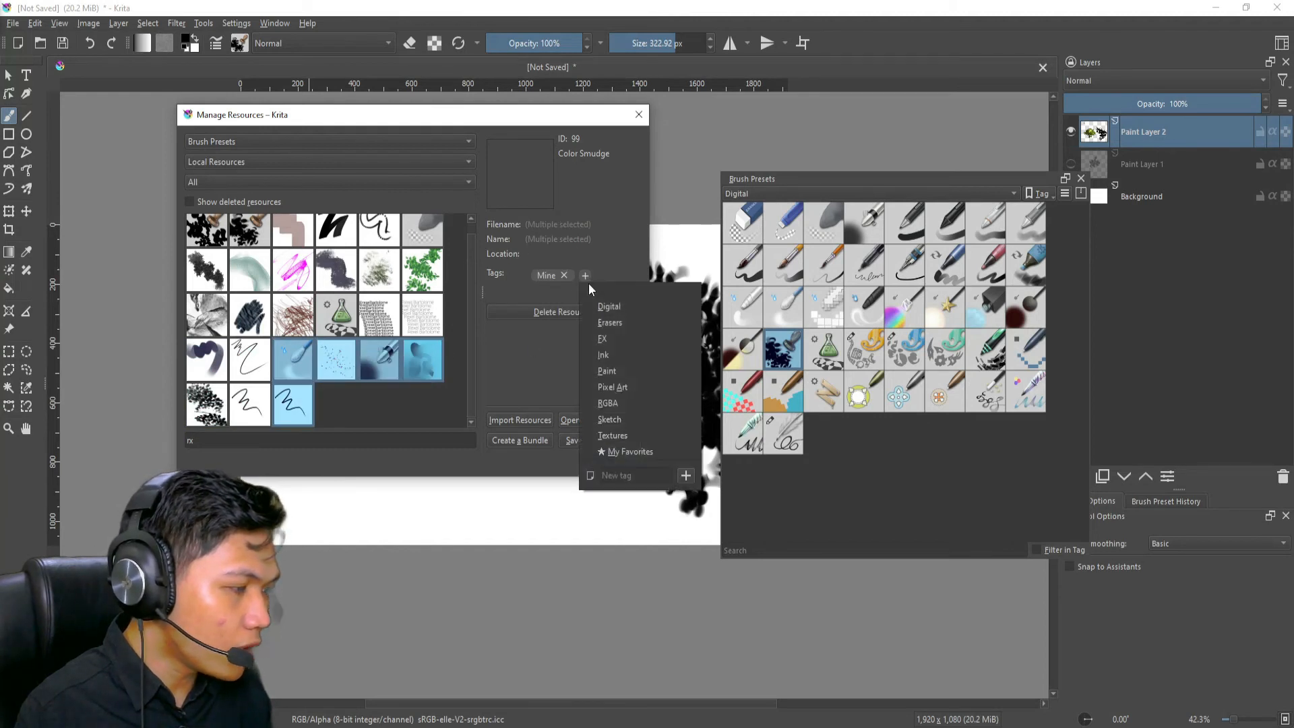
pyautogui.click(207, 360)
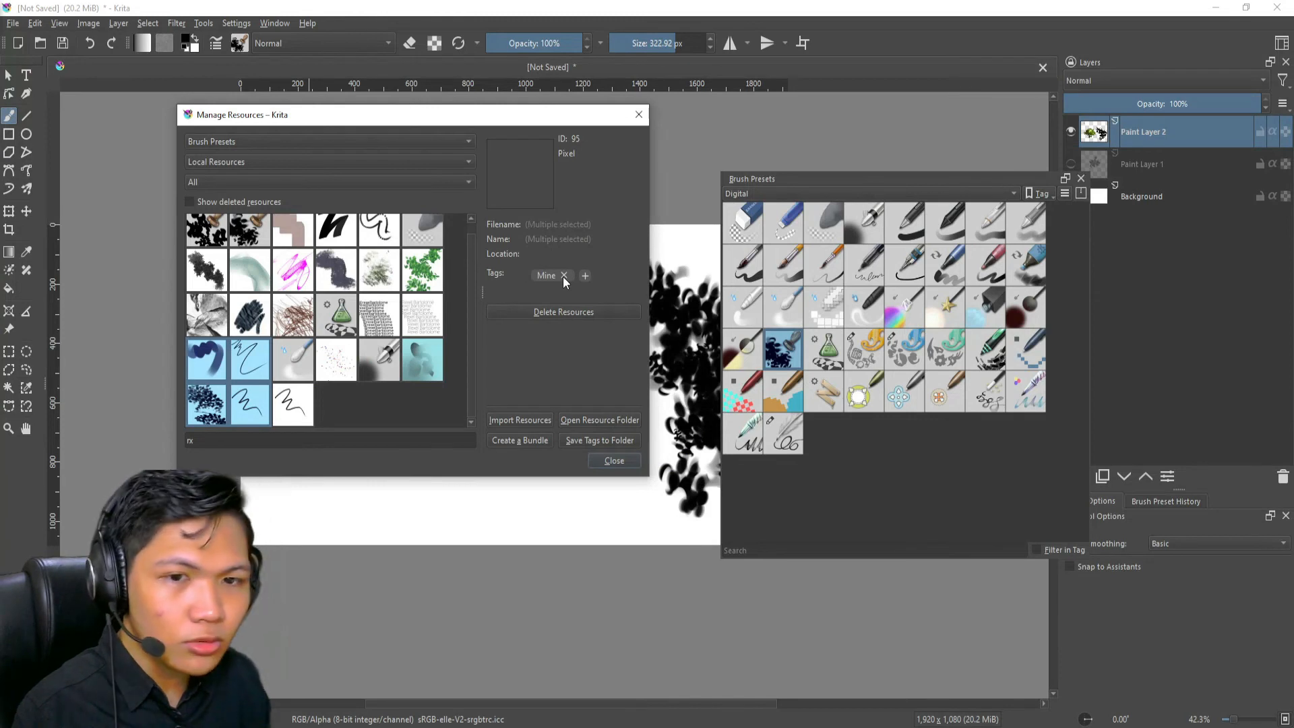
pyautogui.click(565, 276)
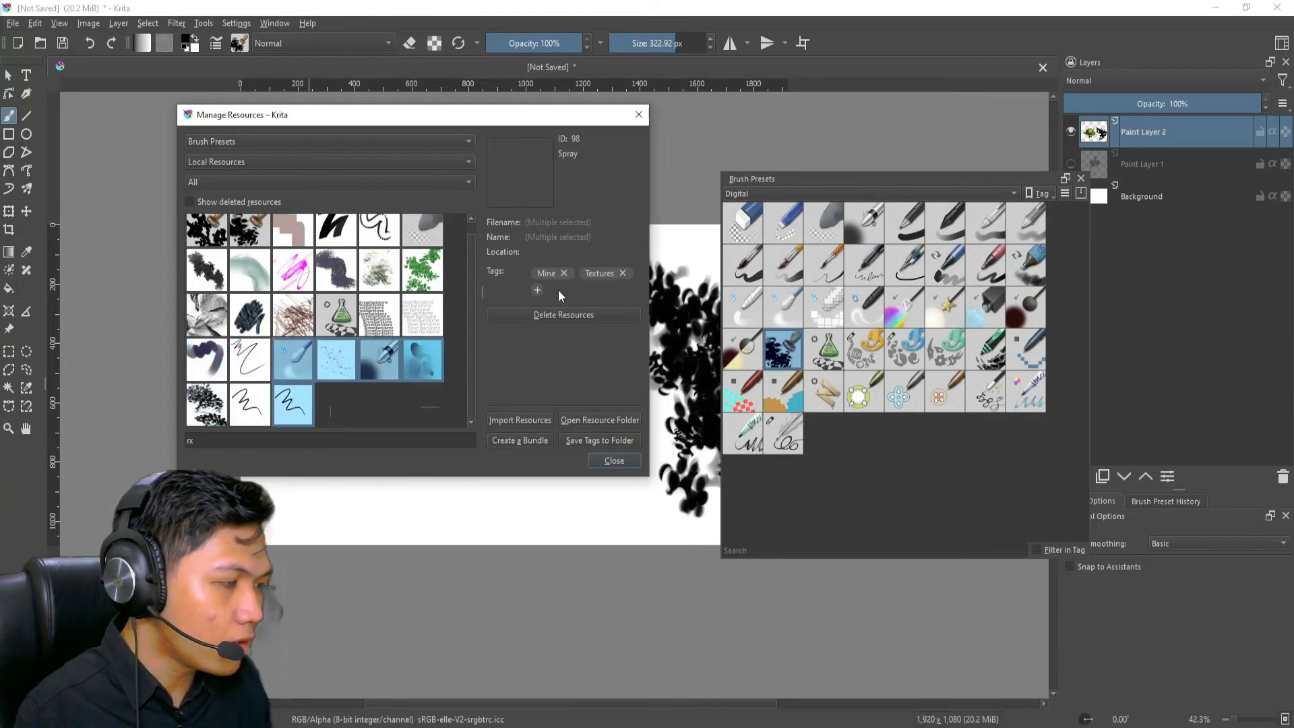
pyautogui.click(205, 404)
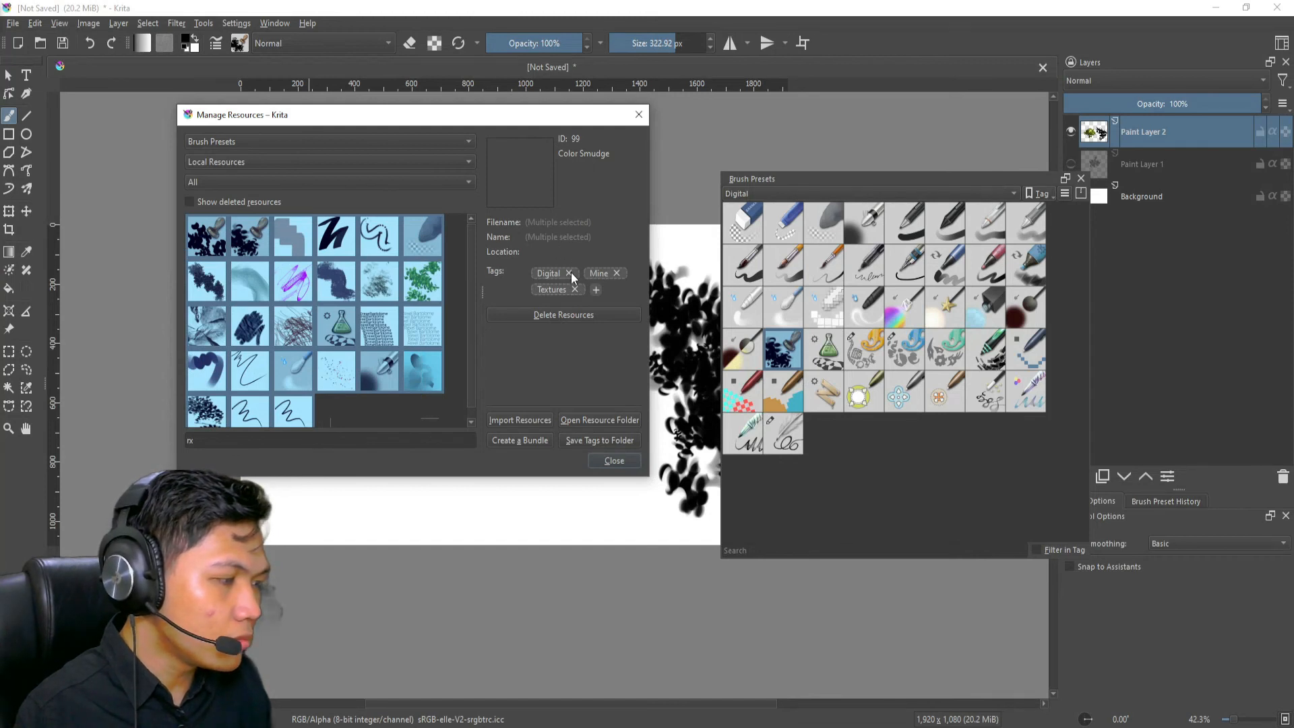
# Remove the stray tag and assign Mine to all selected rx presets.
pyautogui.click(569, 273)
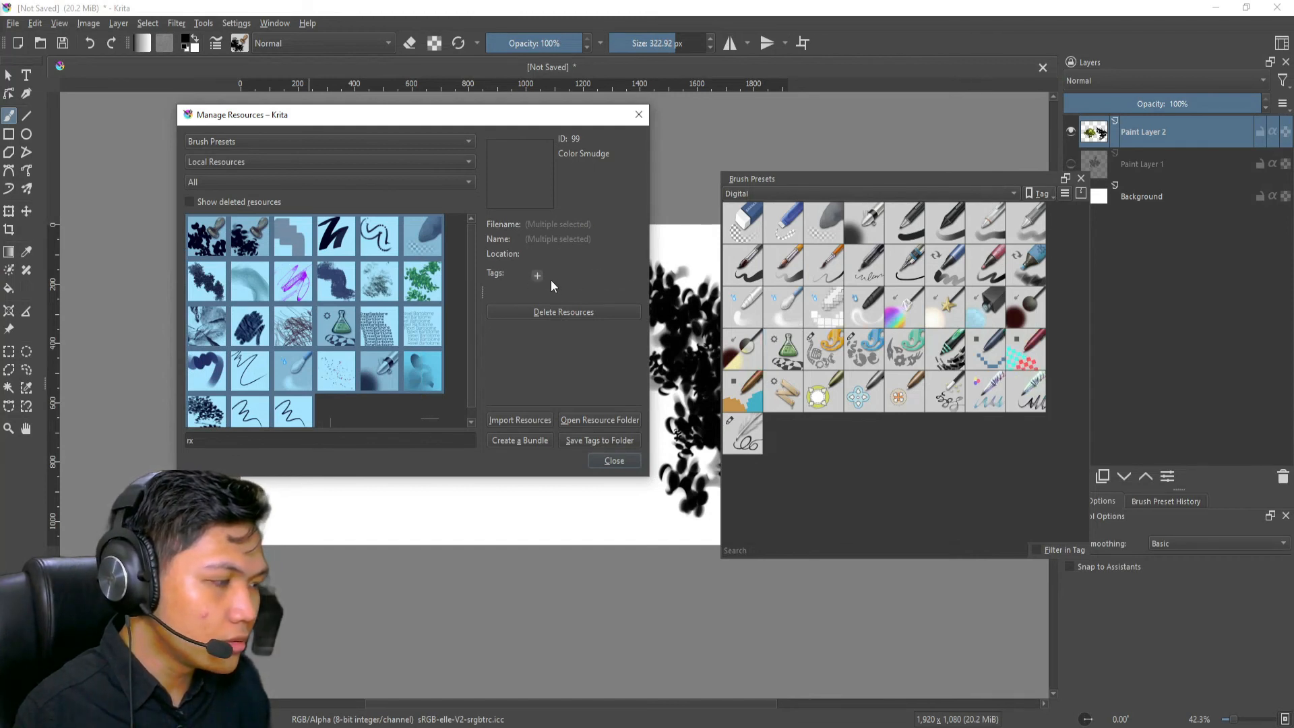
pyautogui.click(537, 275)
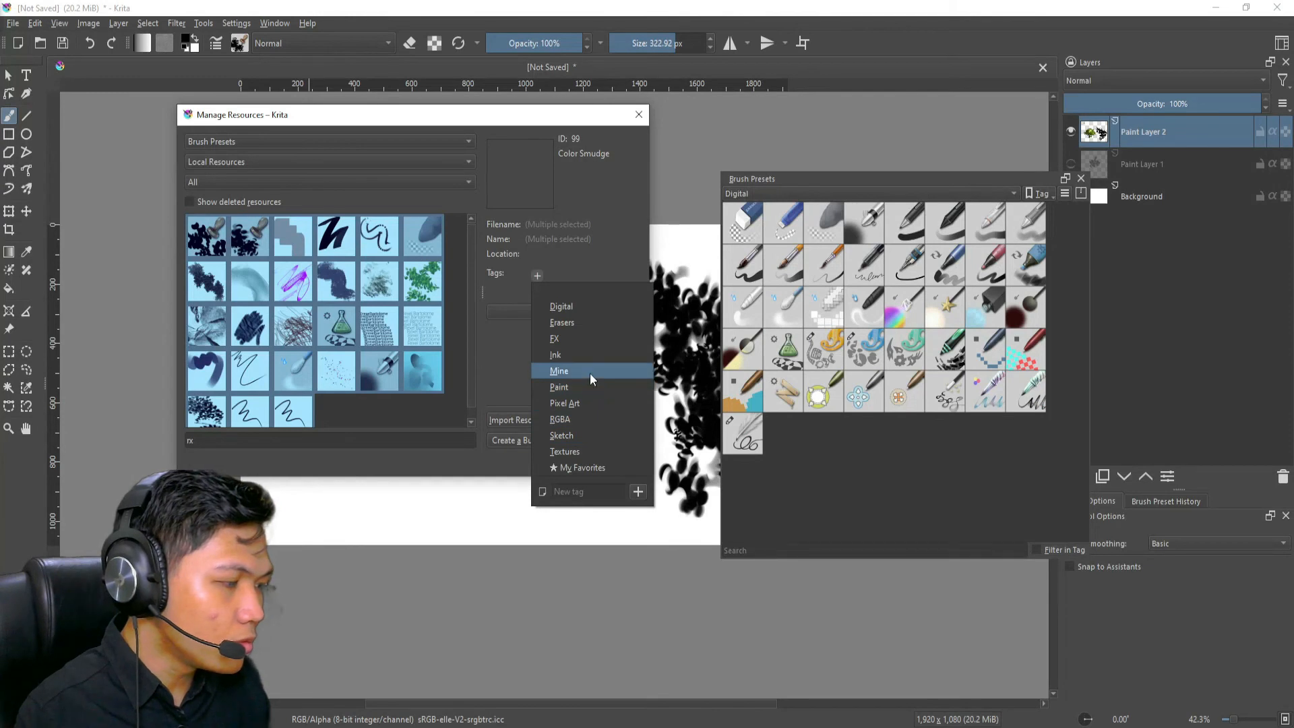
pyautogui.click(558, 371)
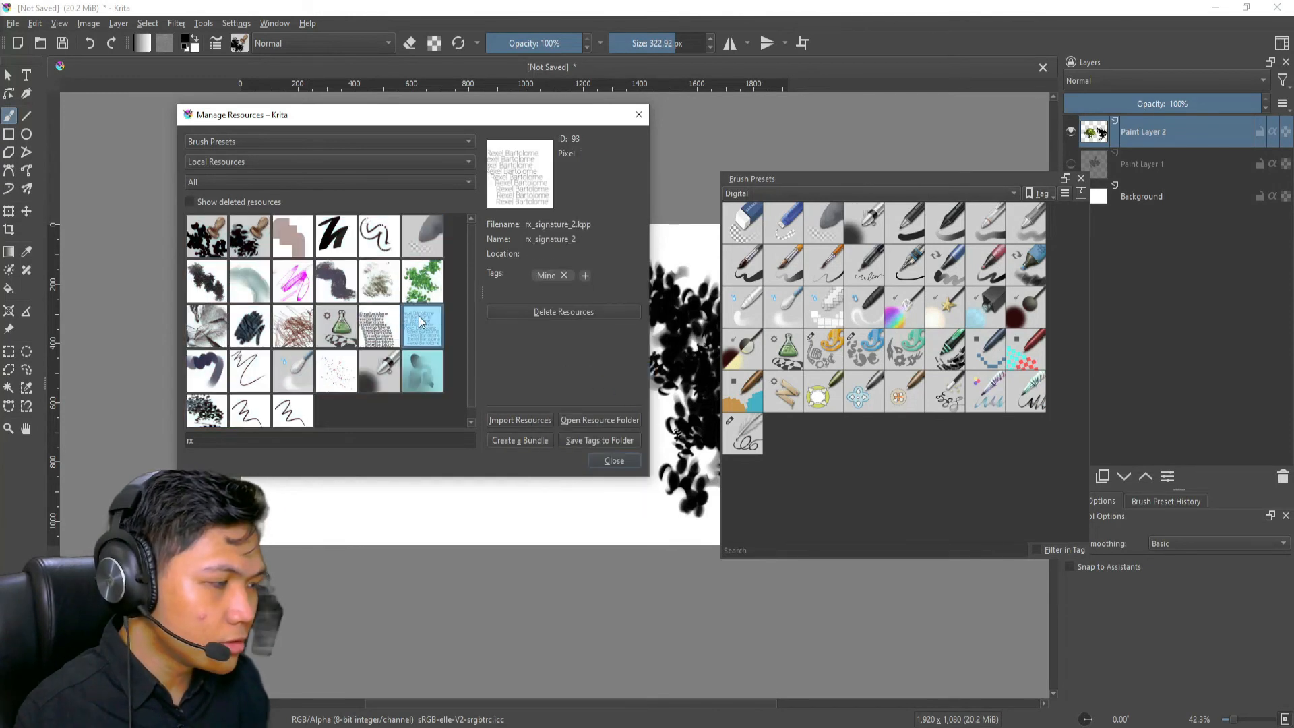
pyautogui.moveTo(423, 373)
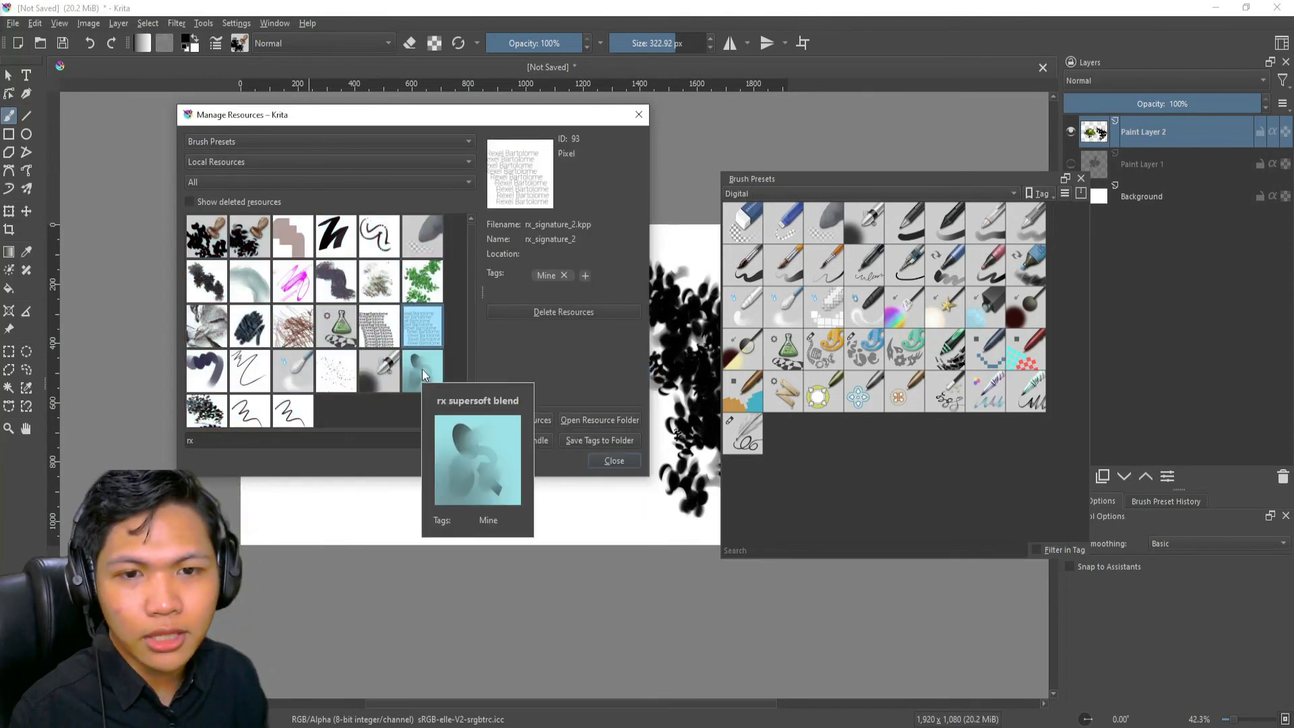
pyautogui.moveTo(445, 396)
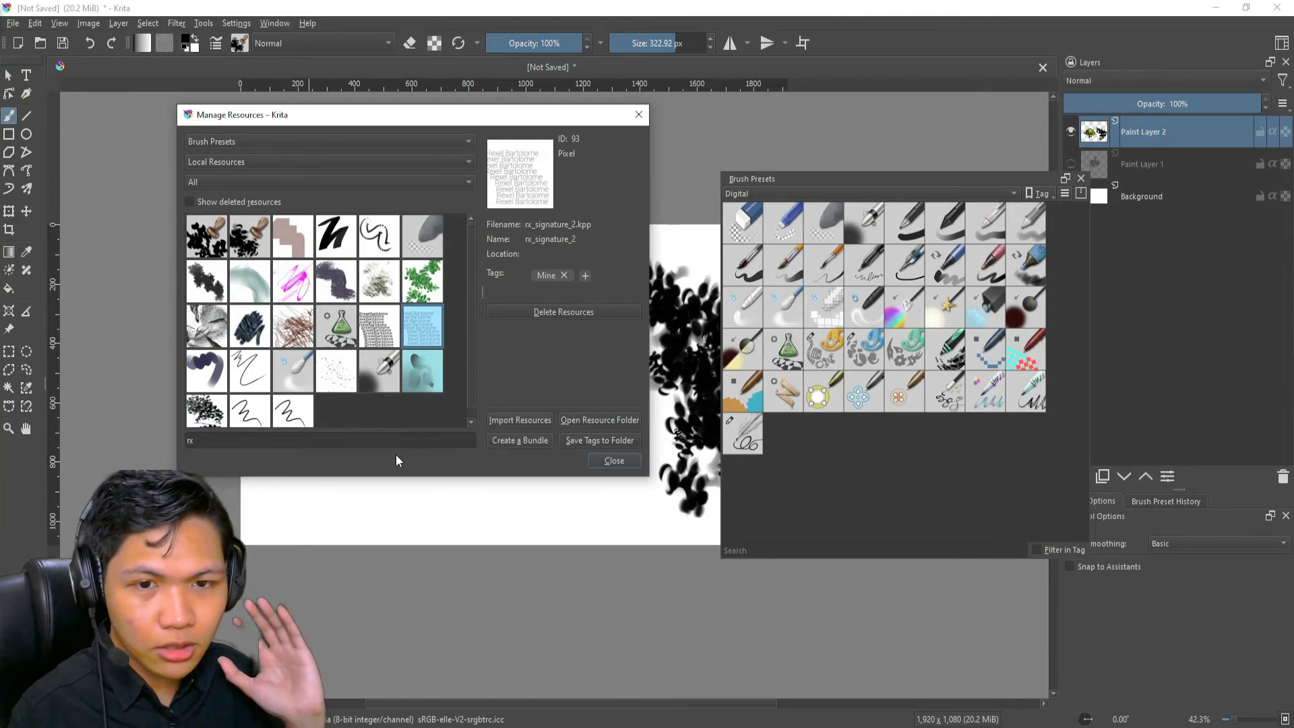
pyautogui.moveTo(390, 458)
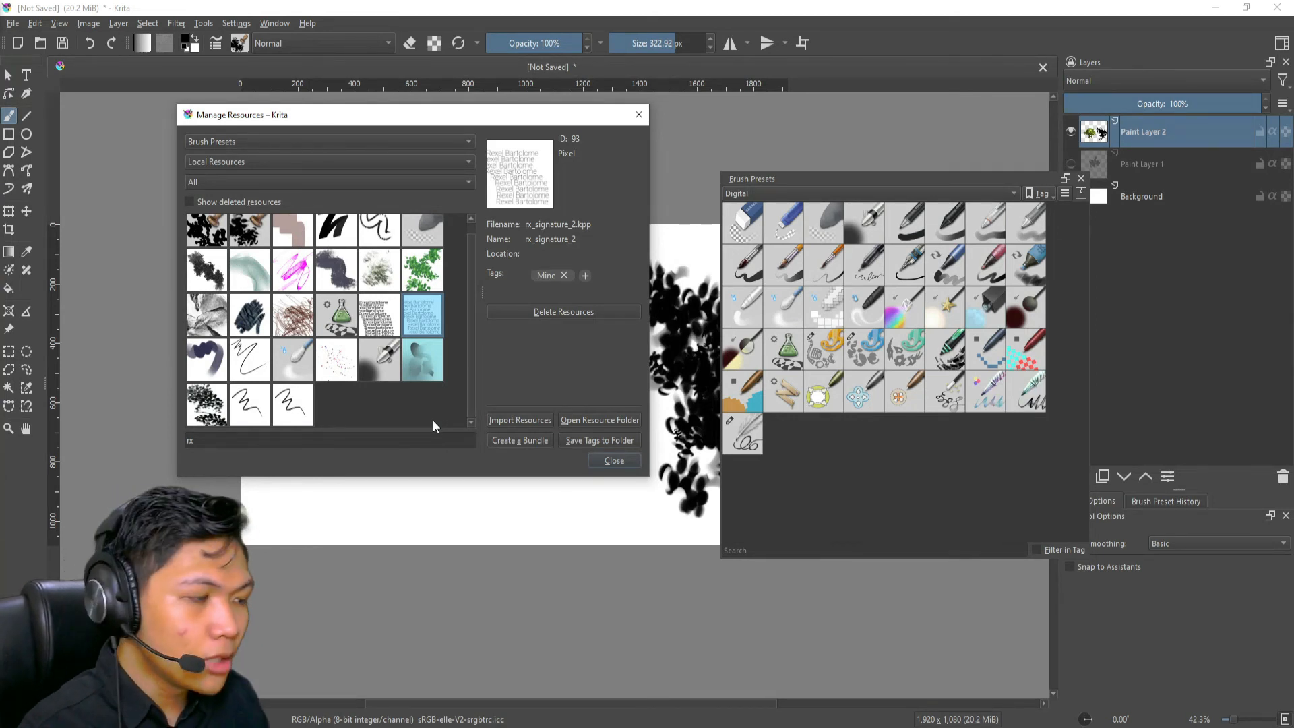
pyautogui.moveTo(551, 472)
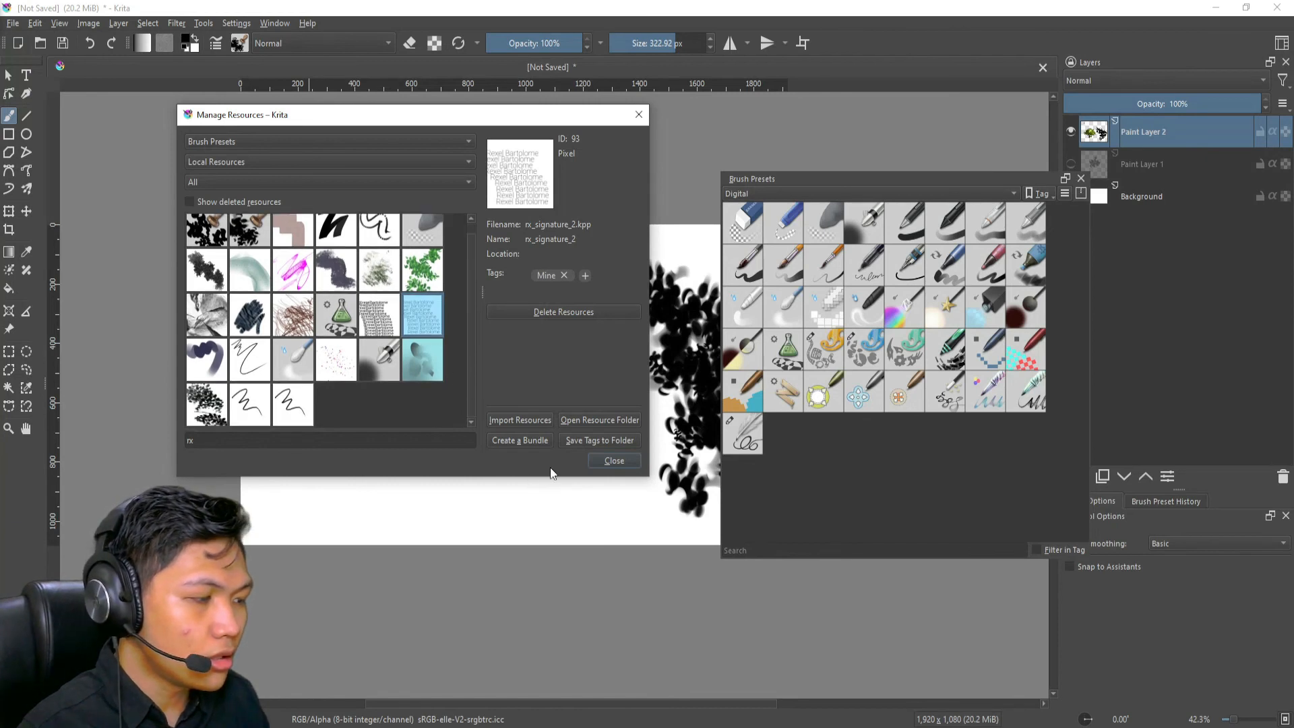
pyautogui.moveTo(523, 477)
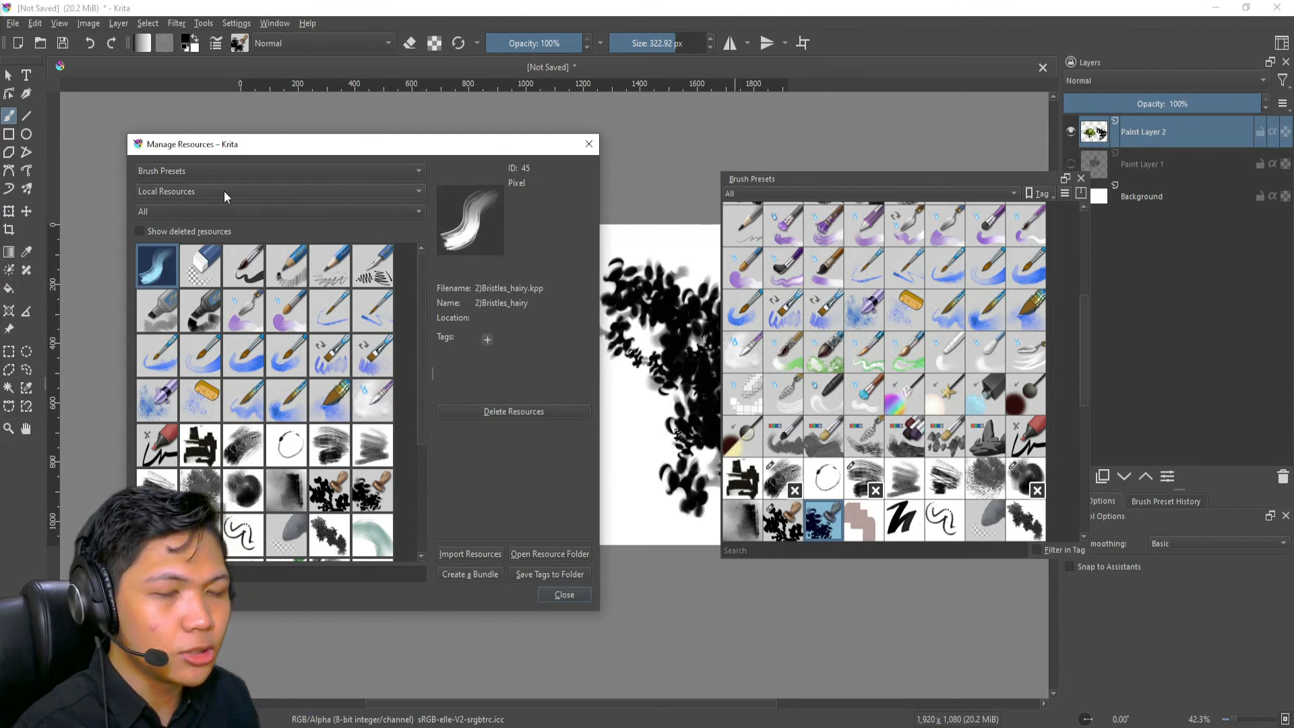
pyautogui.click(279, 191)
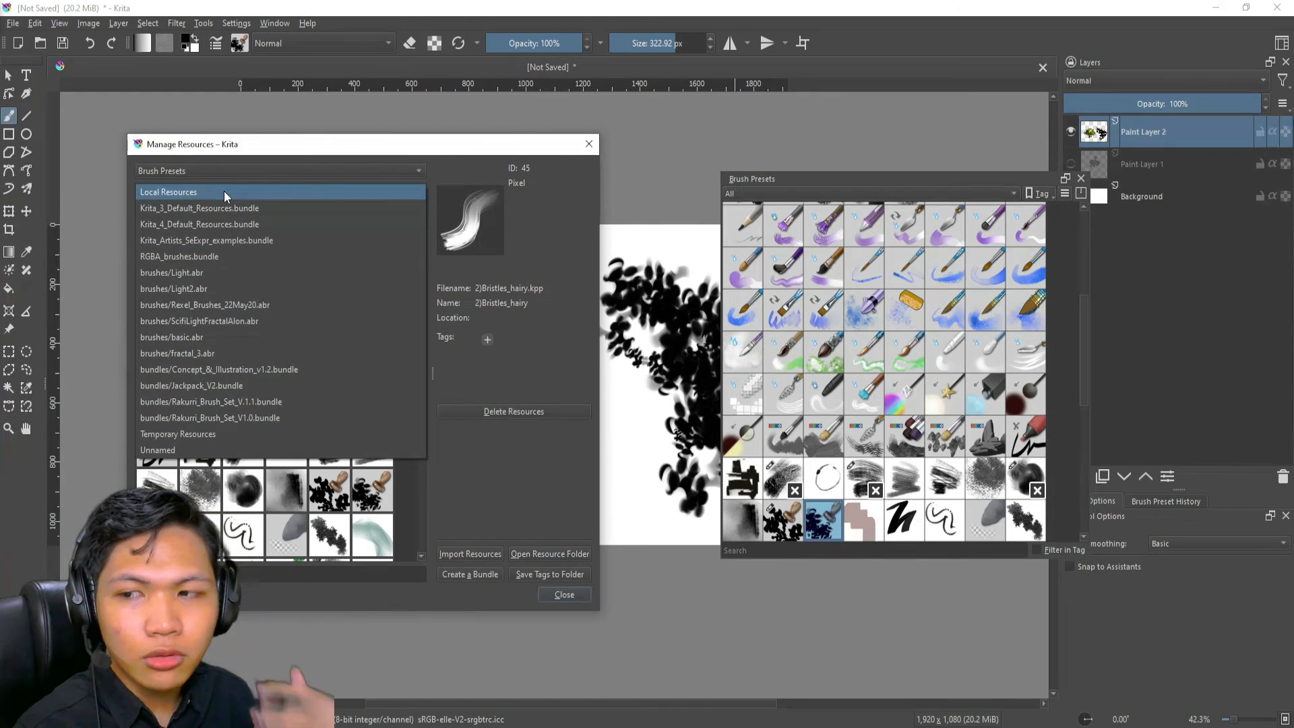
pyautogui.click(231, 208)
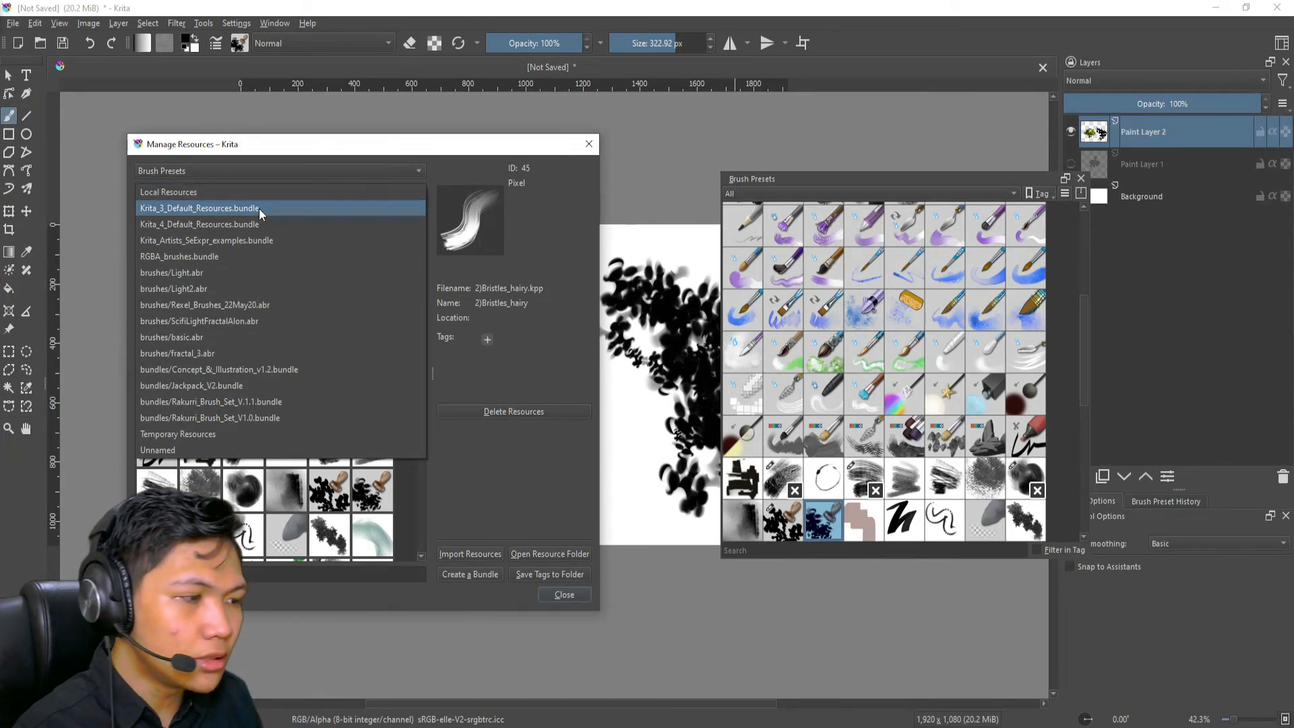
pyautogui.click(198, 208)
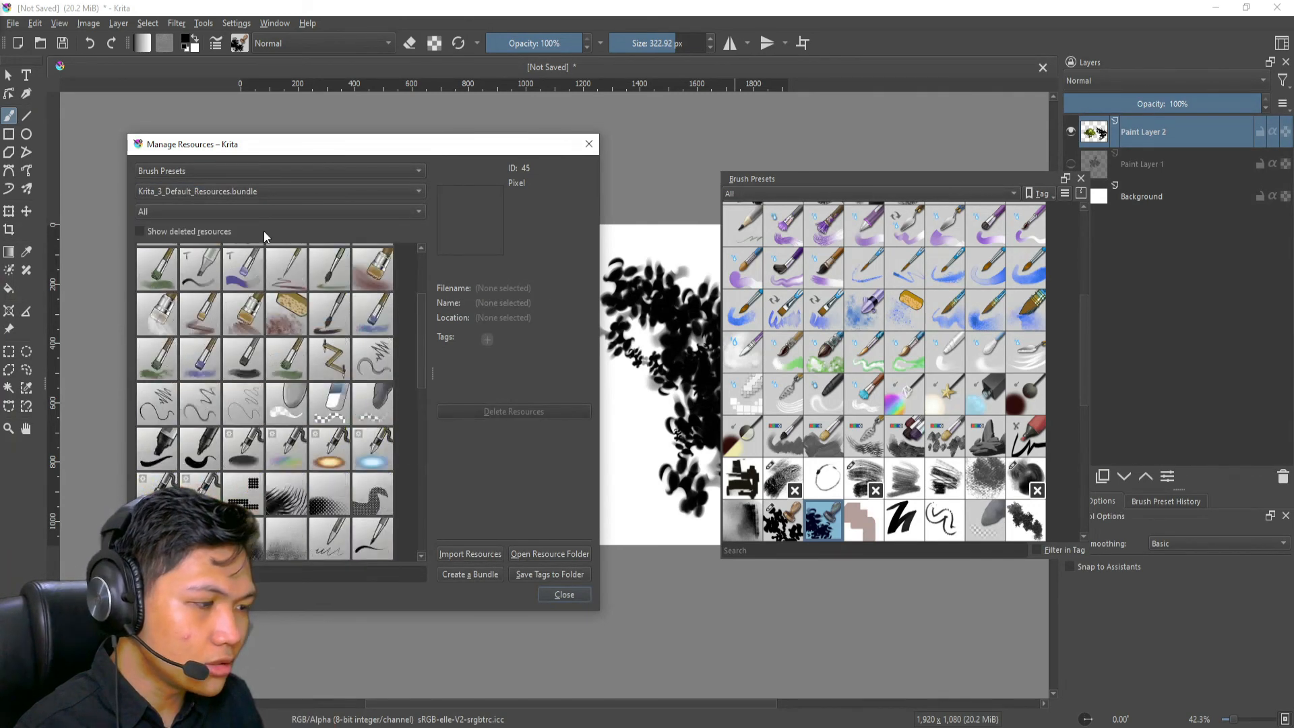
pyautogui.click(278, 192)
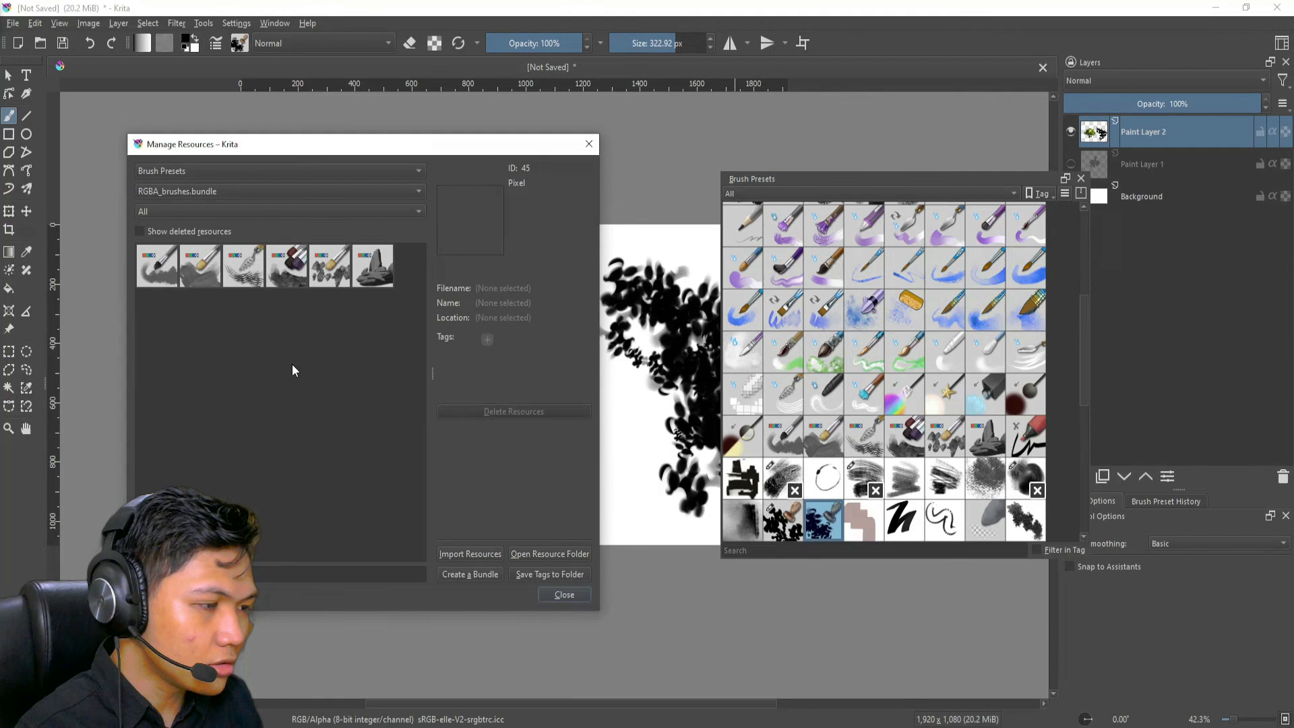
pyautogui.moveTo(254, 203)
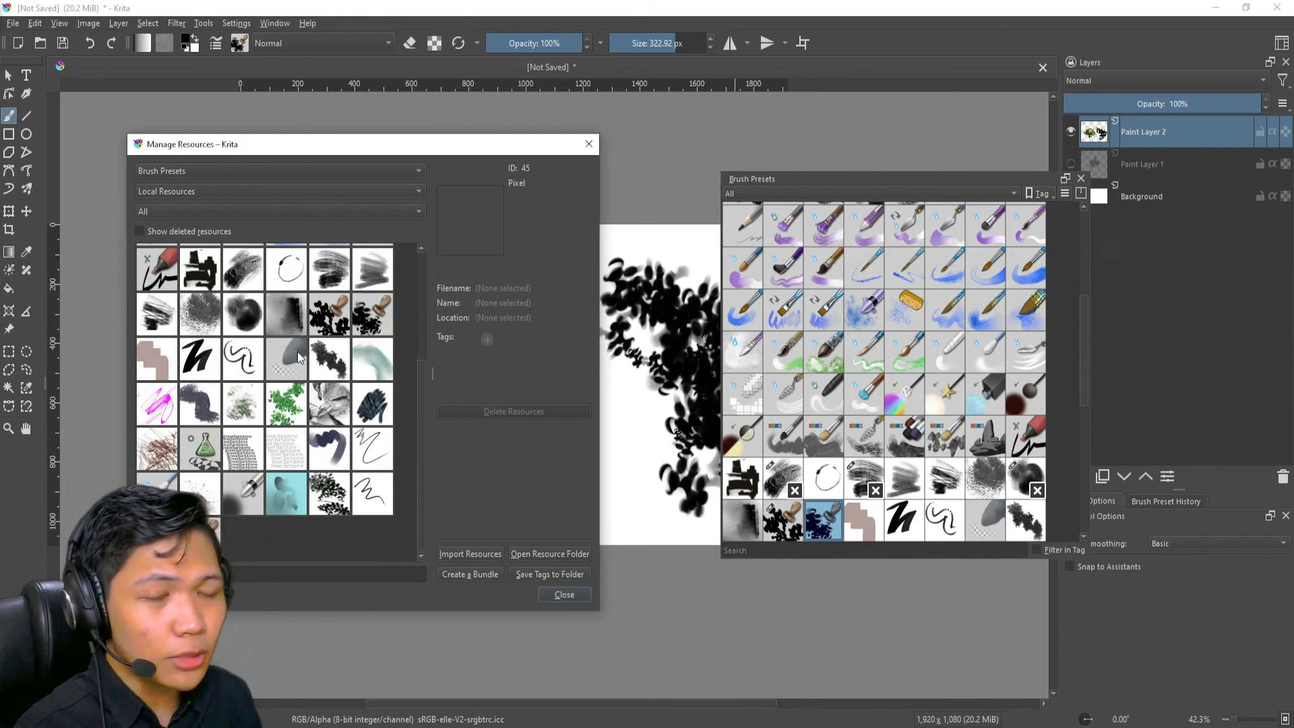
pyautogui.moveTo(199, 268)
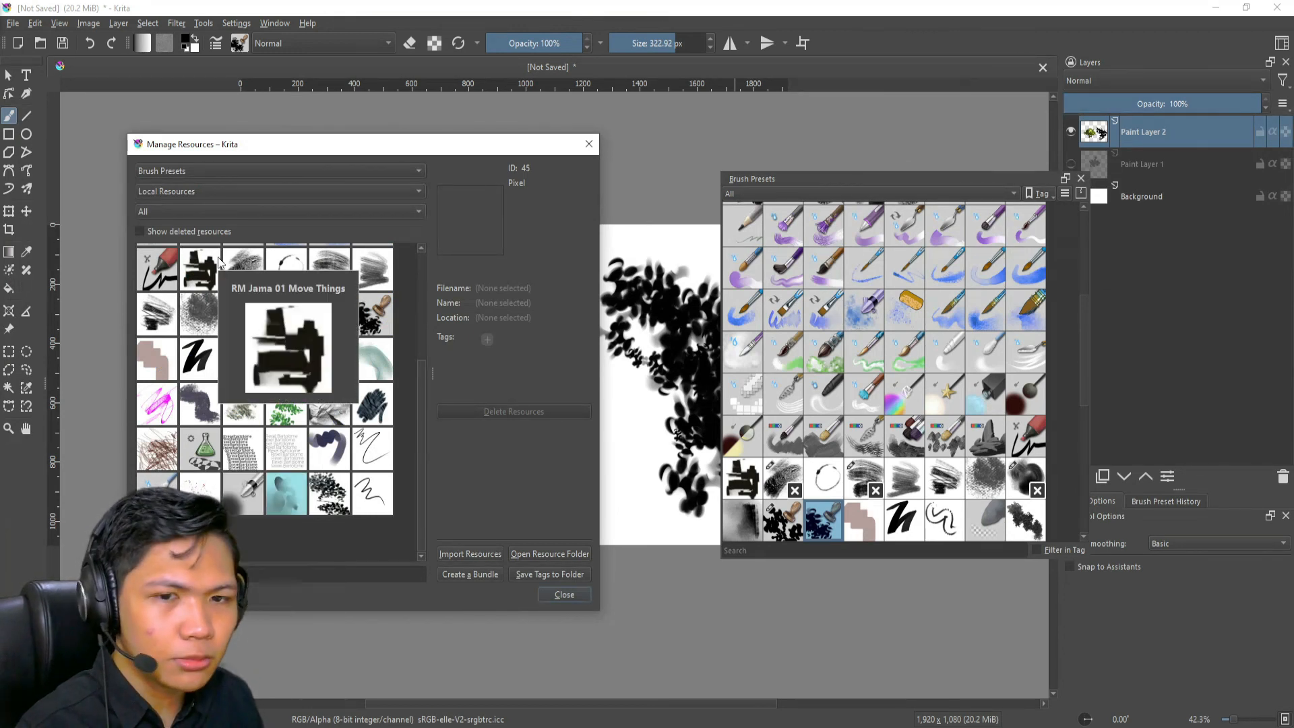
pyautogui.moveTo(380, 563)
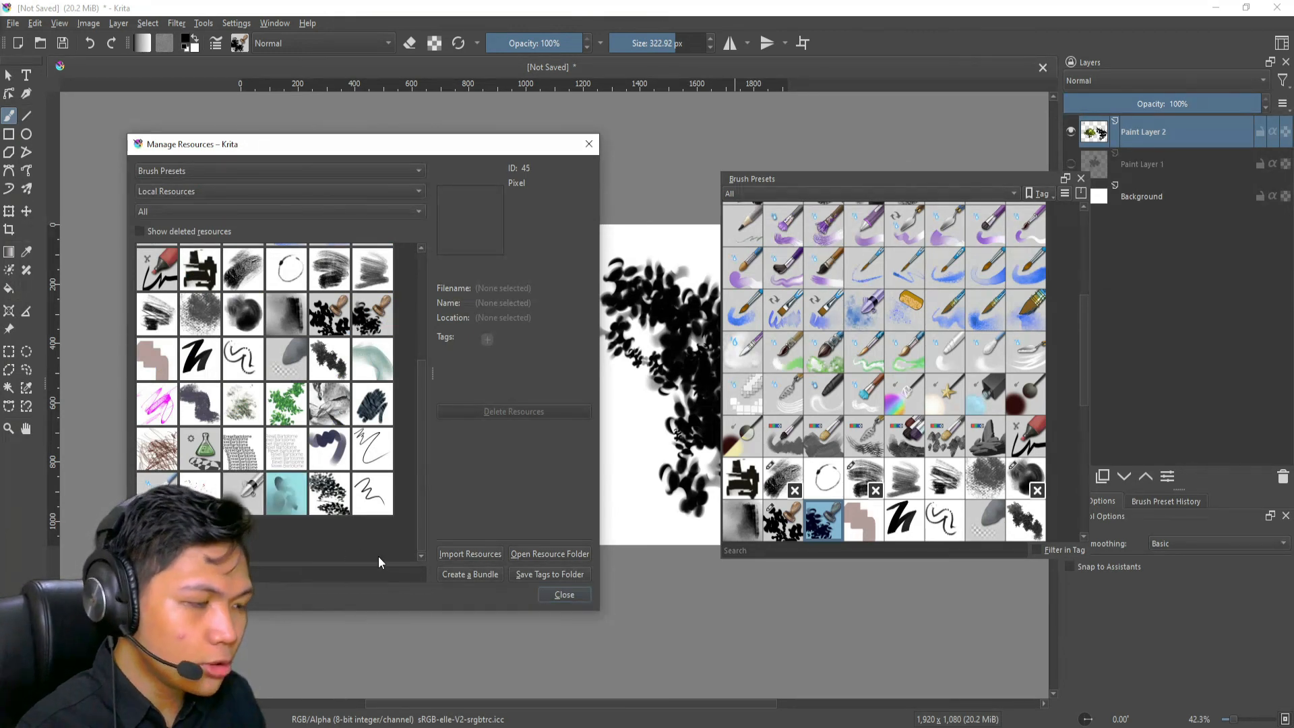
pyautogui.moveTo(148, 107)
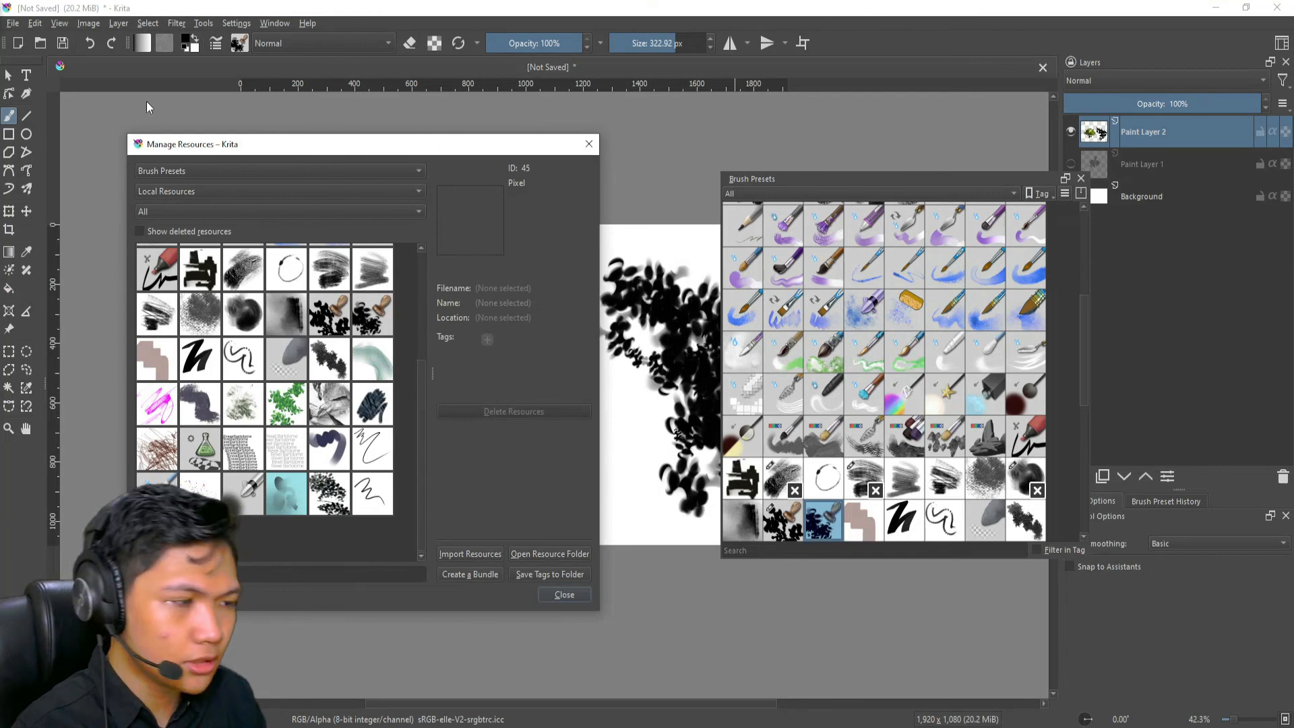
pyautogui.moveTo(625, 524)
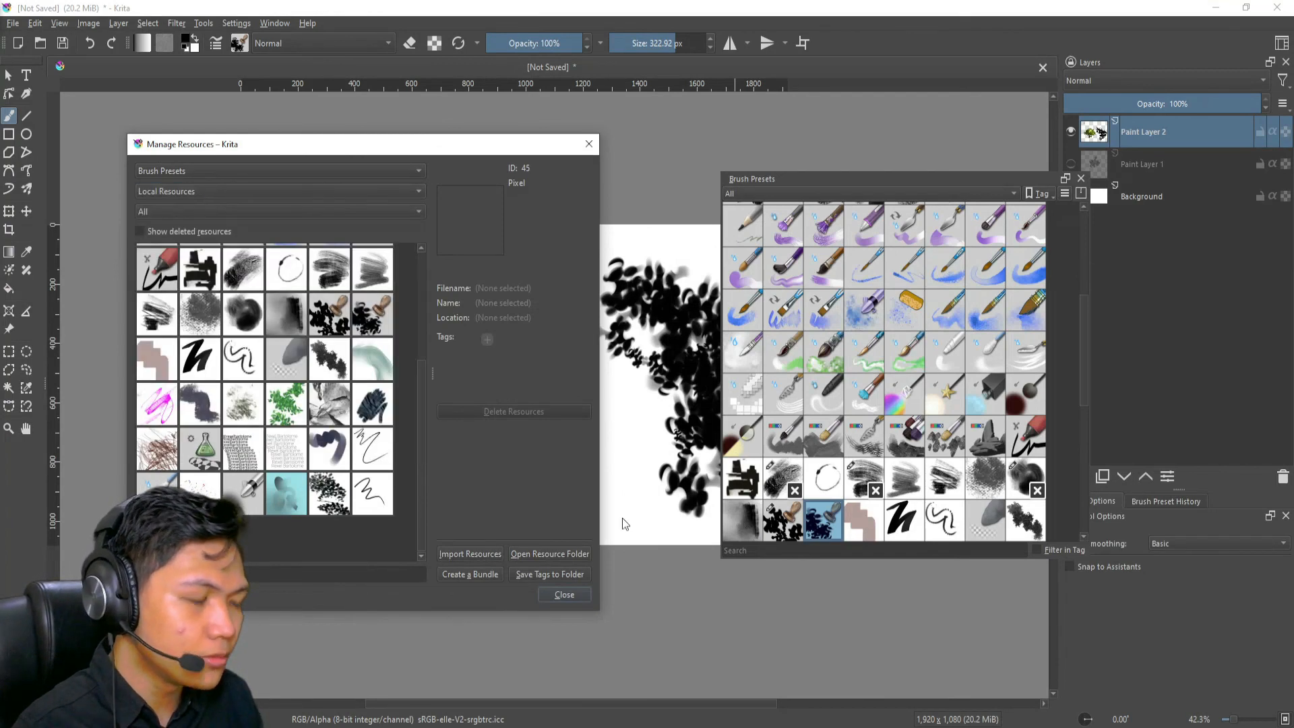